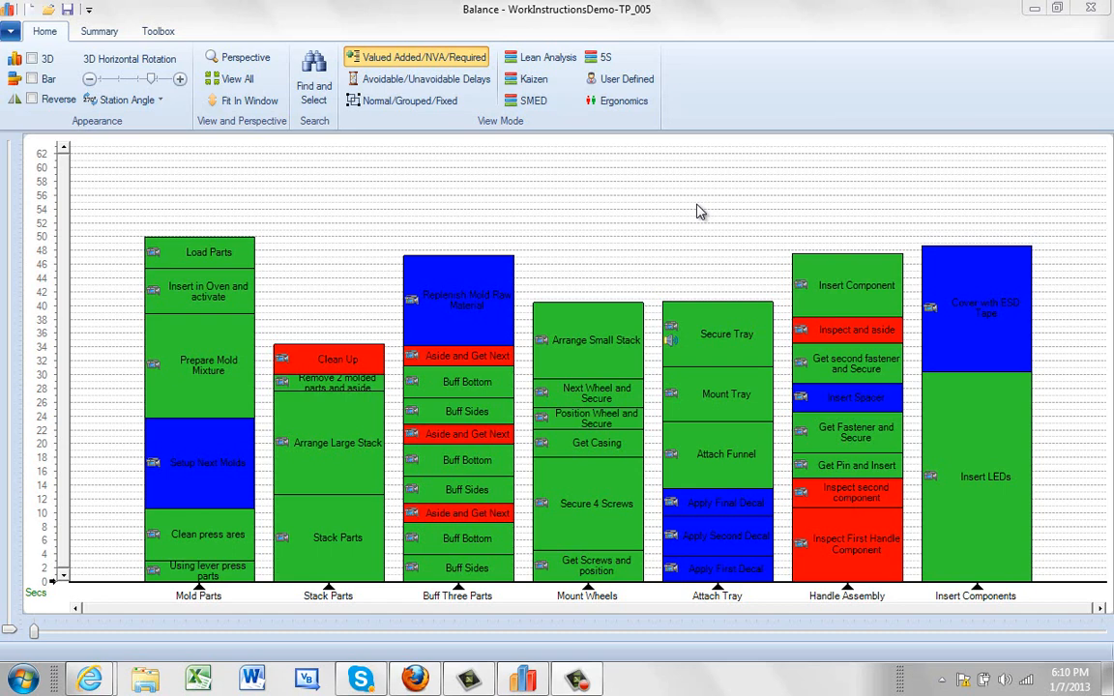
{"action": "mouse_move", "coordinate": [391, 280]}
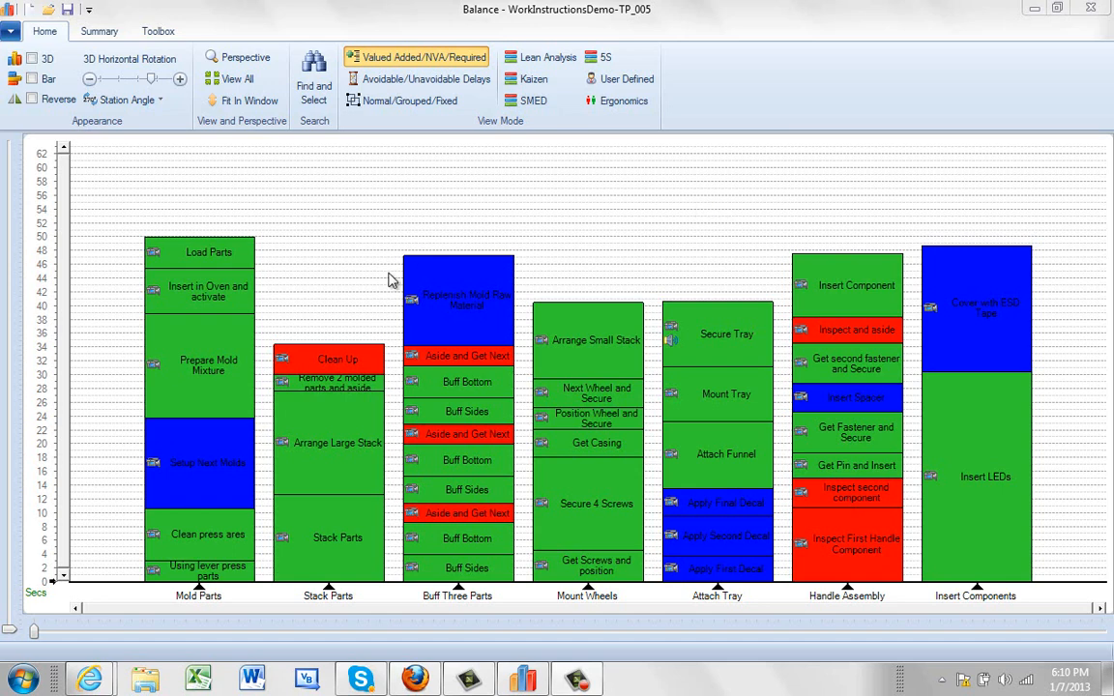
{"action": "mouse_move", "coordinate": [786, 209]}
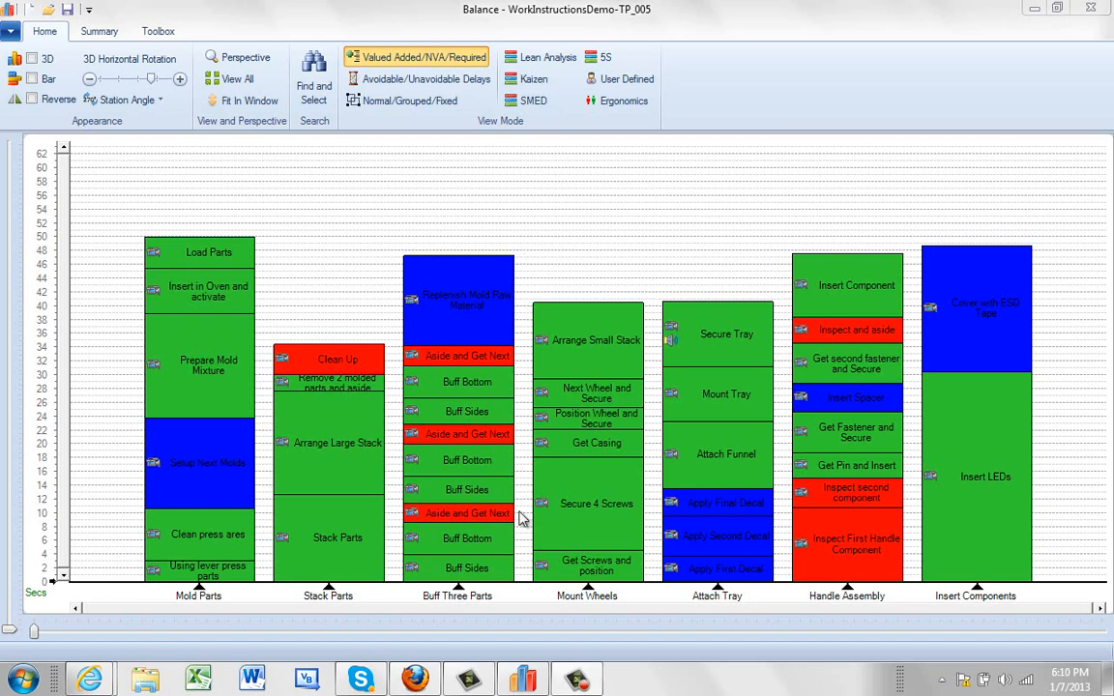
{"action": "mouse_move", "coordinate": [474, 600]}
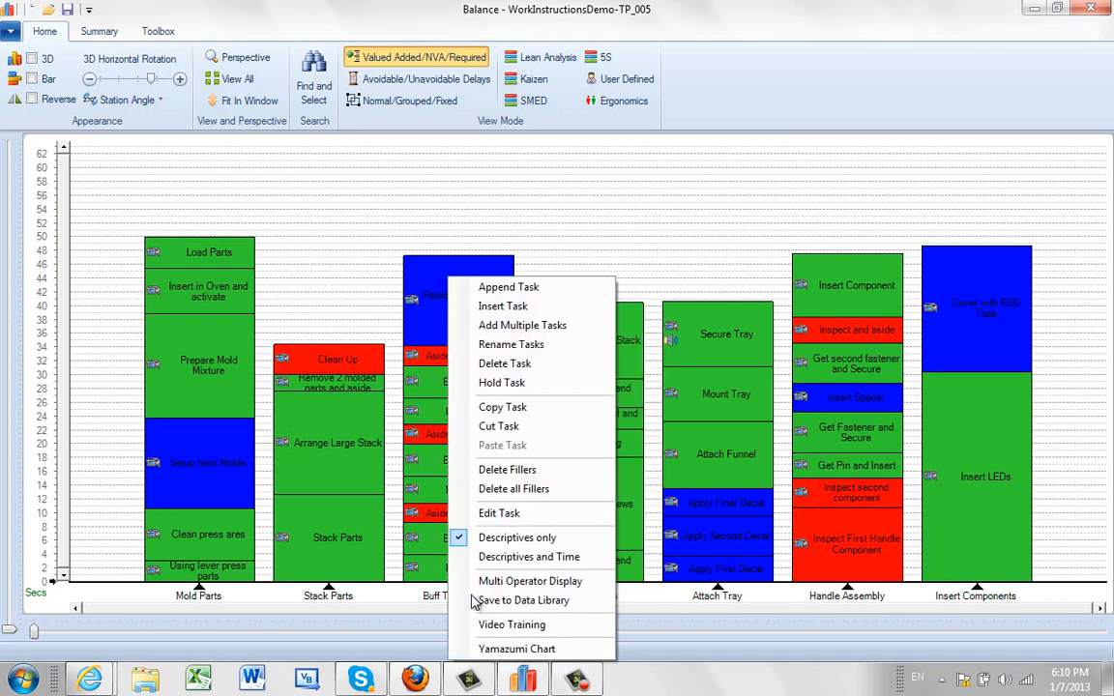
Rename the seven stations with the numbered 'Operator n' scheme via Rename Tasks.
{"action": "left_click", "coordinate": [510, 344]}
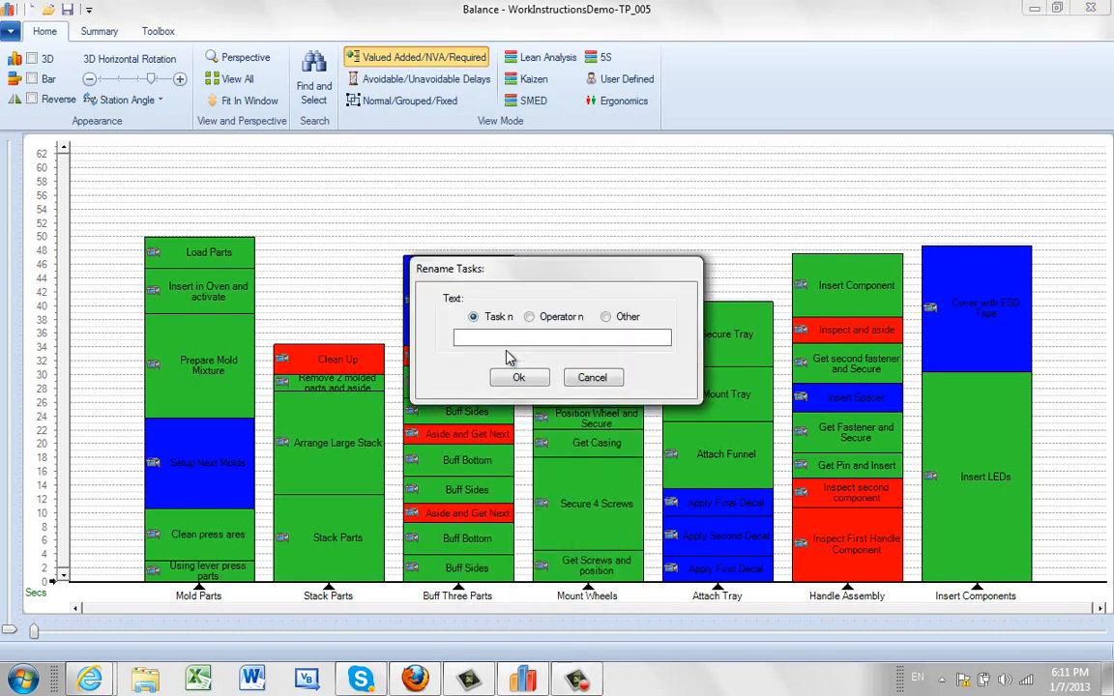
{"action": "left_click", "coordinate": [518, 377]}
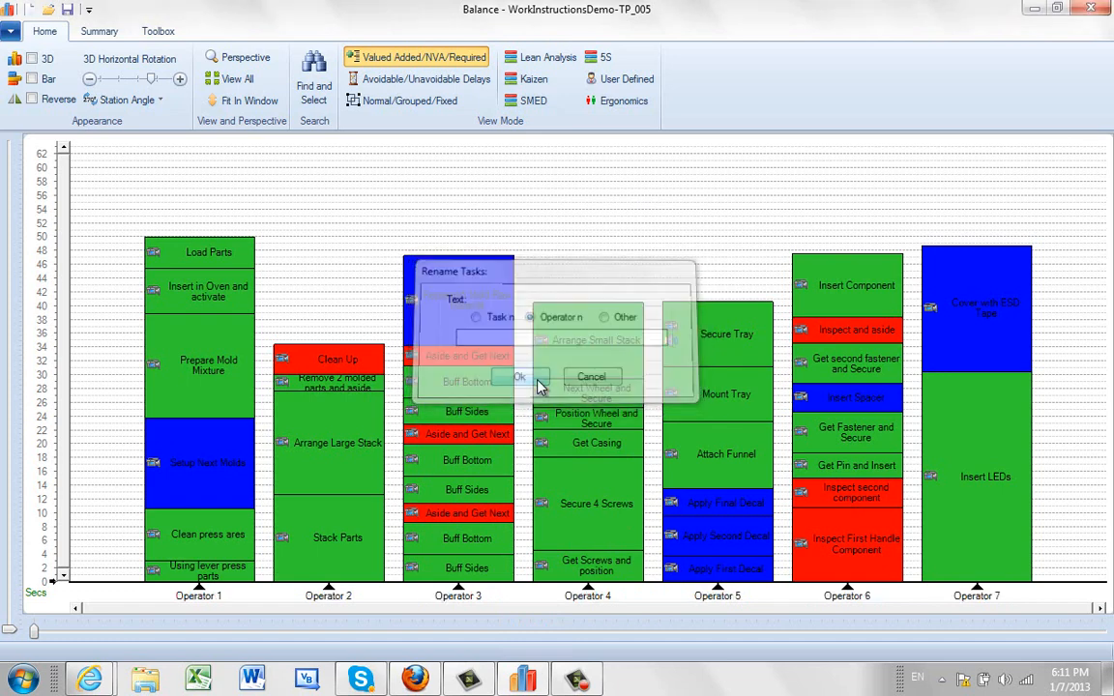
{"action": "left_click", "coordinate": [519, 378]}
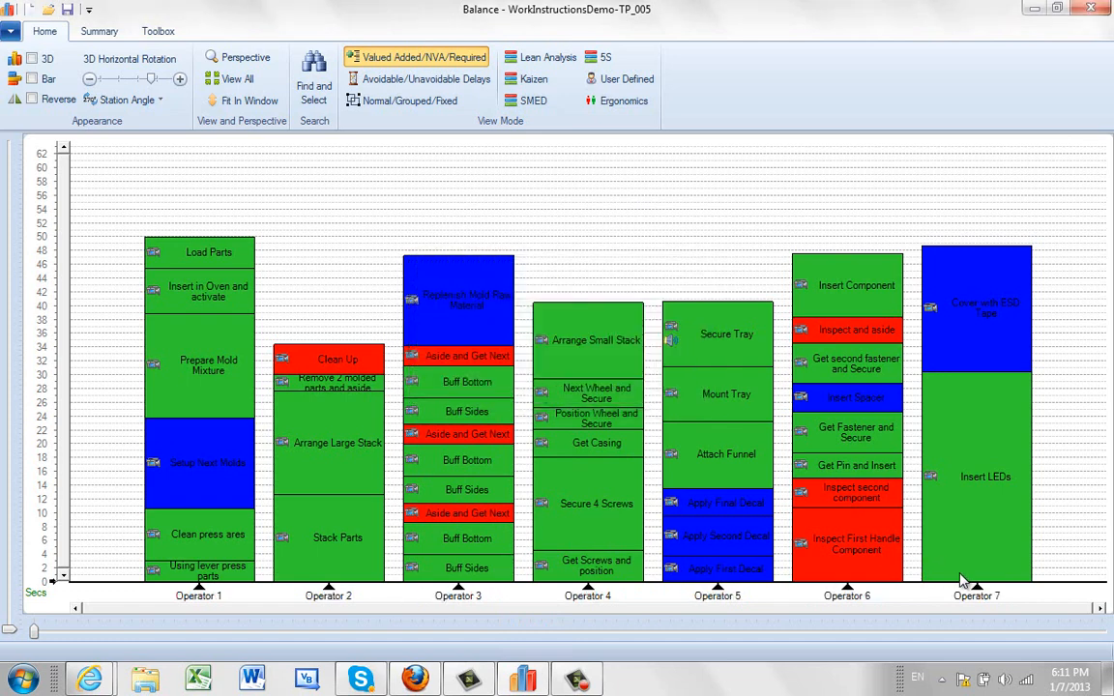
{"action": "mouse_move", "coordinate": [690, 344]}
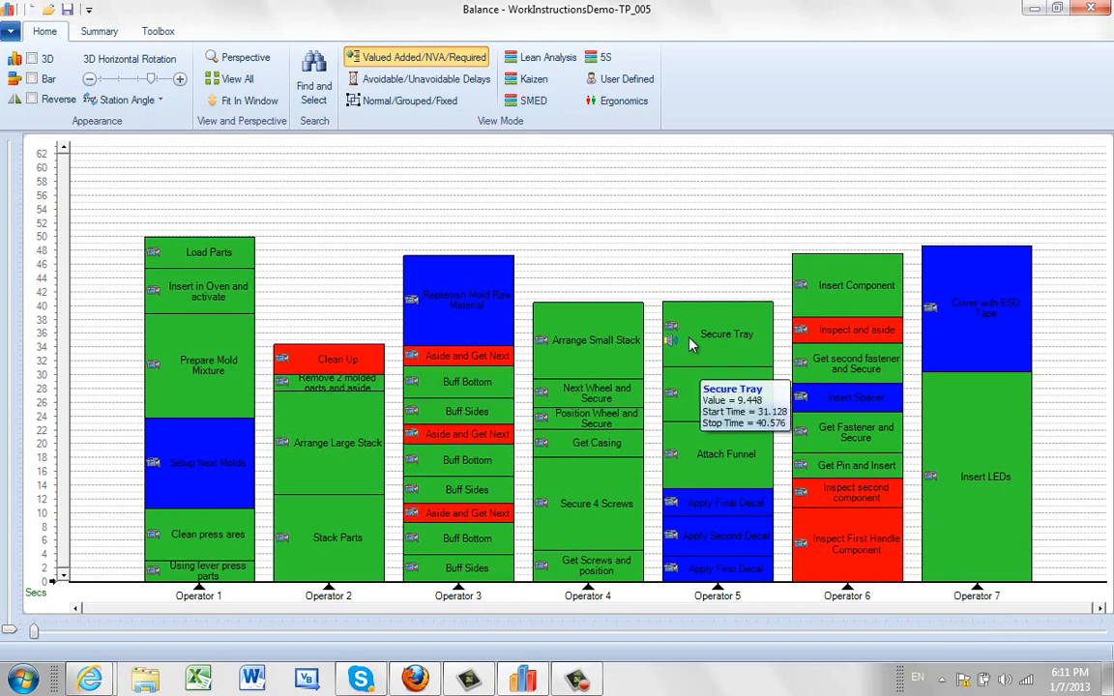
{"action": "mouse_move", "coordinate": [259, 200]}
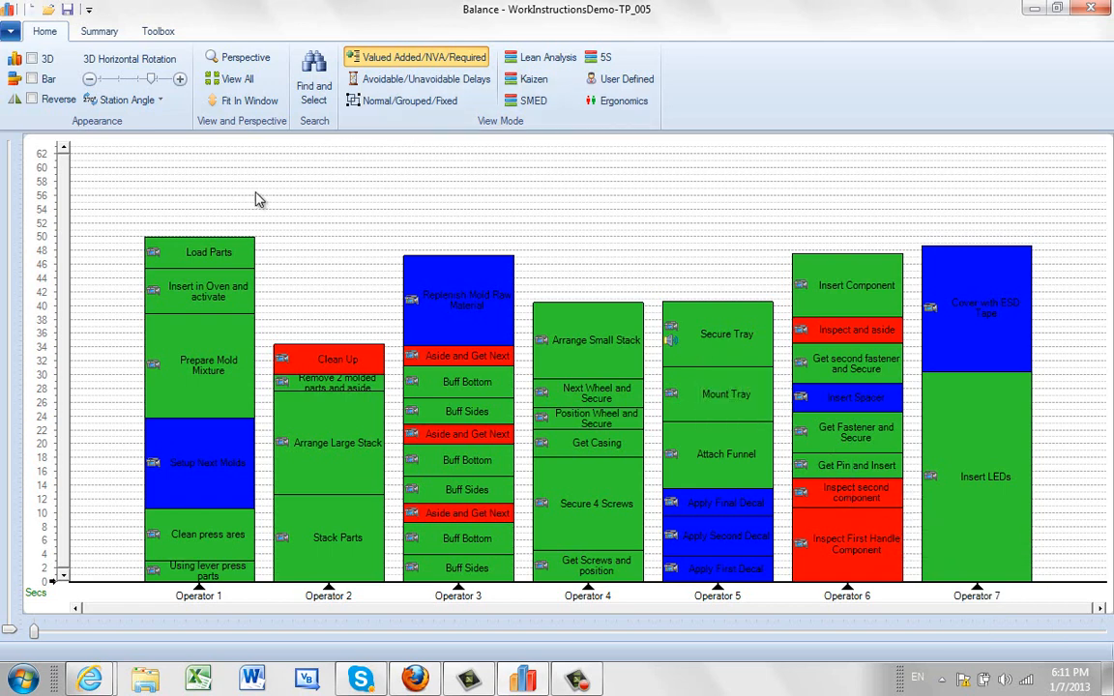
{"action": "mouse_move", "coordinate": [687, 228]}
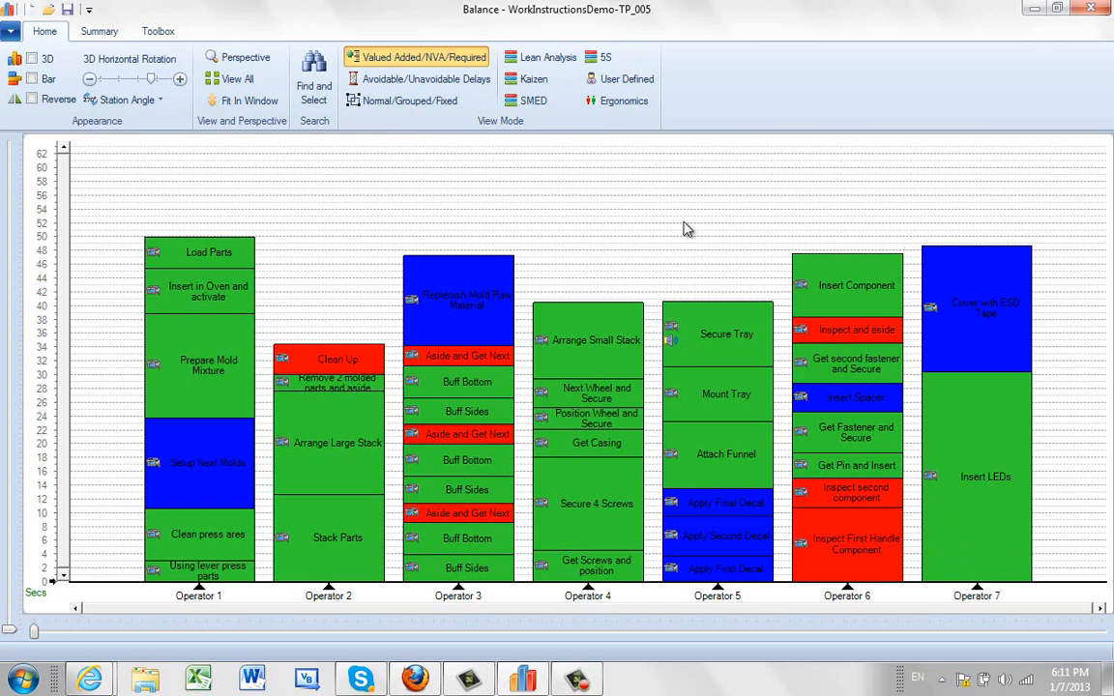
{"action": "mouse_move", "coordinate": [131, 58]}
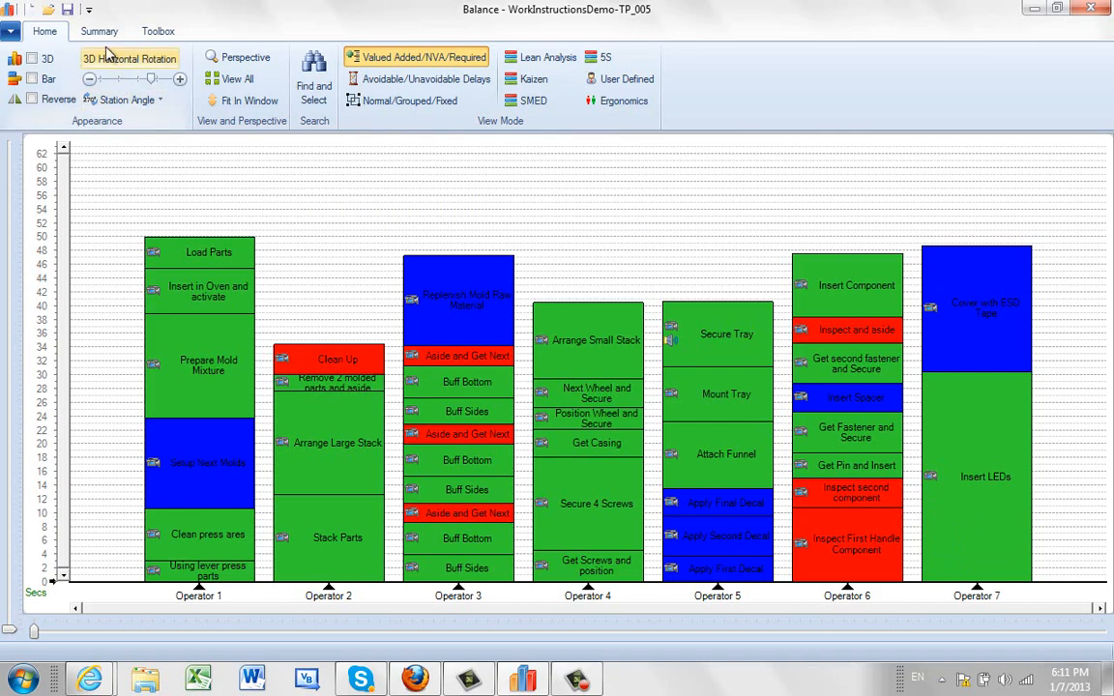
Bring up the Line Balance calculator and settle on balancing by operator count.
{"action": "left_click", "coordinate": [98, 31]}
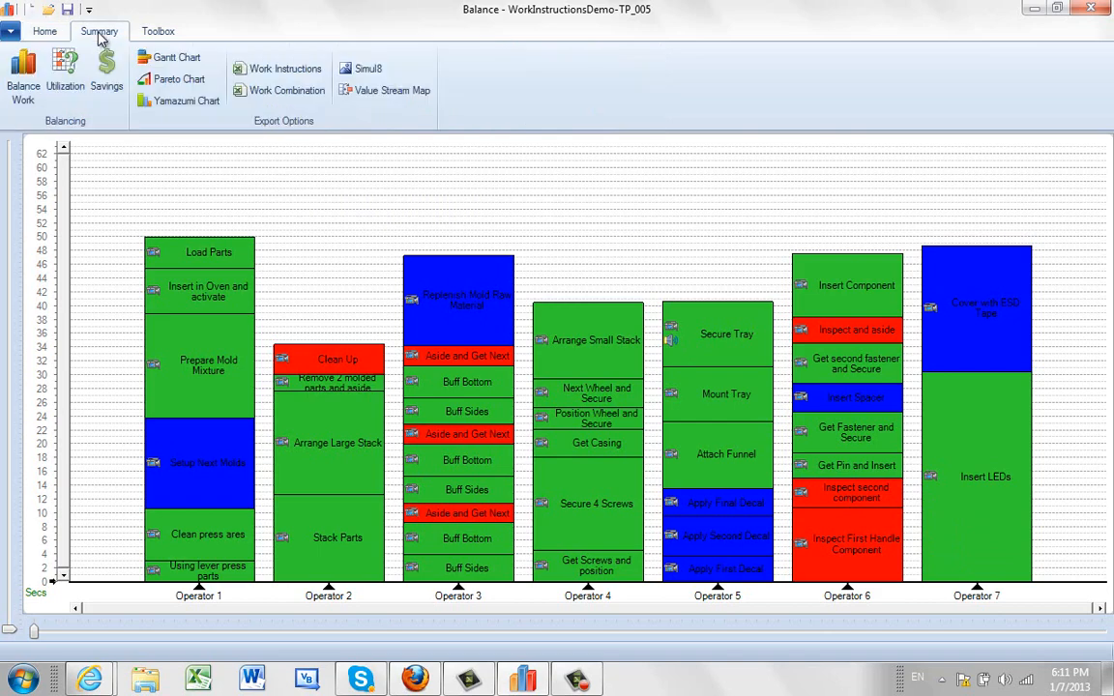
{"action": "left_click", "coordinate": [24, 74]}
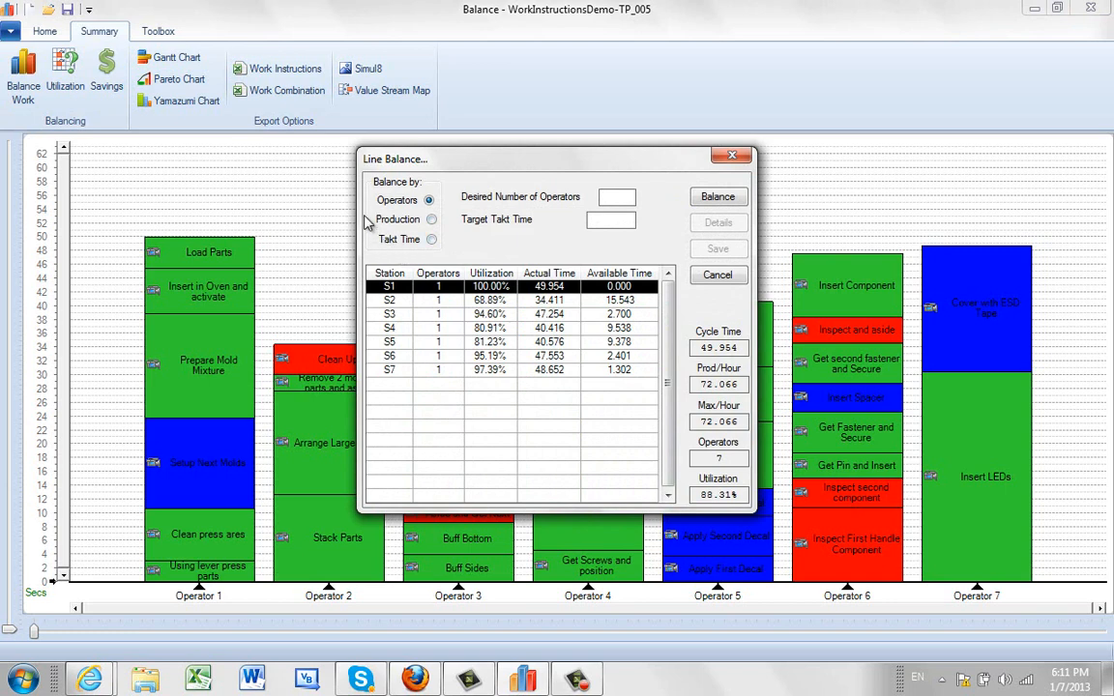
{"action": "mouse_move", "coordinate": [534, 213]}
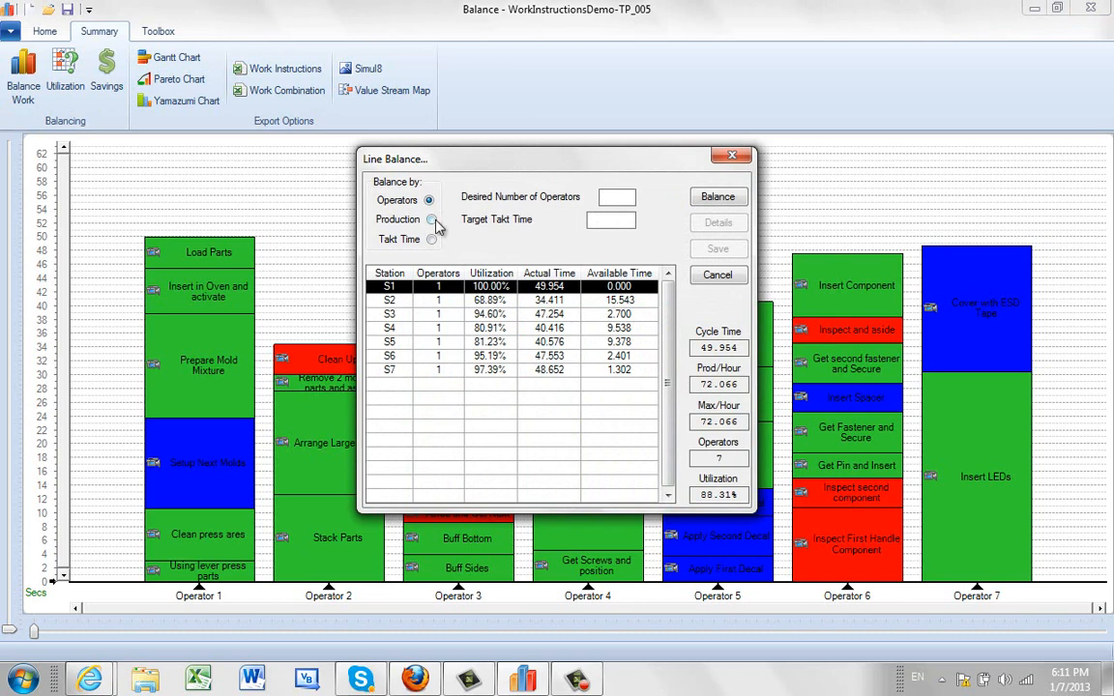
{"action": "left_click", "coordinate": [431, 220]}
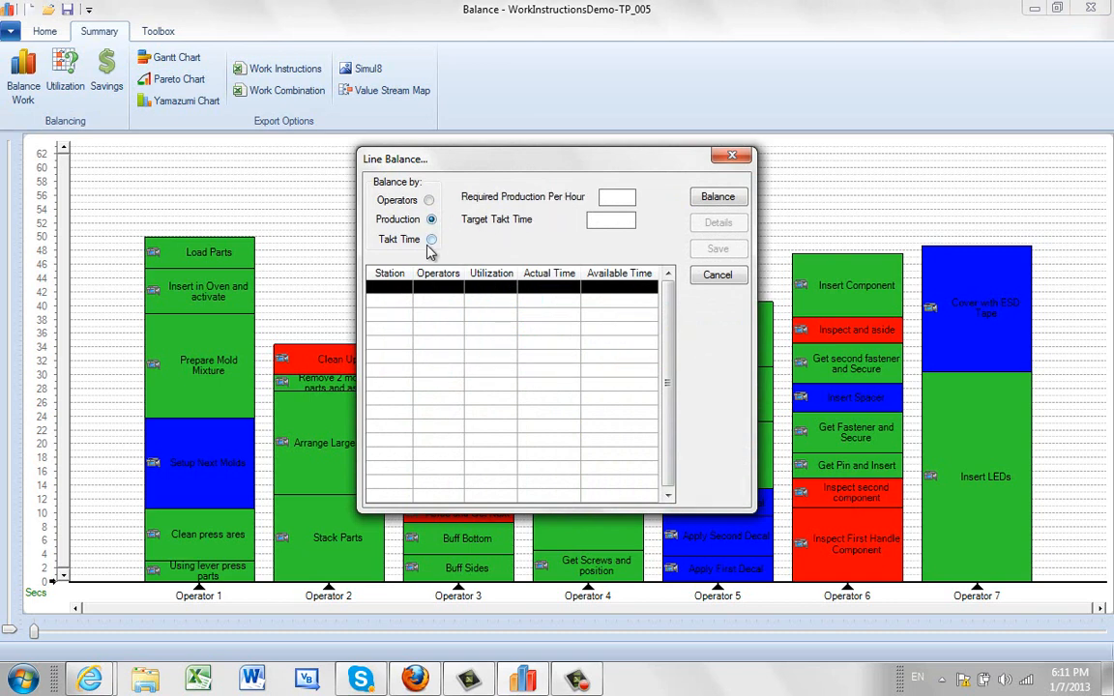
{"action": "left_click", "coordinate": [432, 240]}
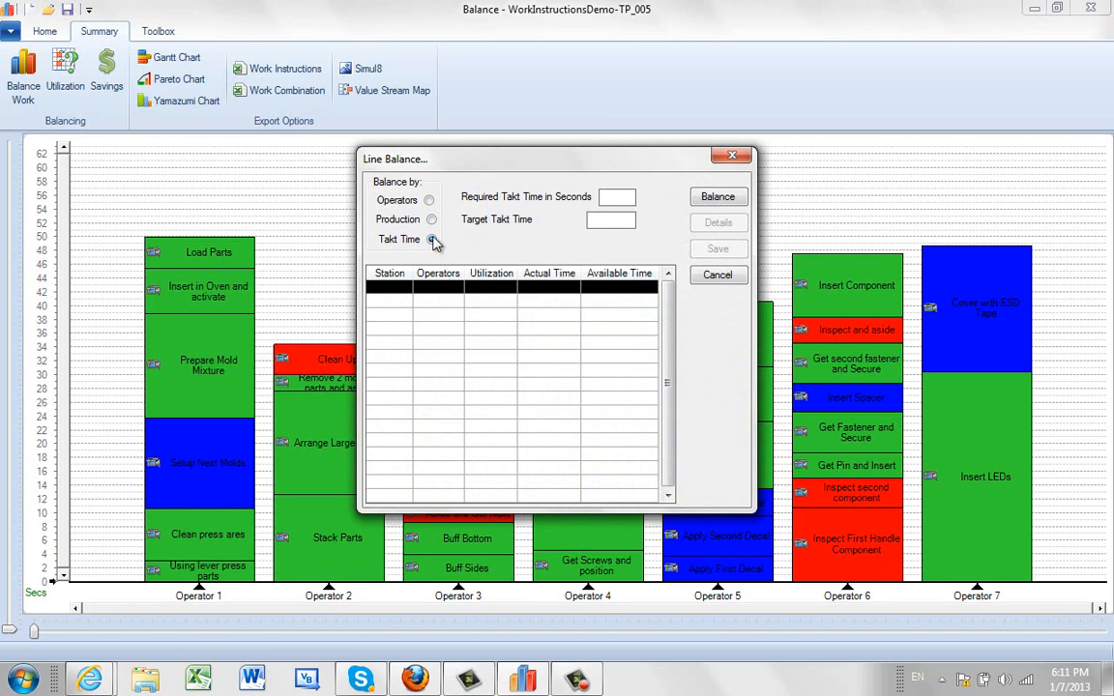
{"action": "left_click", "coordinate": [429, 199]}
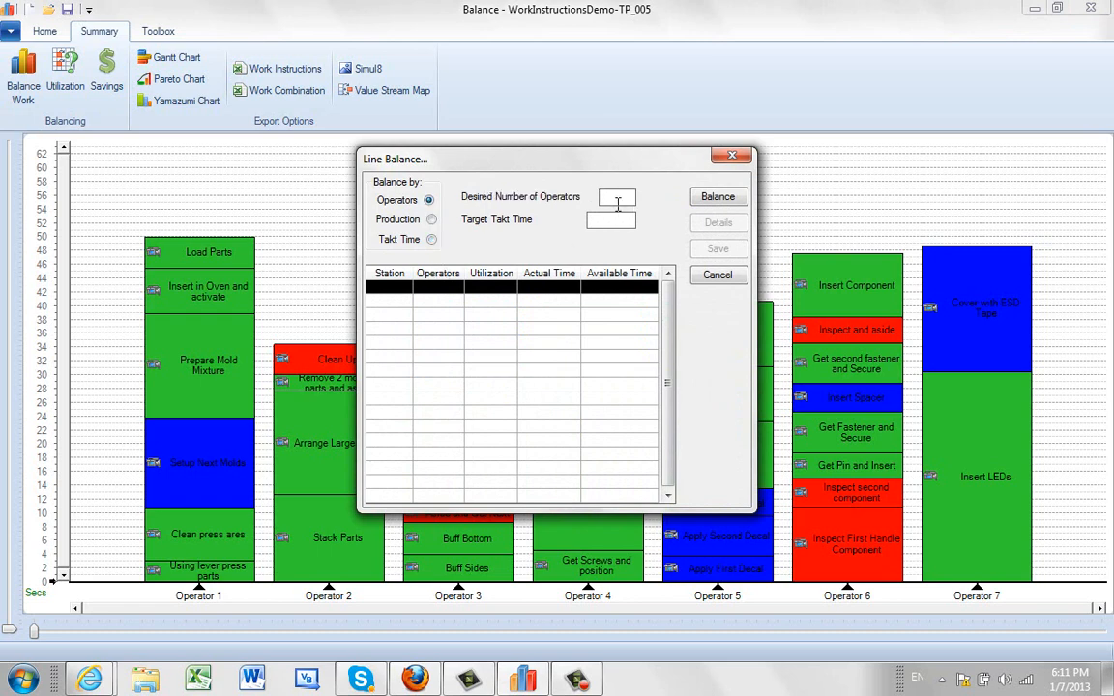
Balance for 6 operators and show the six-station details at 55.945 s takt and 92% utilization.
{"action": "type", "text": "6"}
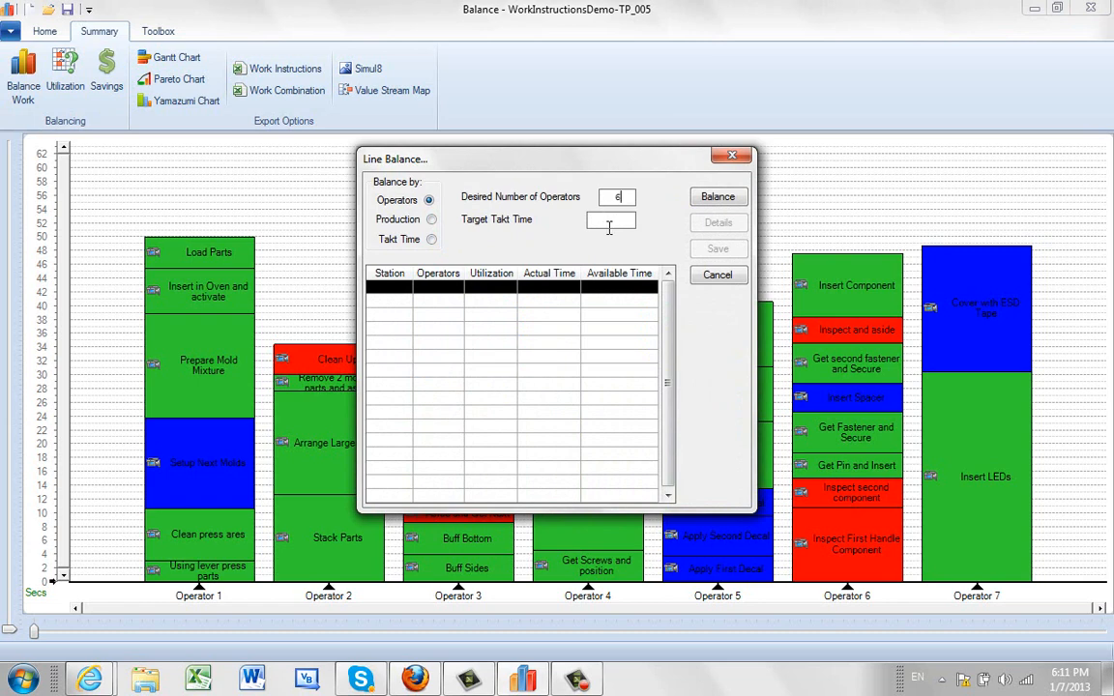
{"action": "left_click", "coordinate": [717, 197]}
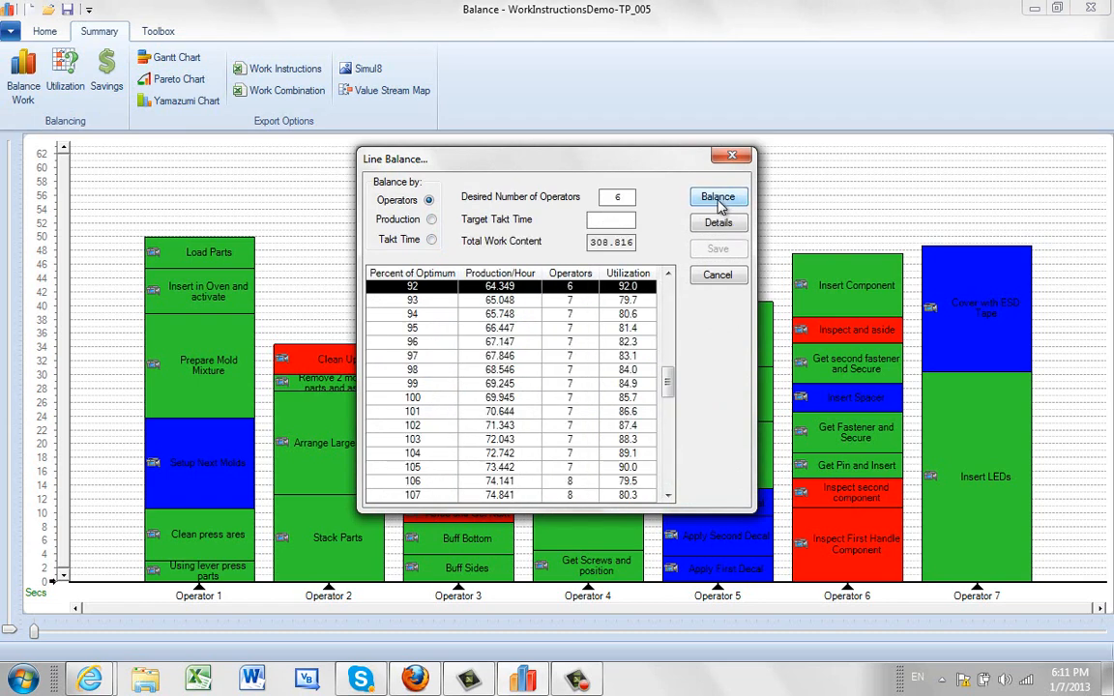
{"action": "mouse_move", "coordinate": [472, 294]}
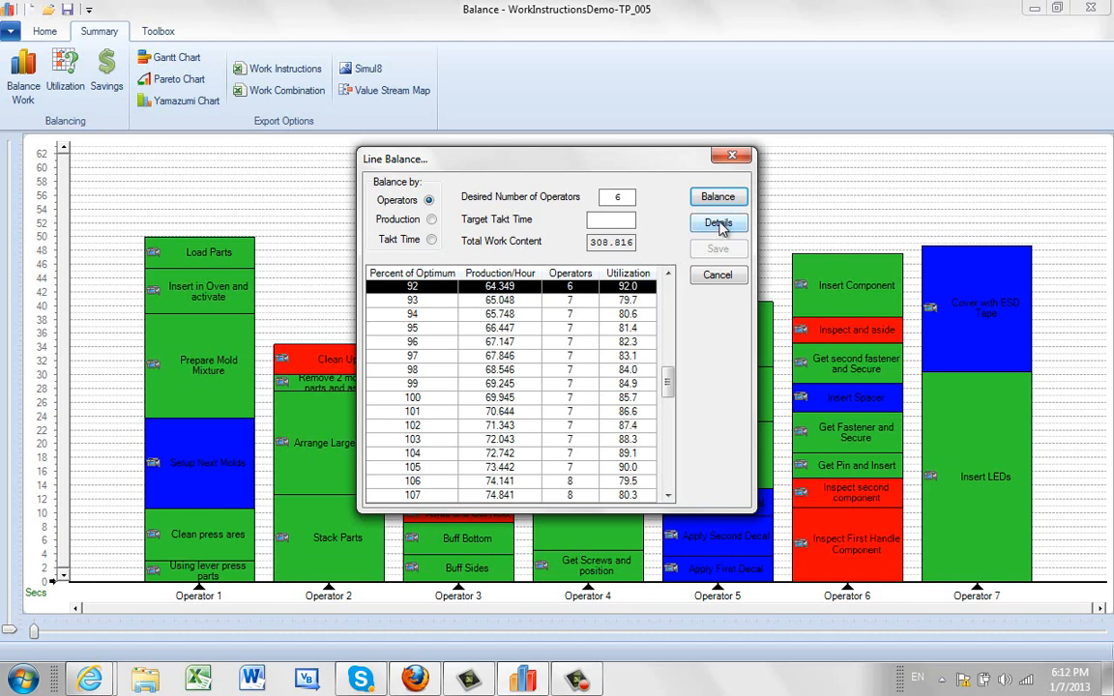
{"action": "left_click", "coordinate": [717, 223]}
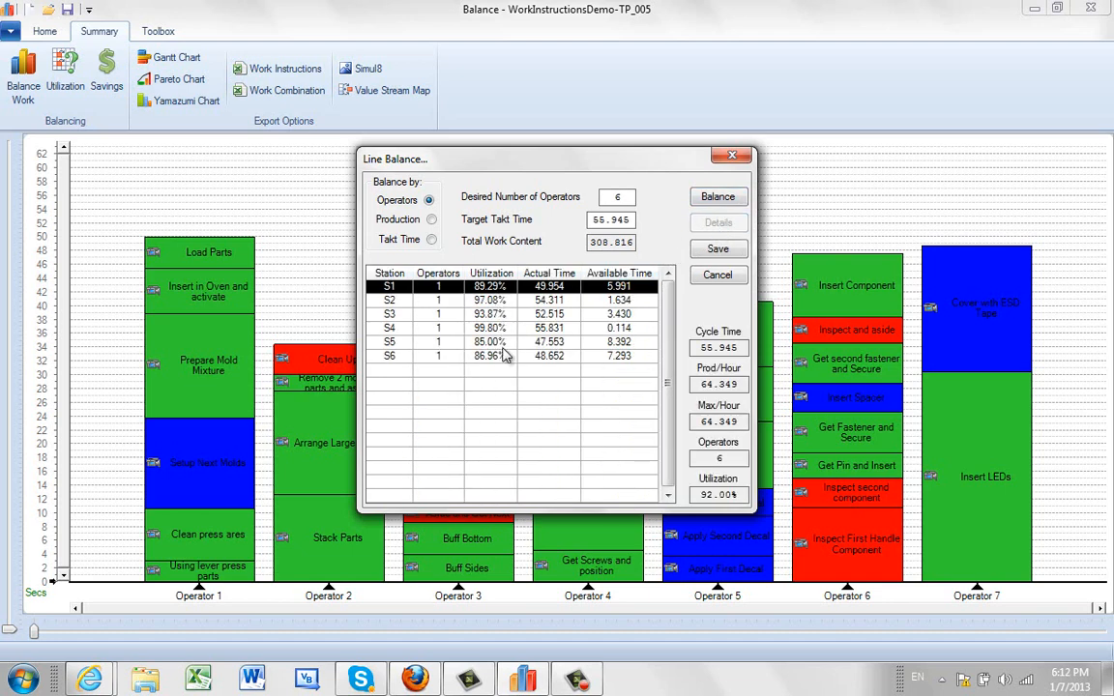
{"action": "mouse_move", "coordinate": [512, 371]}
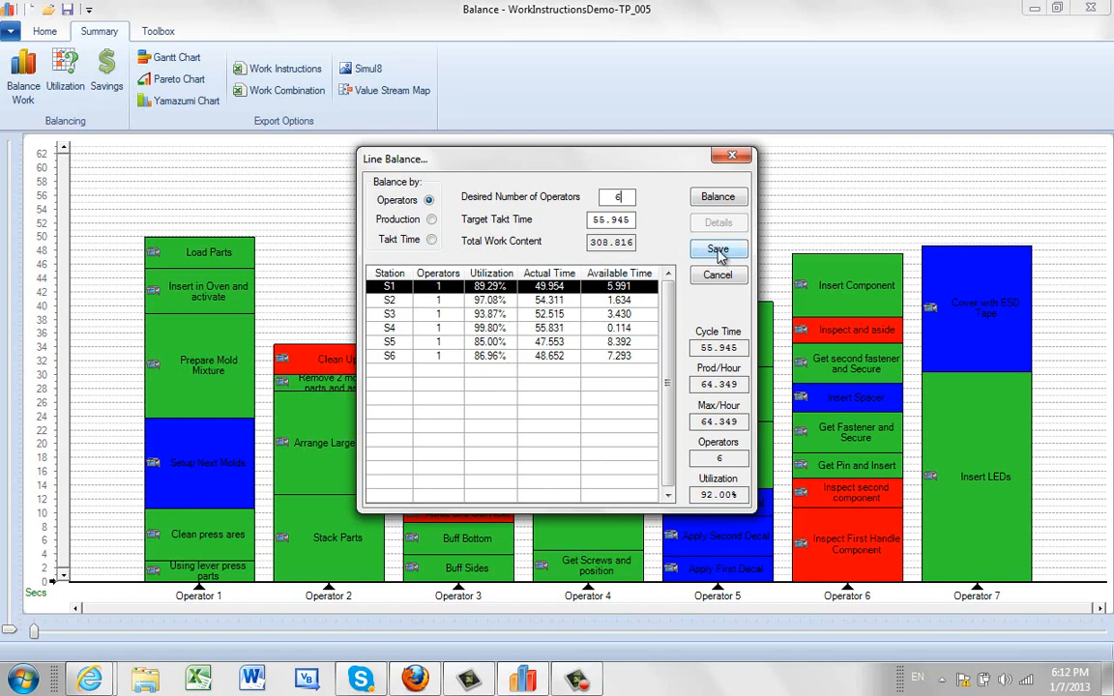
Save the six-station balance to the chart and add a 56-second target/takt line across it.
{"action": "left_click", "coordinate": [718, 249]}
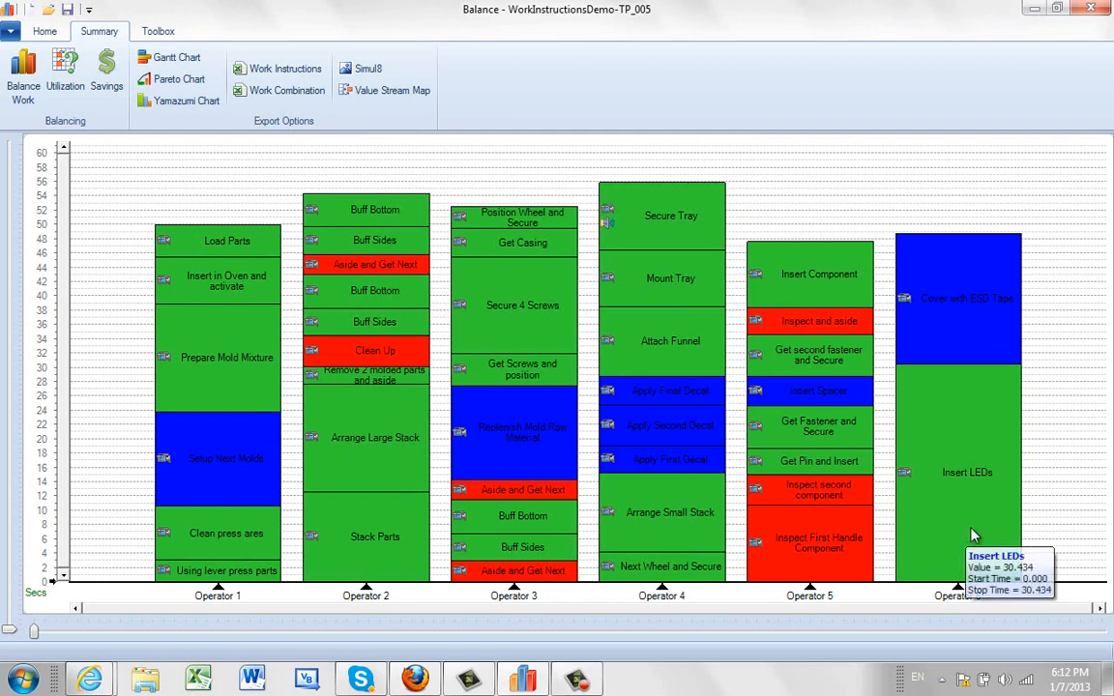
{"action": "mouse_move", "coordinate": [212, 182]}
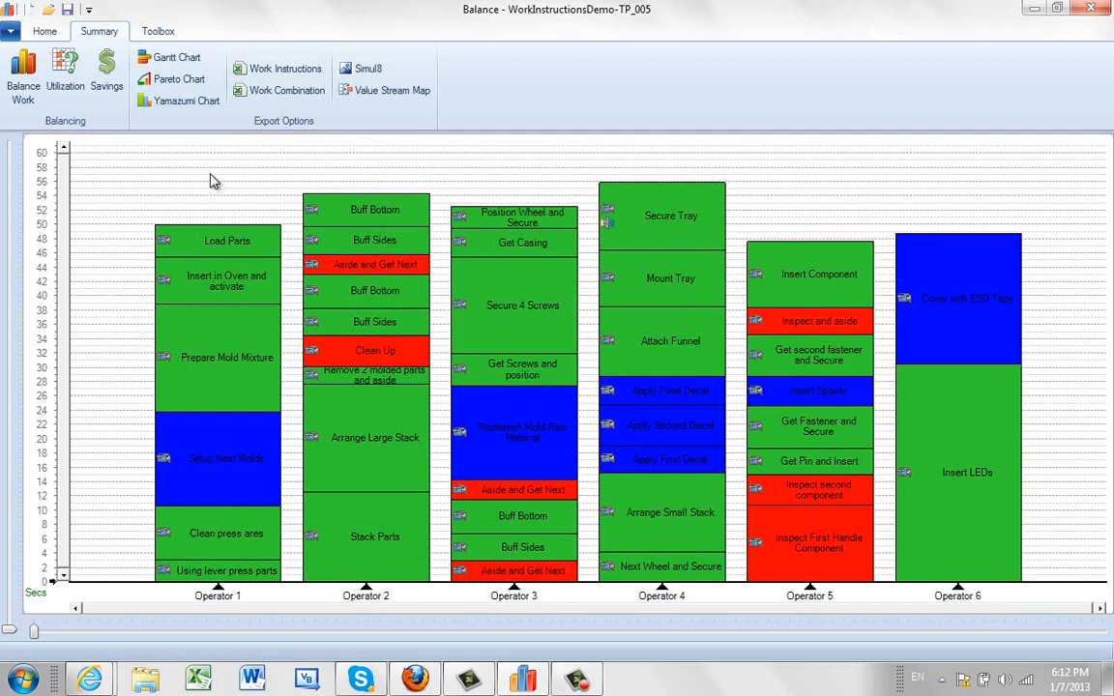
{"action": "right_click", "coordinate": [213, 178]}
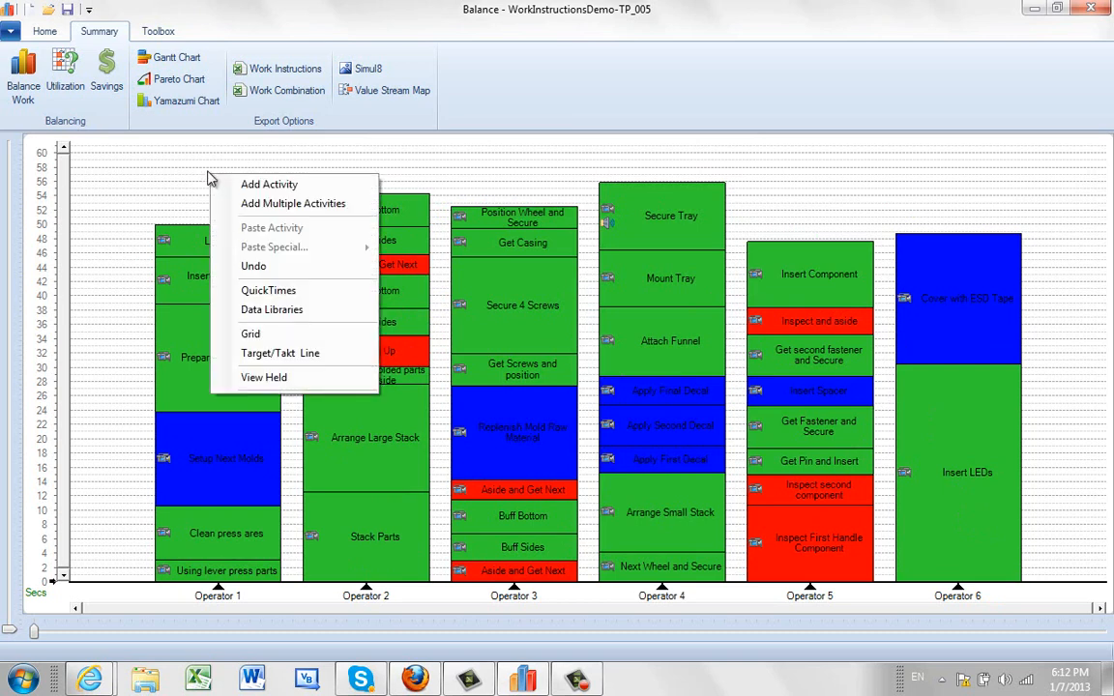
{"action": "left_click", "coordinate": [279, 352]}
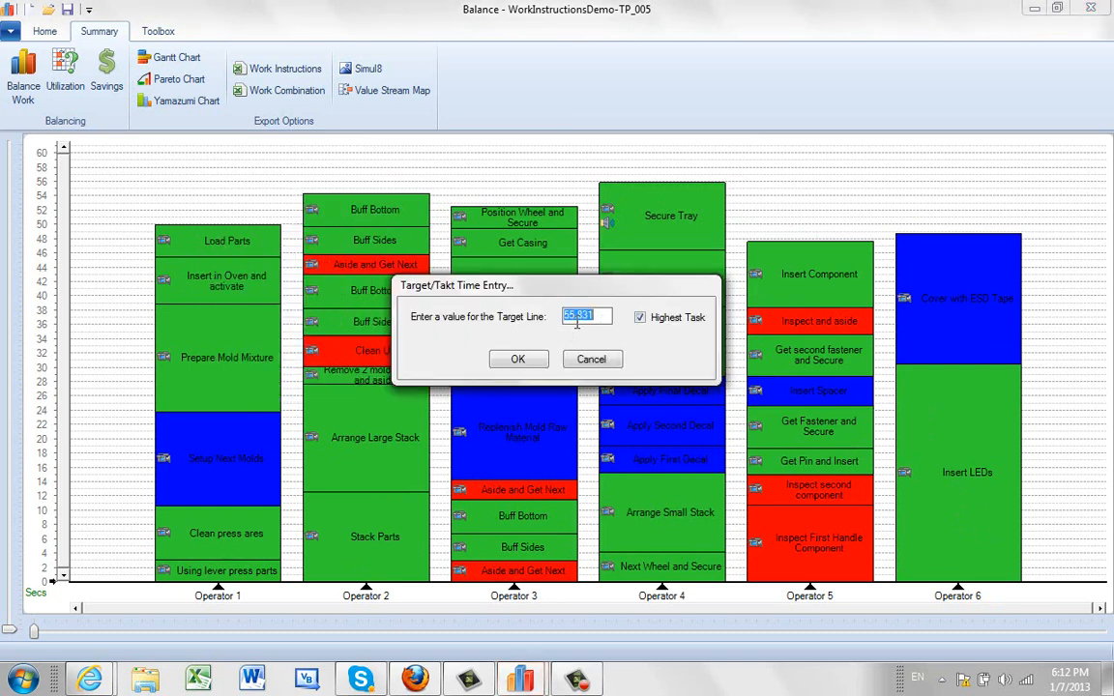
{"action": "mouse_move", "coordinate": [615, 203]}
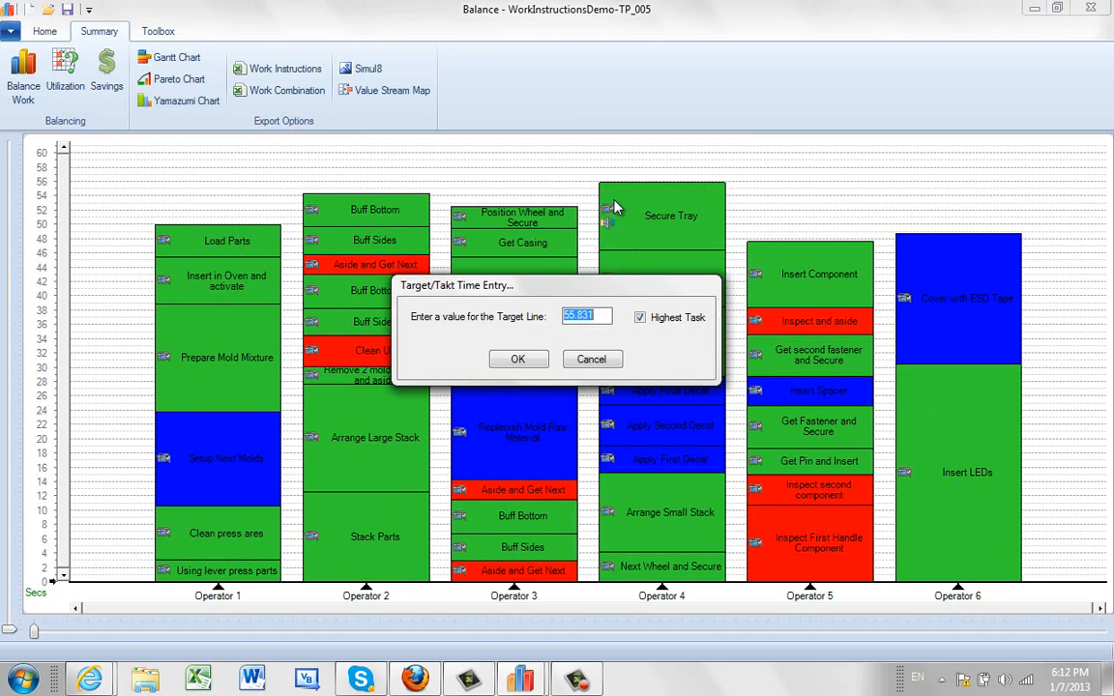
{"action": "mouse_move", "coordinate": [656, 253]}
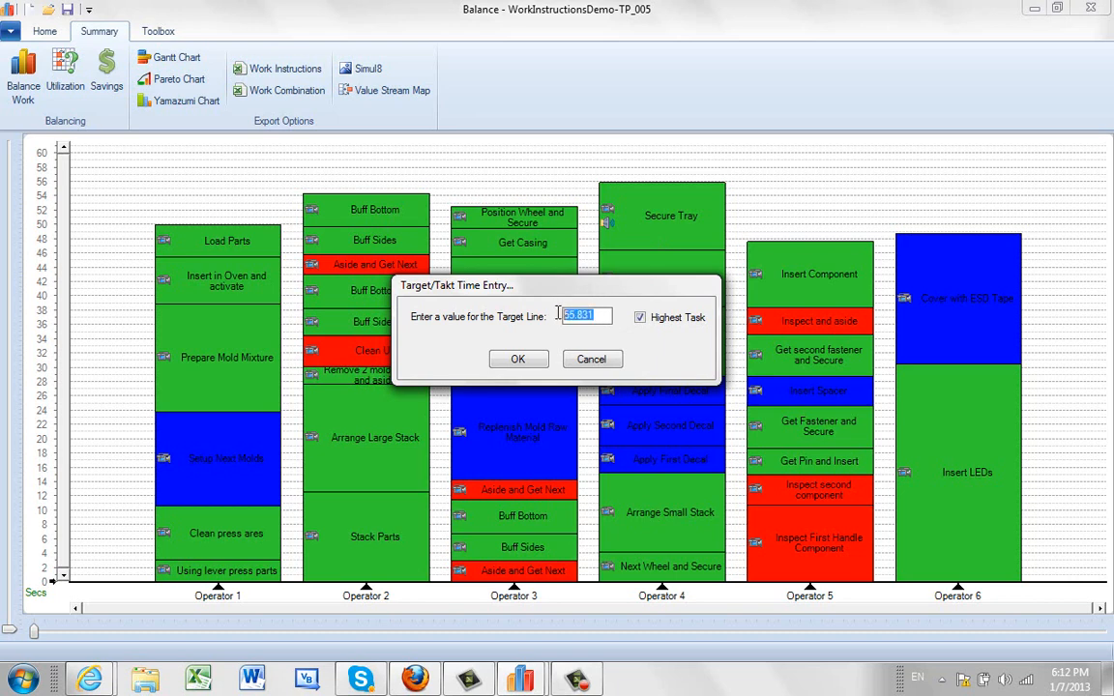
{"action": "type", "text": "56"}
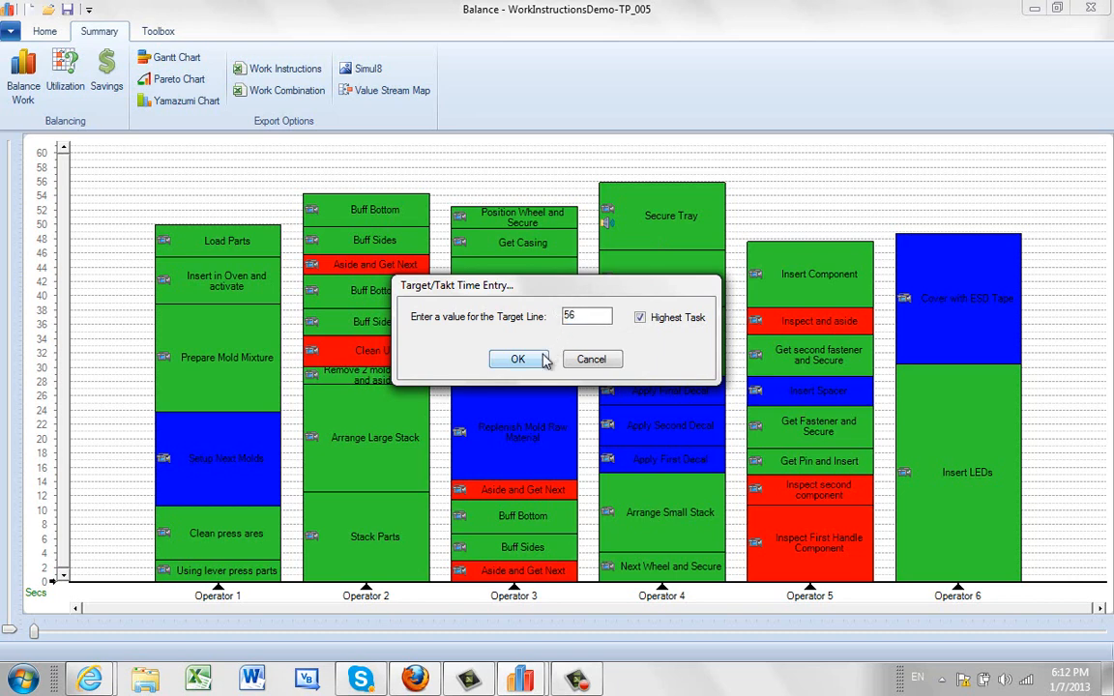
{"action": "left_click", "coordinate": [518, 358]}
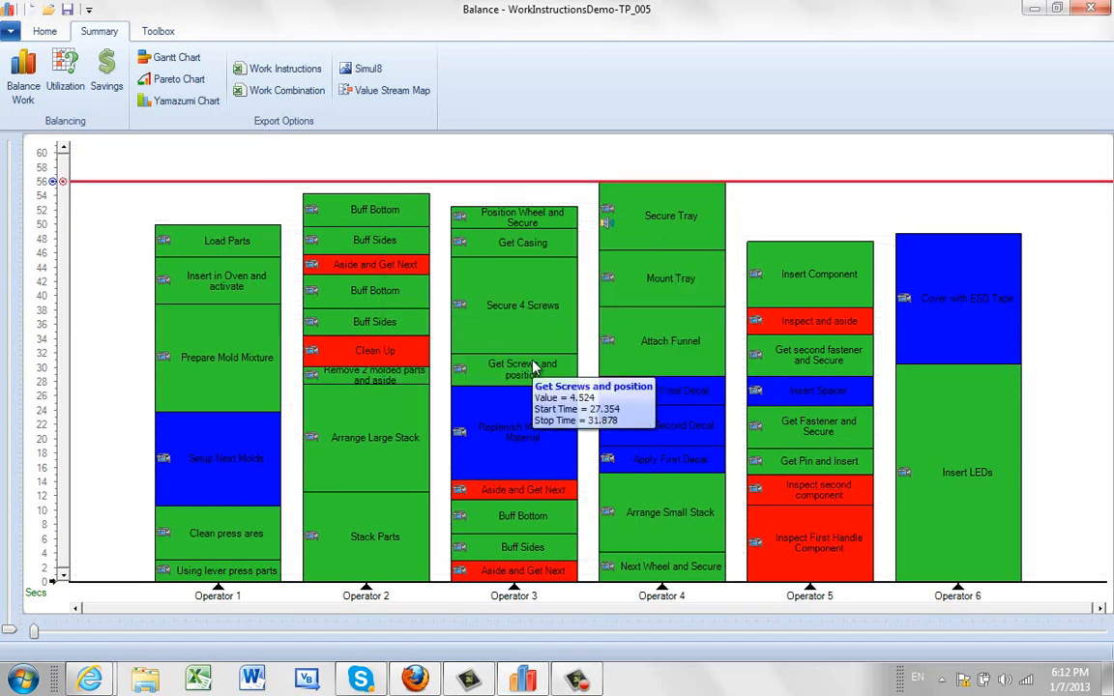
{"action": "mouse_move", "coordinate": [499, 601]}
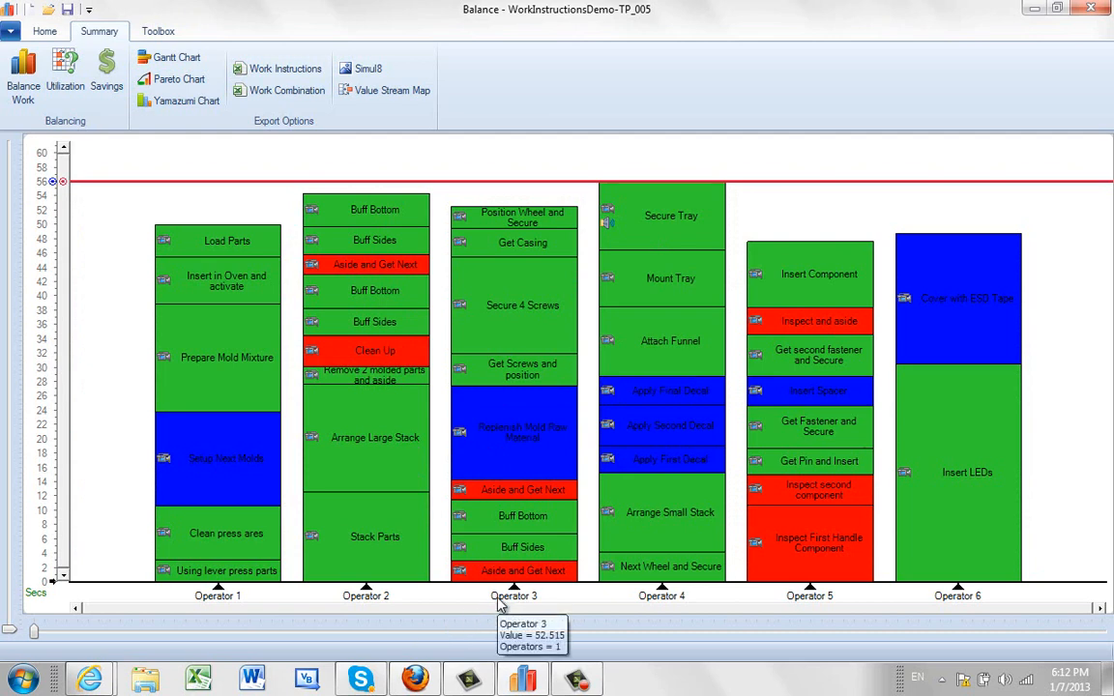
{"action": "mouse_move", "coordinate": [515, 594]}
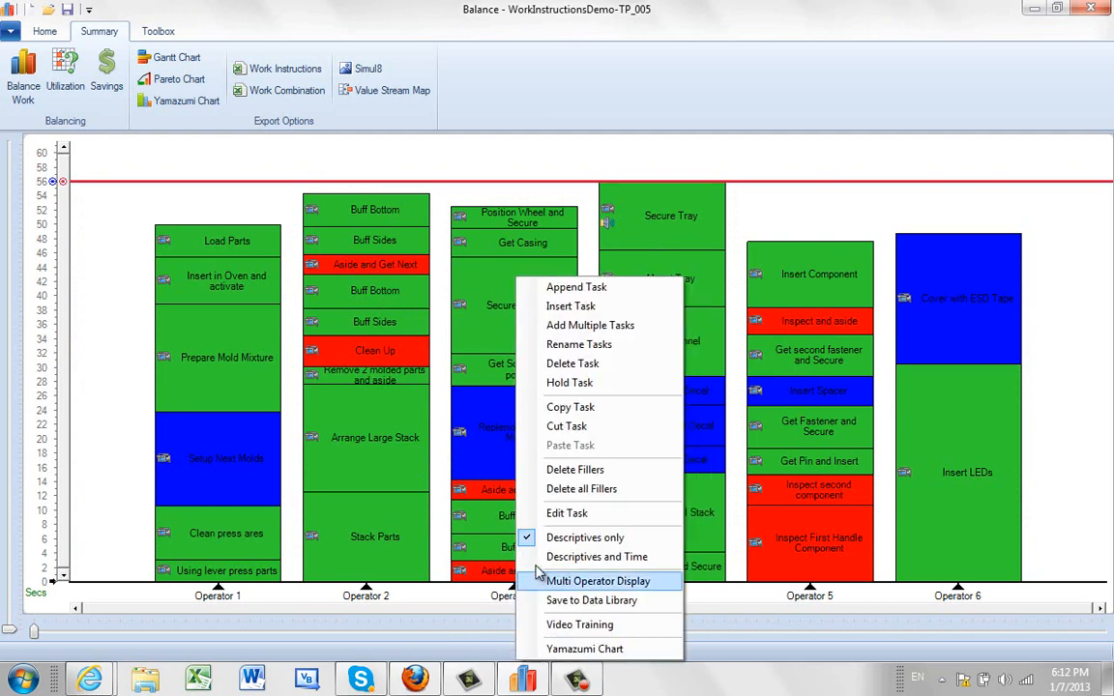
{"action": "mouse_move", "coordinate": [596, 557]}
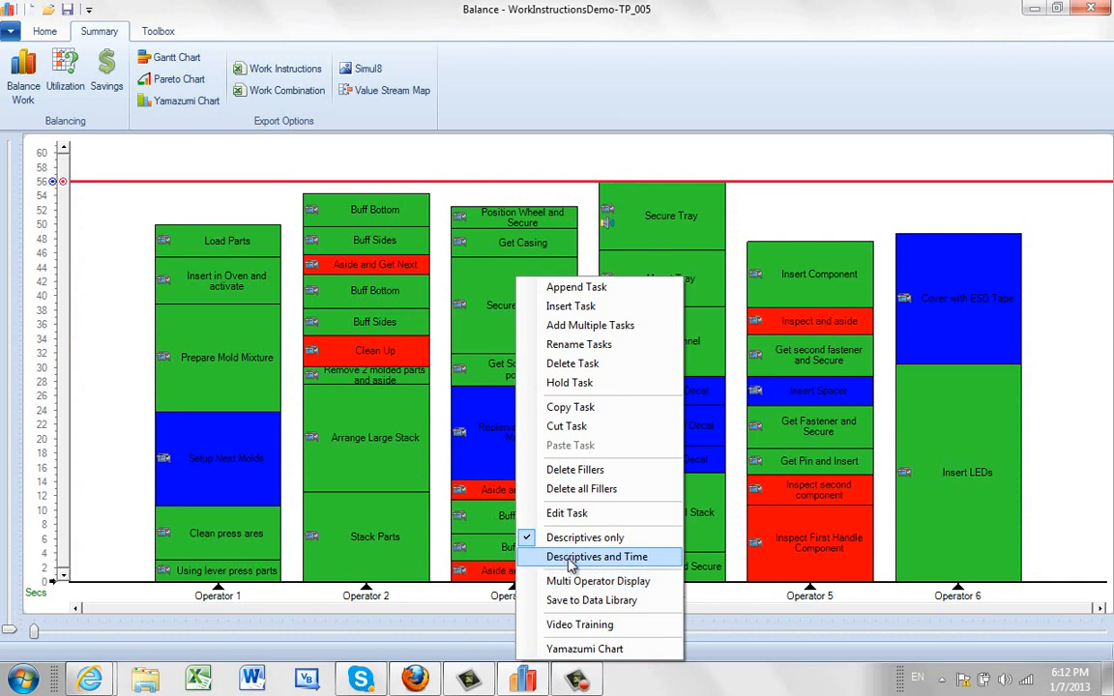
Show each operator's description and total time beneath its label on the chart.
{"action": "left_click", "coordinate": [596, 557]}
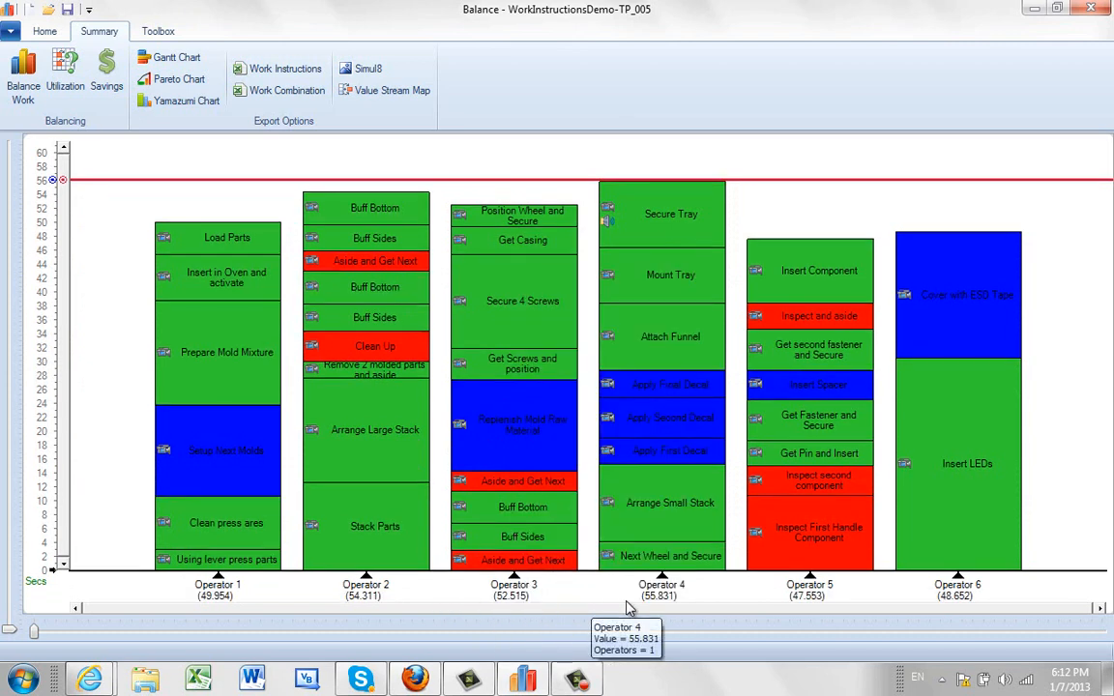
{"action": "mouse_move", "coordinate": [375, 261]}
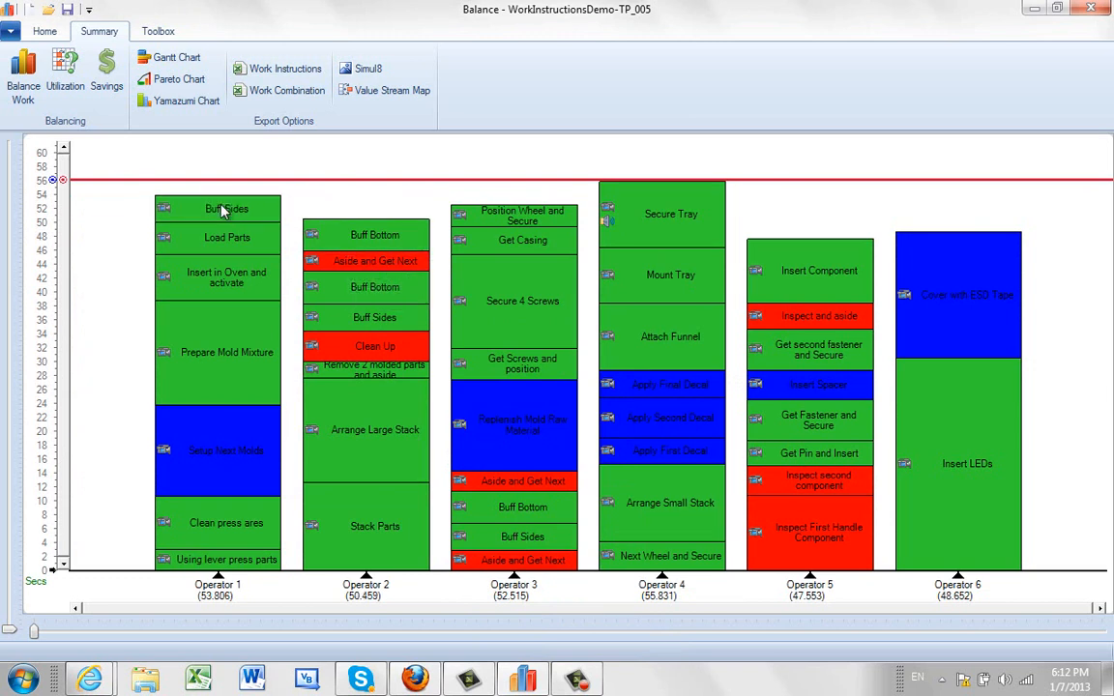
{"action": "mouse_move", "coordinate": [338, 588]}
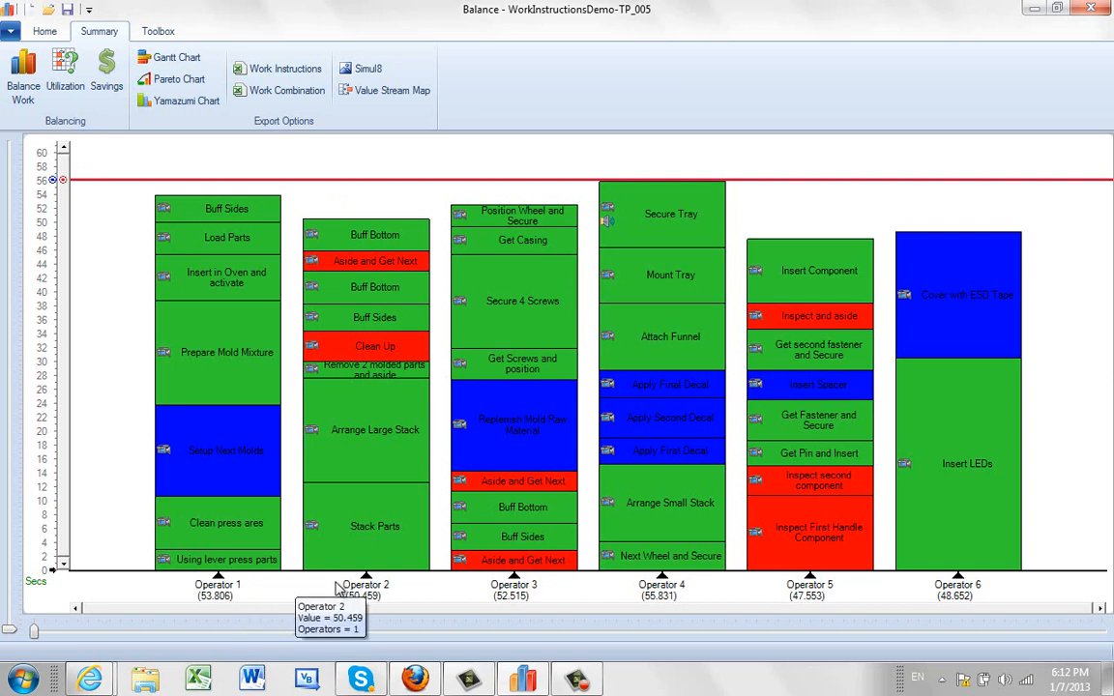
{"action": "mouse_move", "coordinate": [406, 197]}
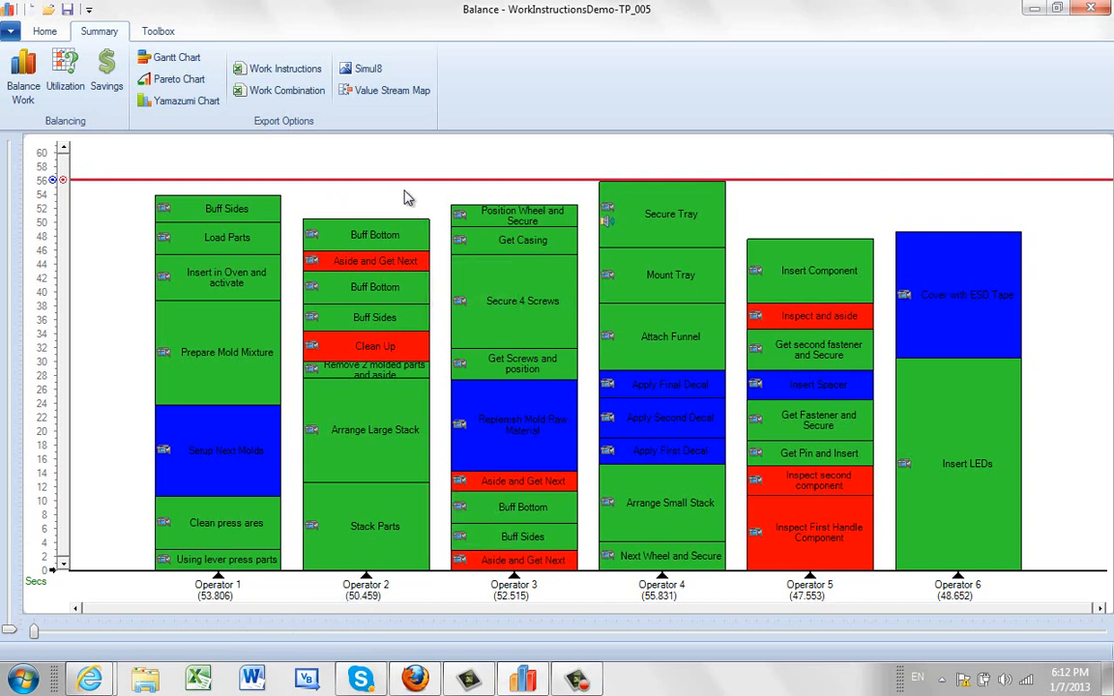
{"action": "mouse_move", "coordinate": [387, 198]}
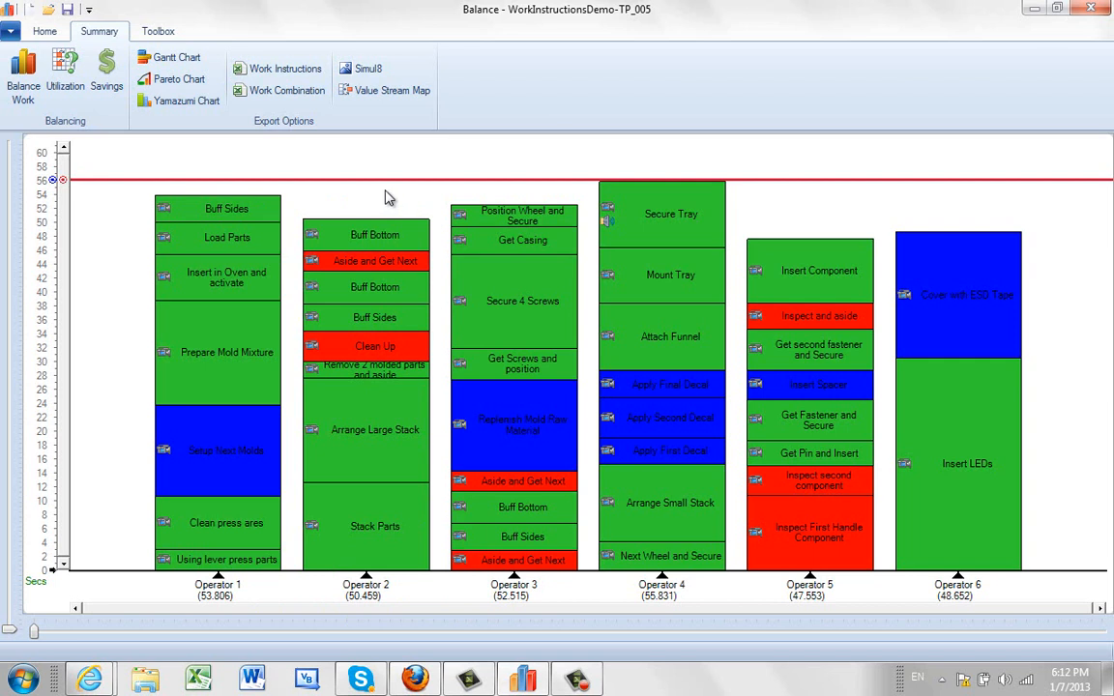
Export the balance chart as a Yamazumi chart workbook and look through it in Excel.
{"action": "right_click", "coordinate": [387, 198]}
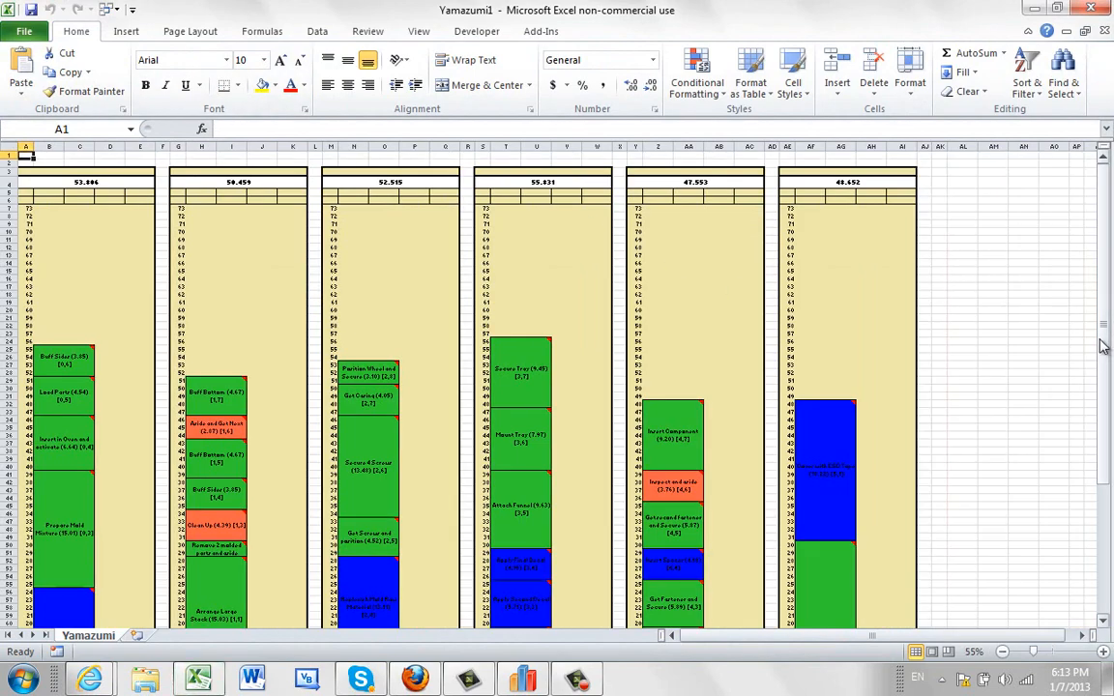
{"action": "scroll", "scroll_direction": "down", "scroll_amount": 3}
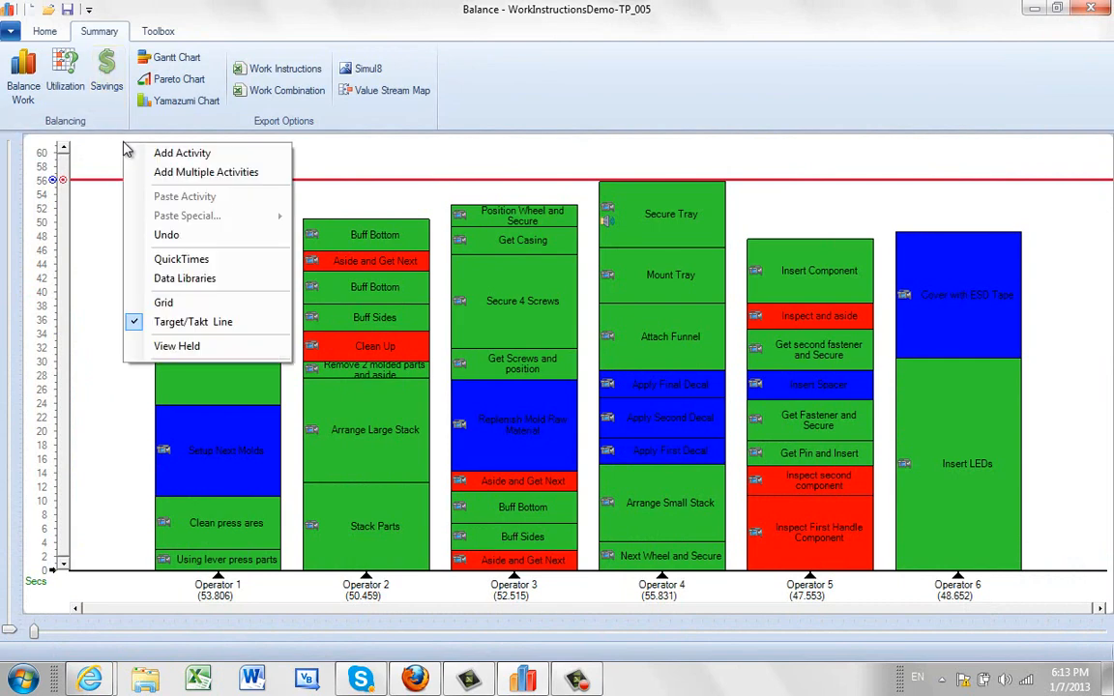
{"action": "mouse_move", "coordinate": [194, 321]}
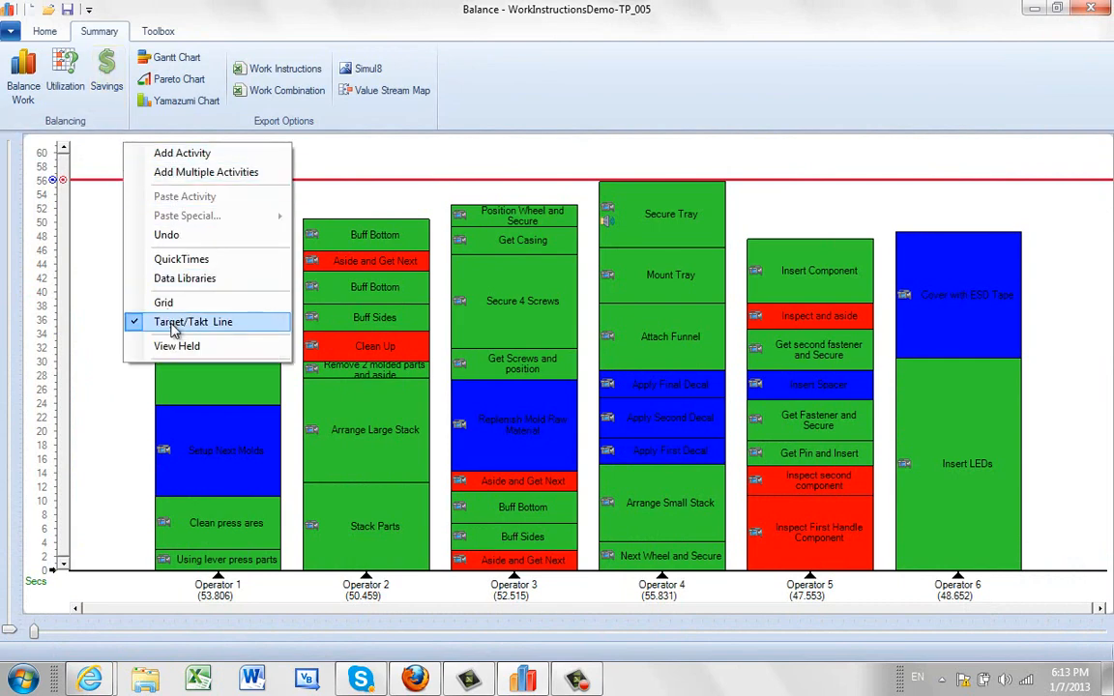
Uncheck Target/Takt Line so the 56-second line disappears from the chart.
{"action": "left_click", "coordinate": [194, 321]}
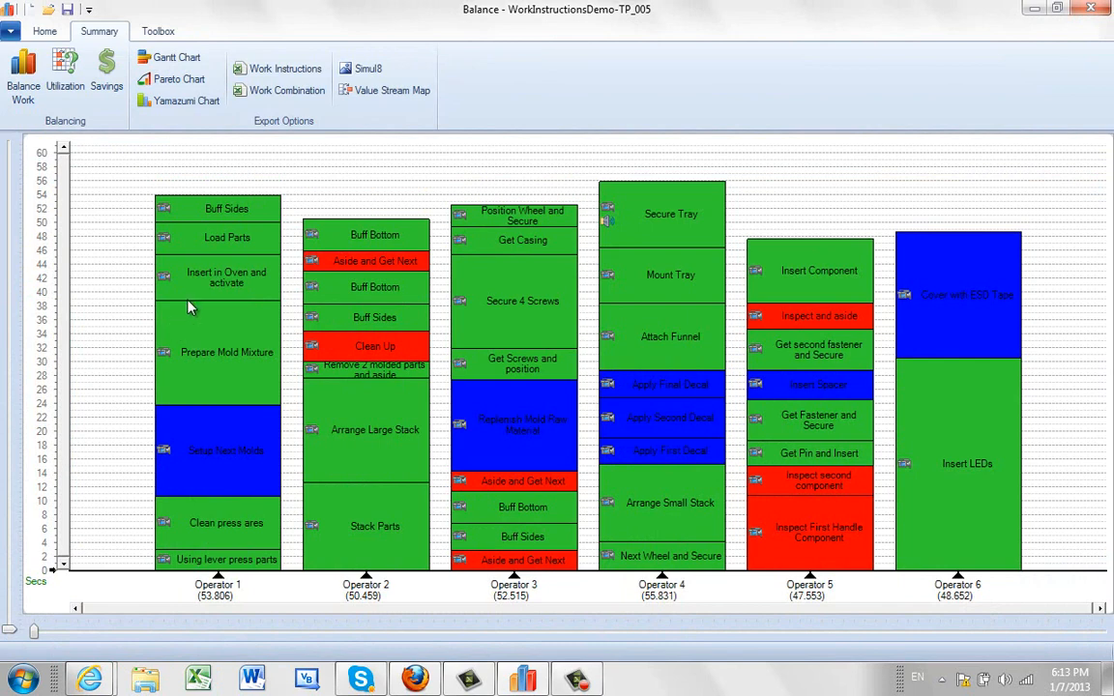
{"action": "mouse_move", "coordinate": [375, 182]}
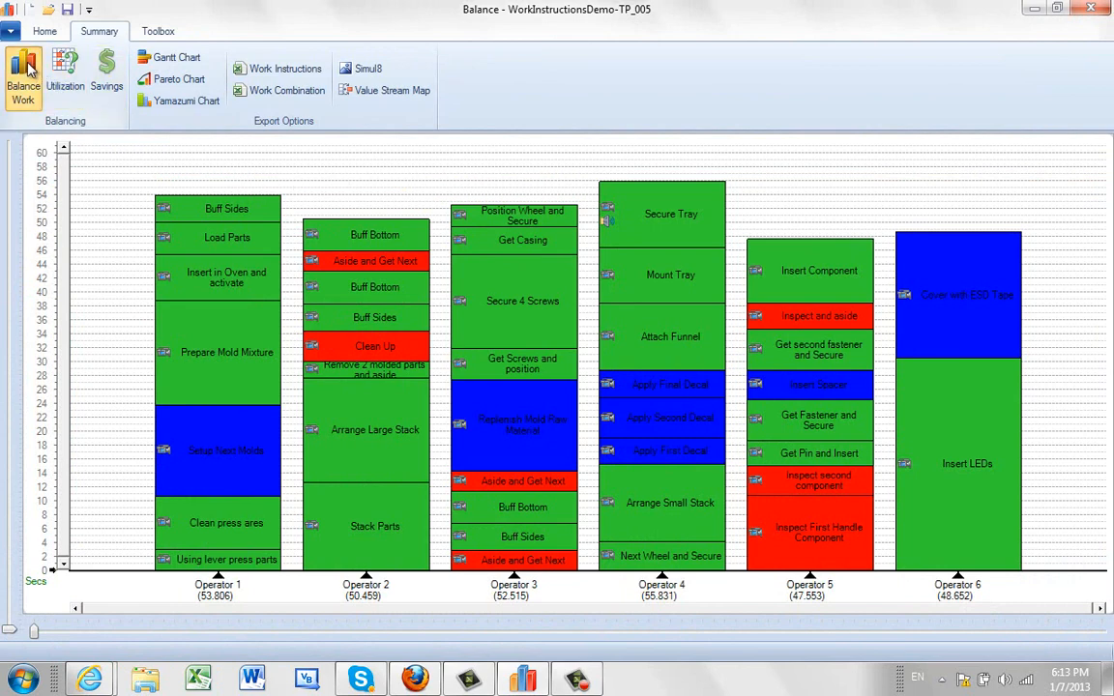
Calculate balance options by required production at 87 units per hour.
{"action": "left_click", "coordinate": [24, 77]}
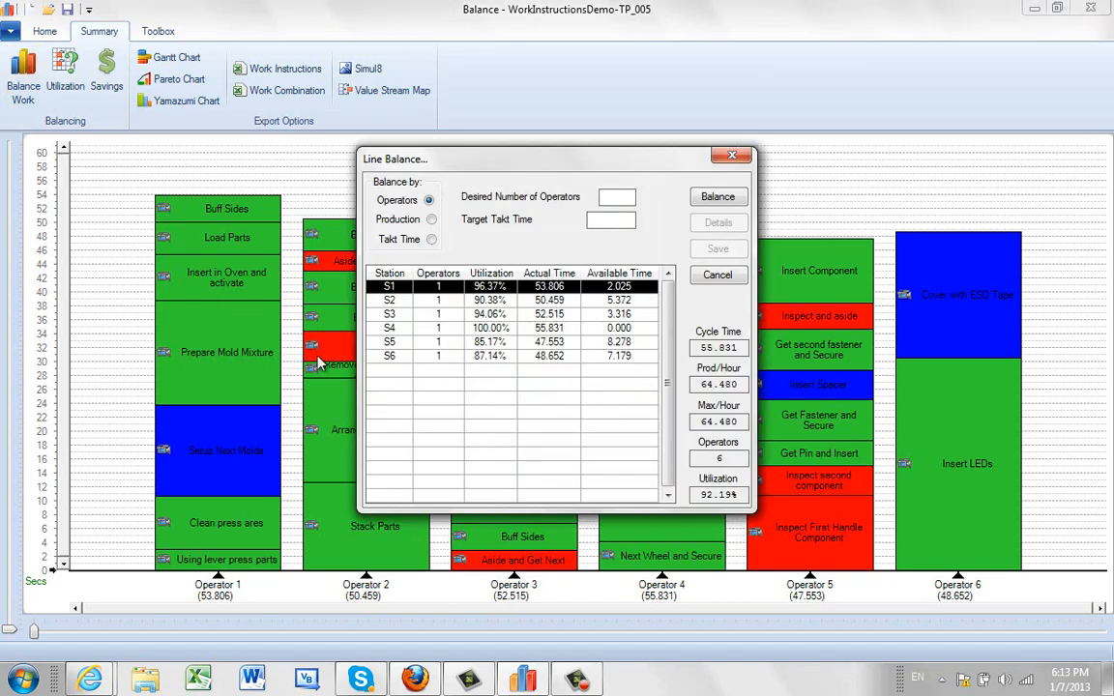
{"action": "mouse_move", "coordinate": [704, 455]}
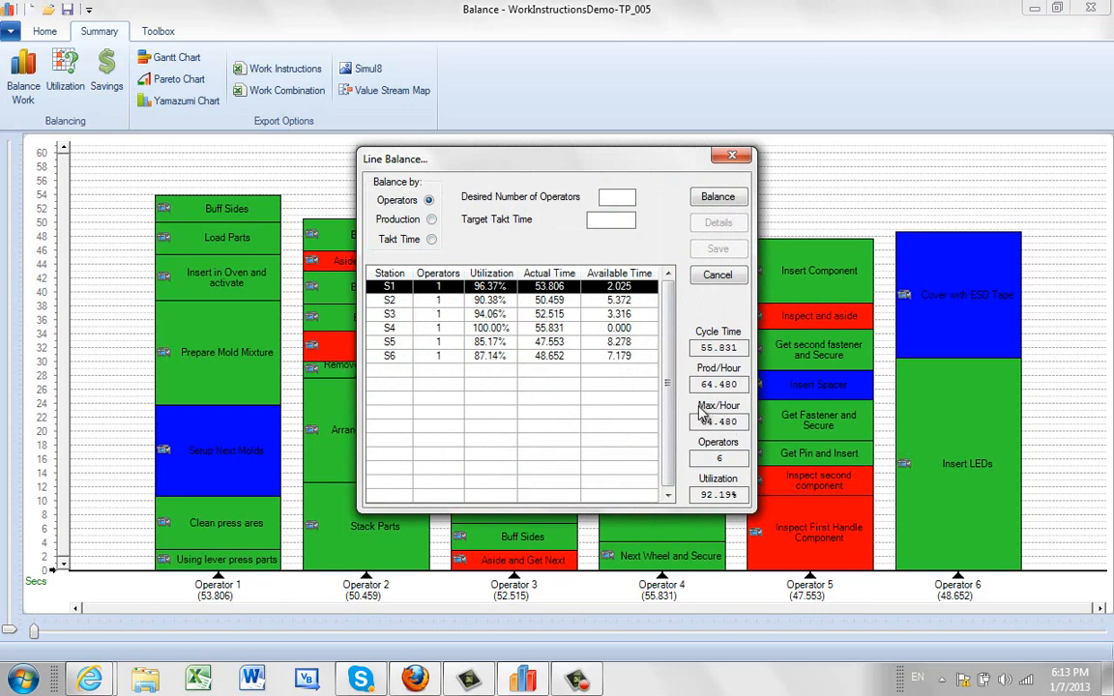
{"action": "mouse_move", "coordinate": [654, 133]}
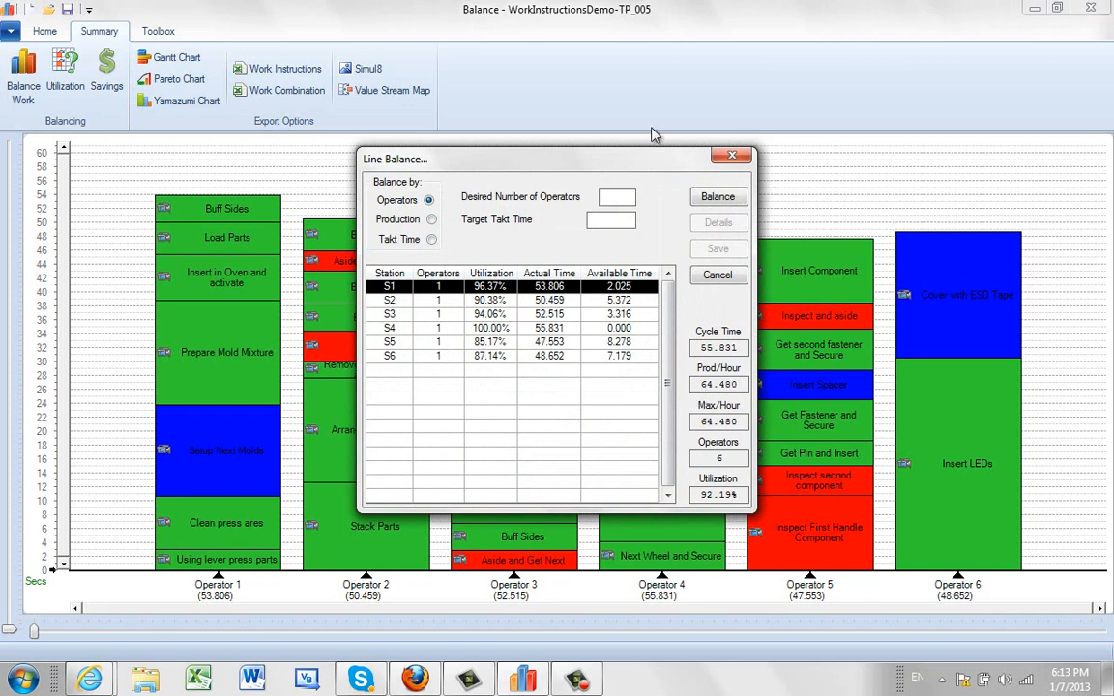
{"action": "left_click", "coordinate": [431, 220]}
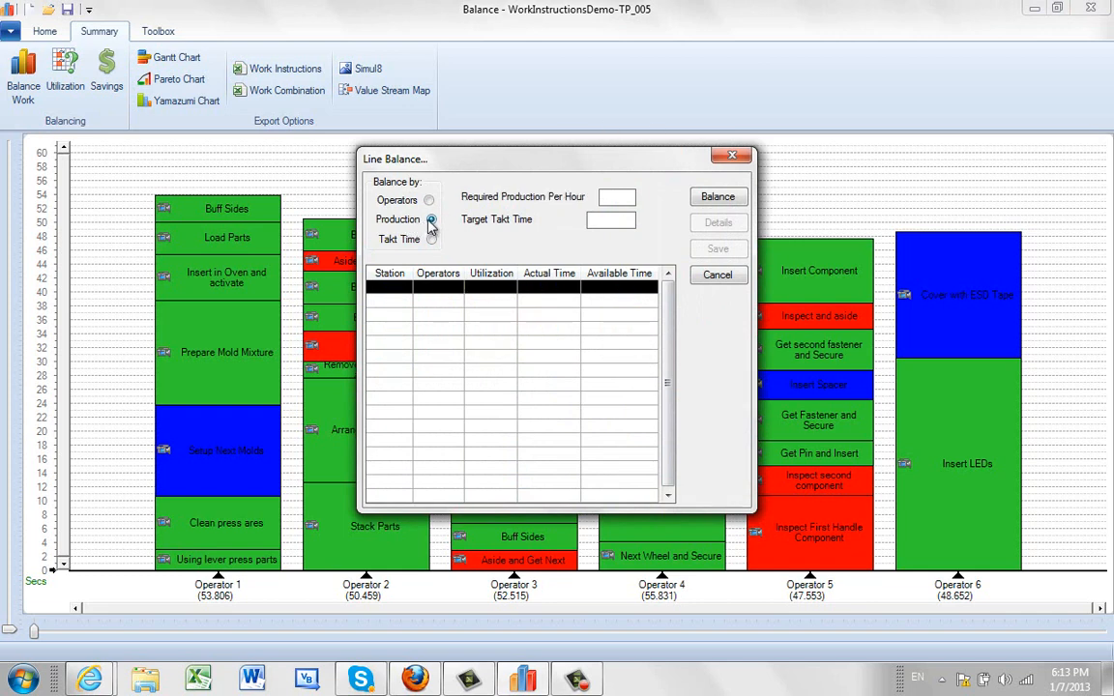
{"action": "left_click", "coordinate": [431, 218]}
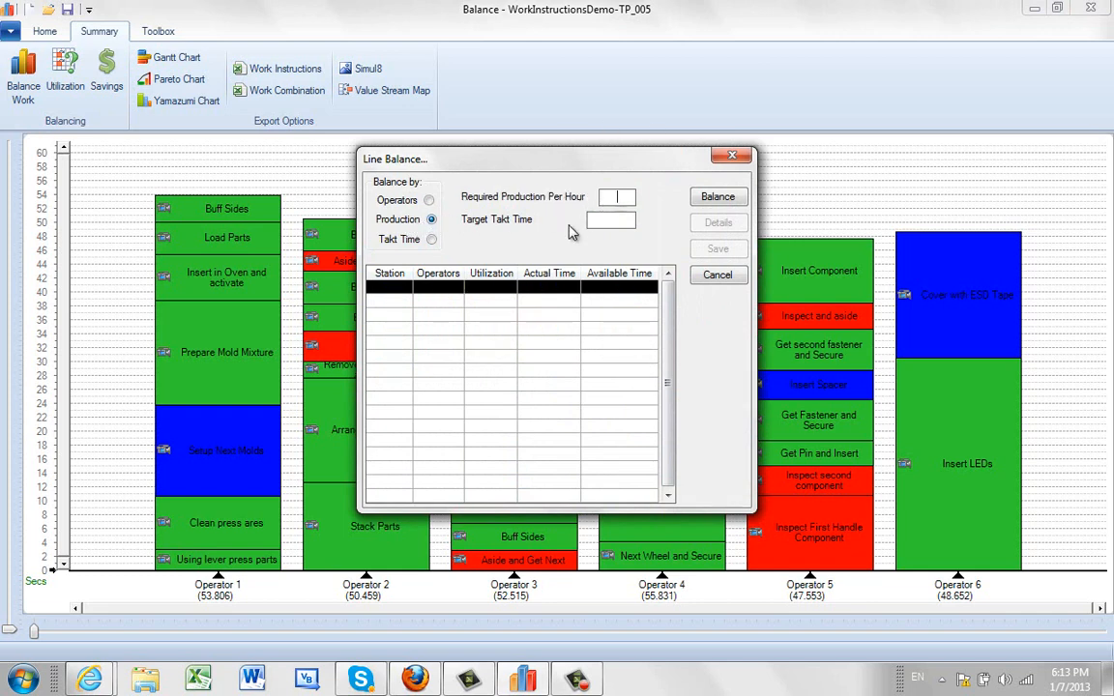
{"action": "left_click", "coordinate": [718, 198]}
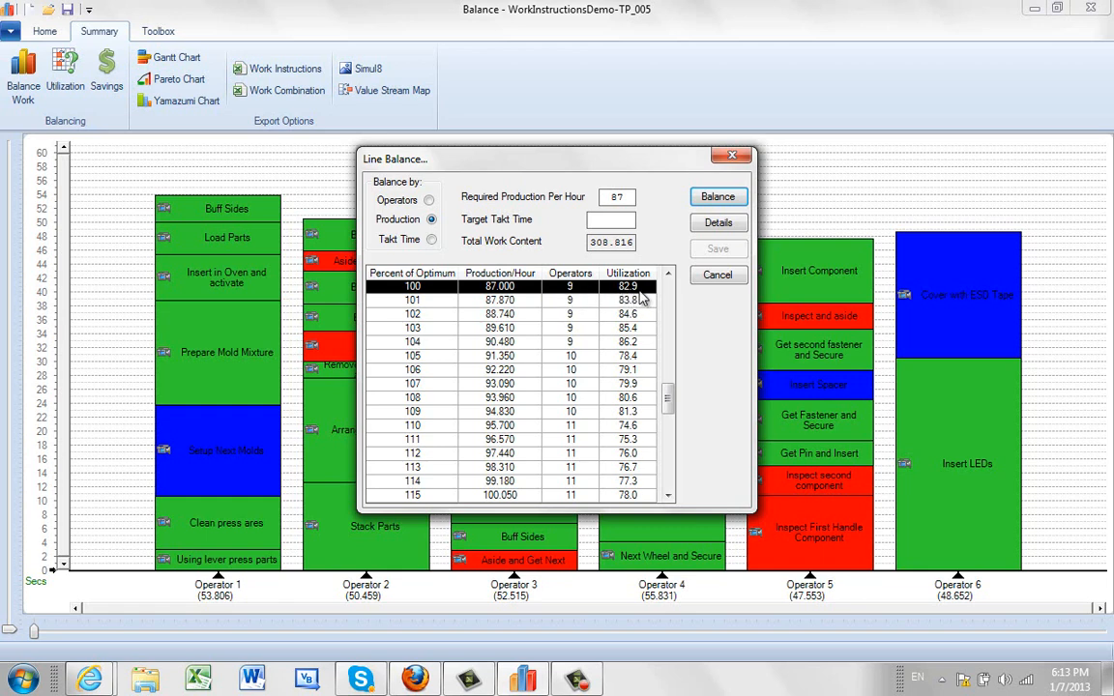
{"action": "mouse_move", "coordinate": [573, 298]}
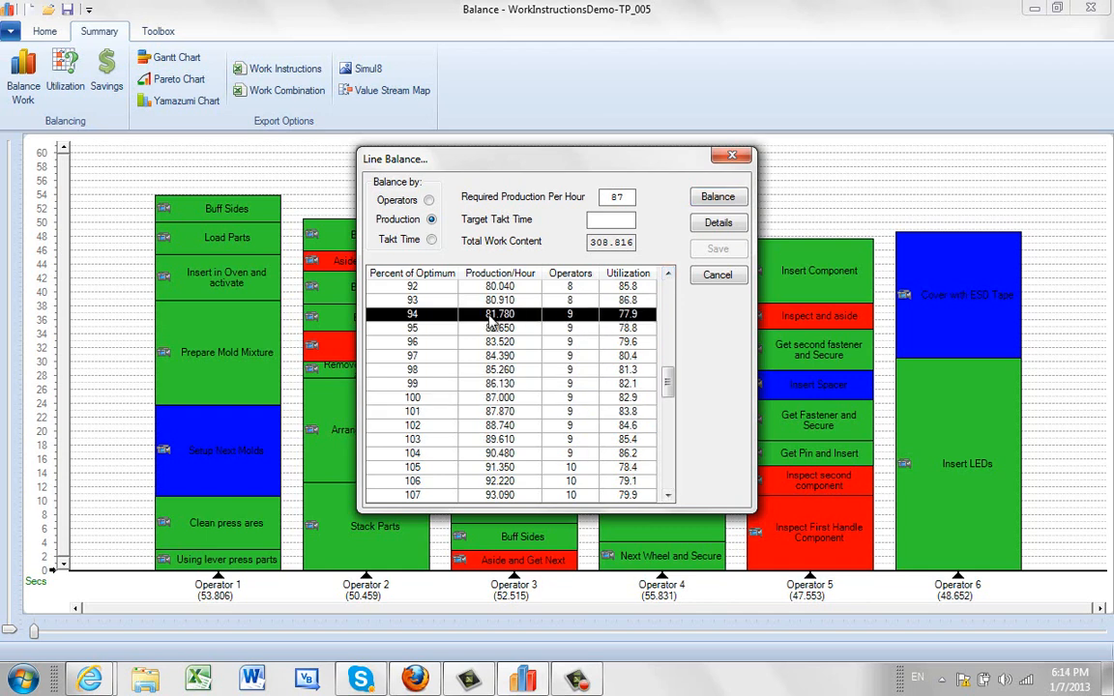
{"action": "mouse_move", "coordinate": [549, 335]}
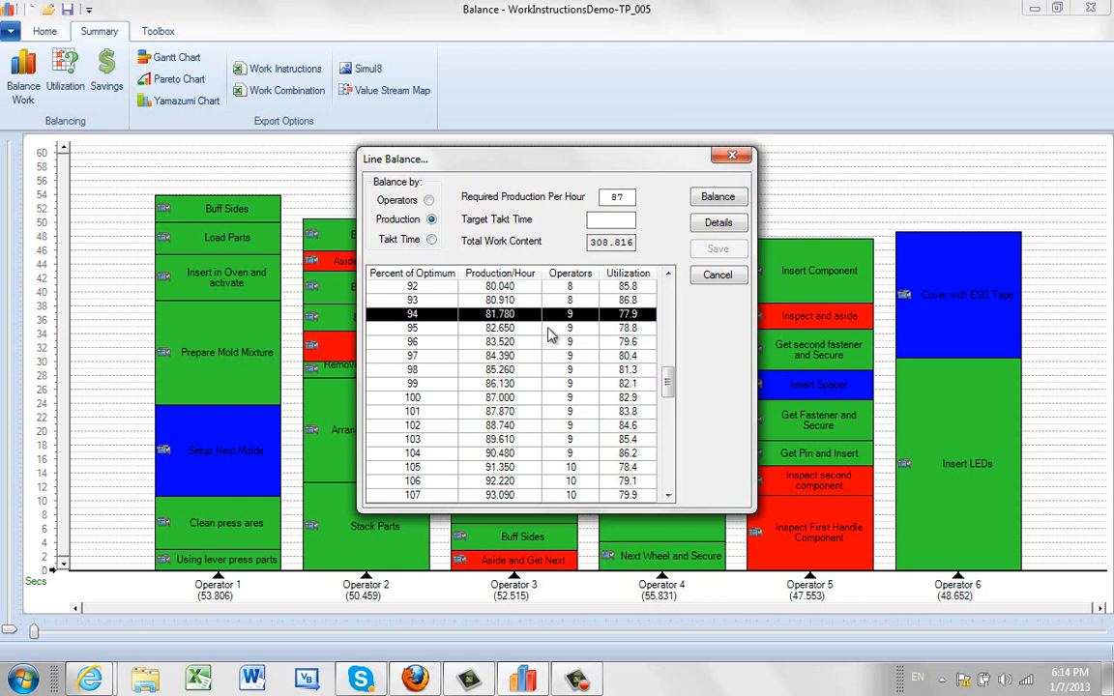
Compare the 104% and 100% rows and balance with the nine-operator option at 87 per hour.
{"action": "left_click", "coordinate": [483, 453]}
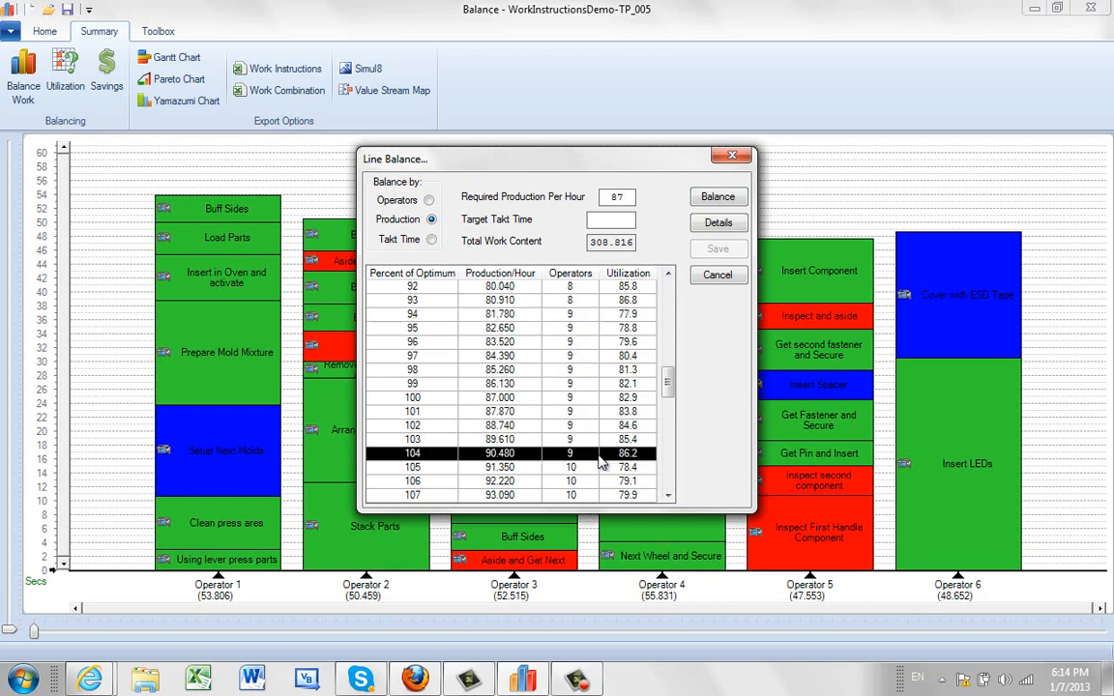
{"action": "mouse_move", "coordinate": [506, 461]}
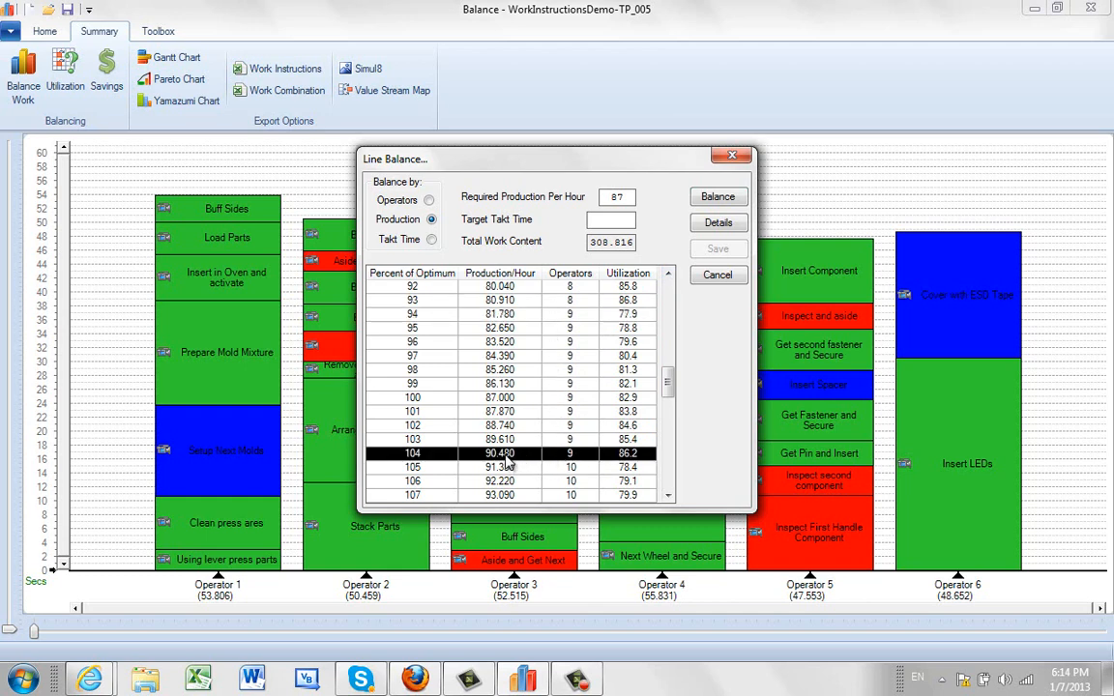
{"action": "mouse_move", "coordinate": [518, 408]}
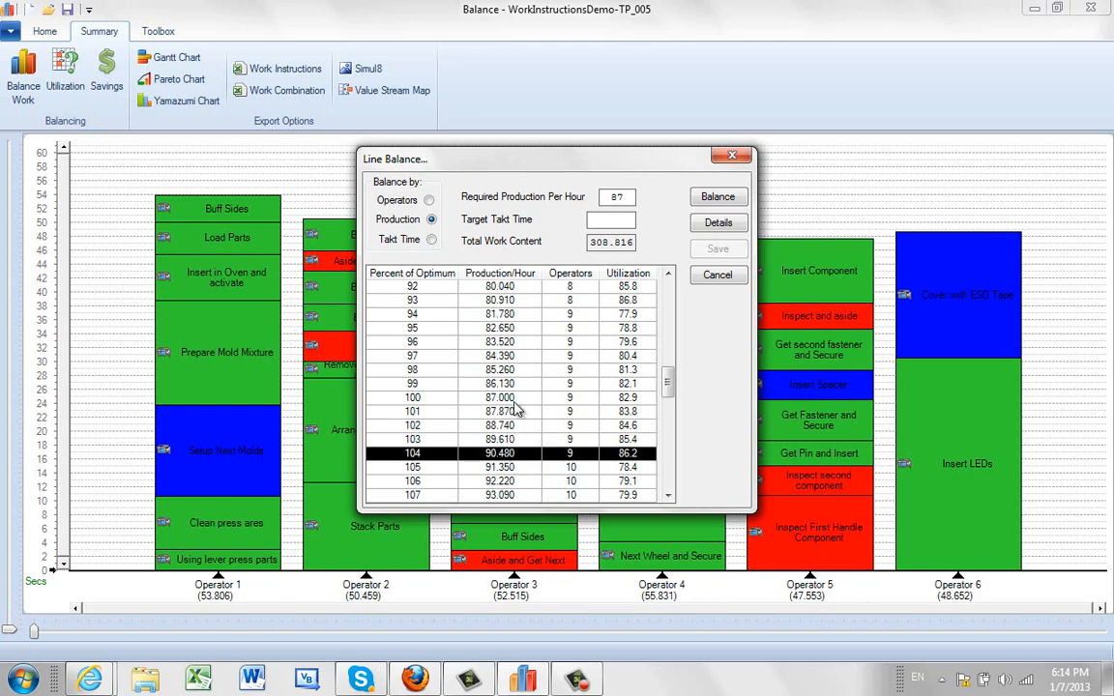
{"action": "left_click", "coordinate": [499, 399]}
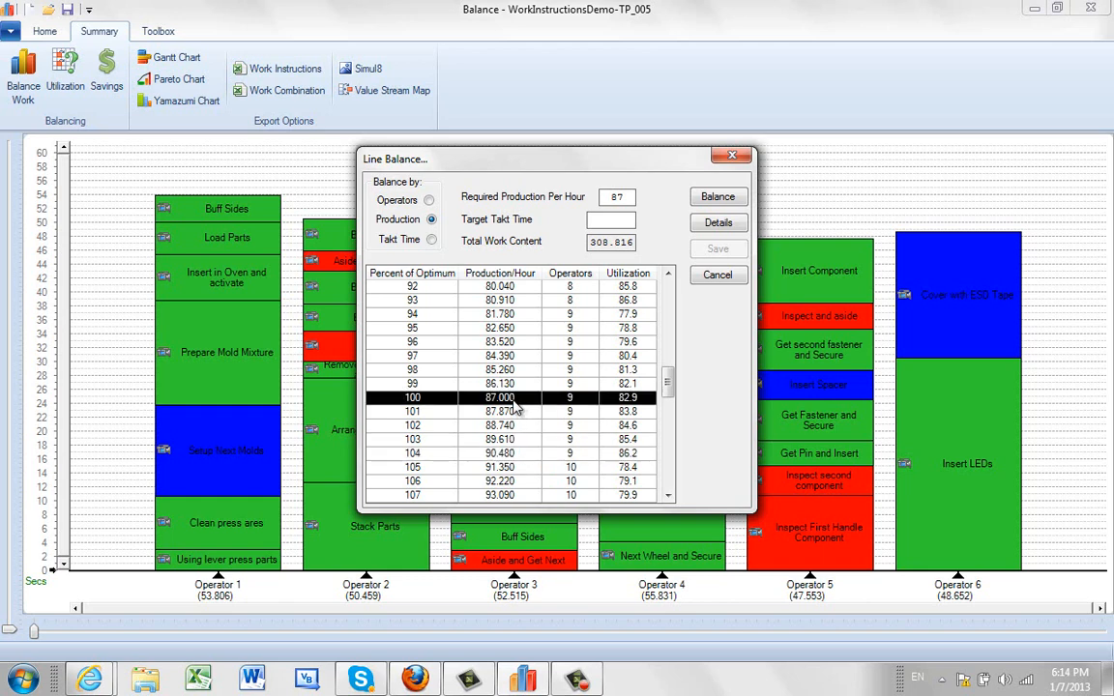
{"action": "mouse_move", "coordinate": [519, 460]}
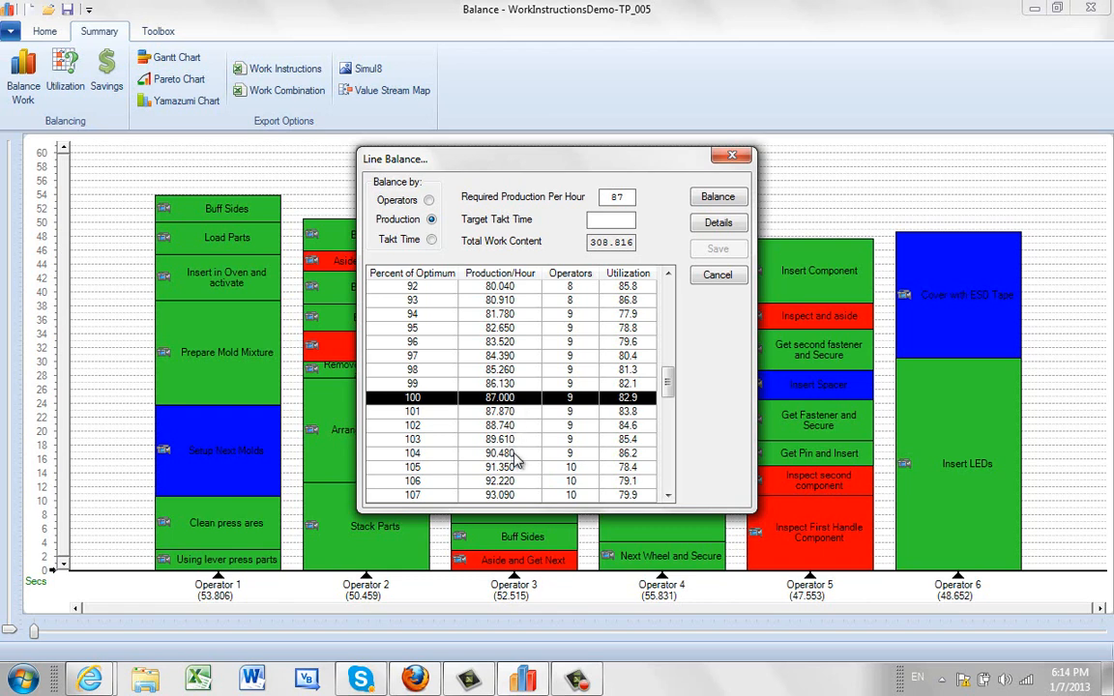
{"action": "left_click", "coordinate": [512, 453]}
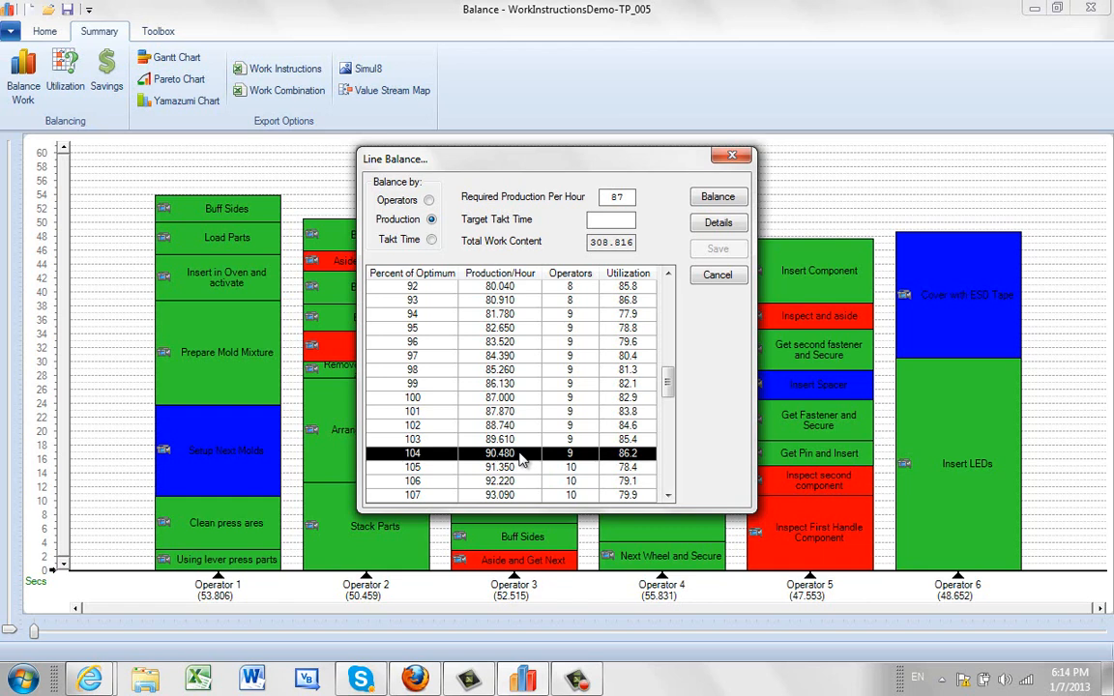
{"action": "scroll", "scroll_direction": "down", "scroll_amount": 3}
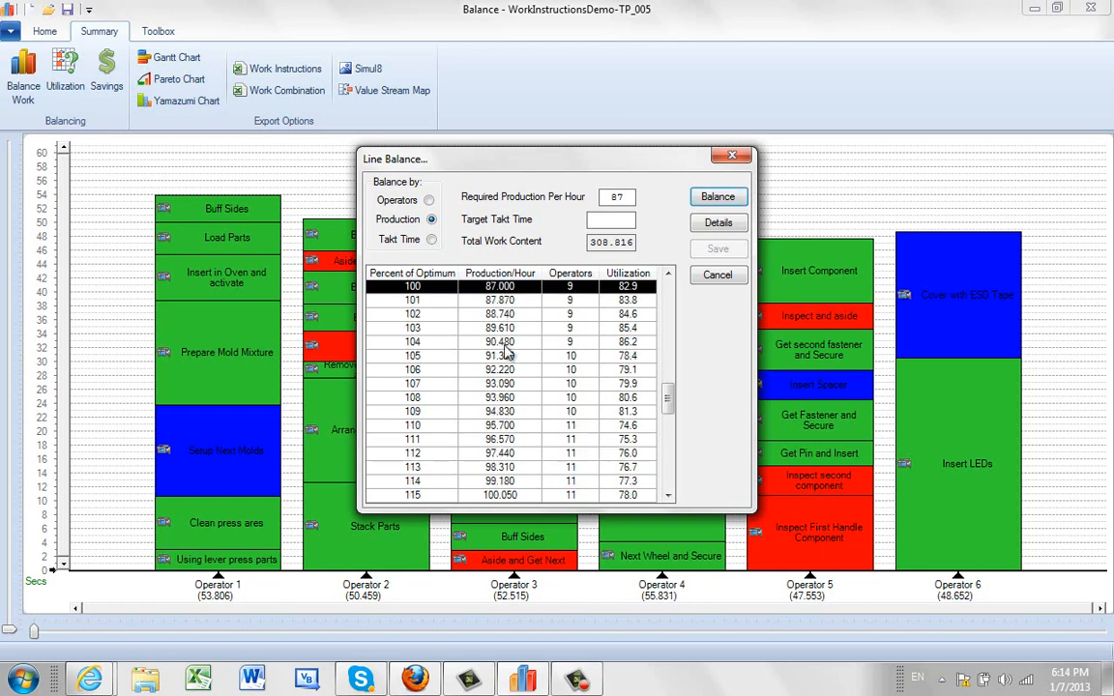
{"action": "left_click", "coordinate": [718, 223]}
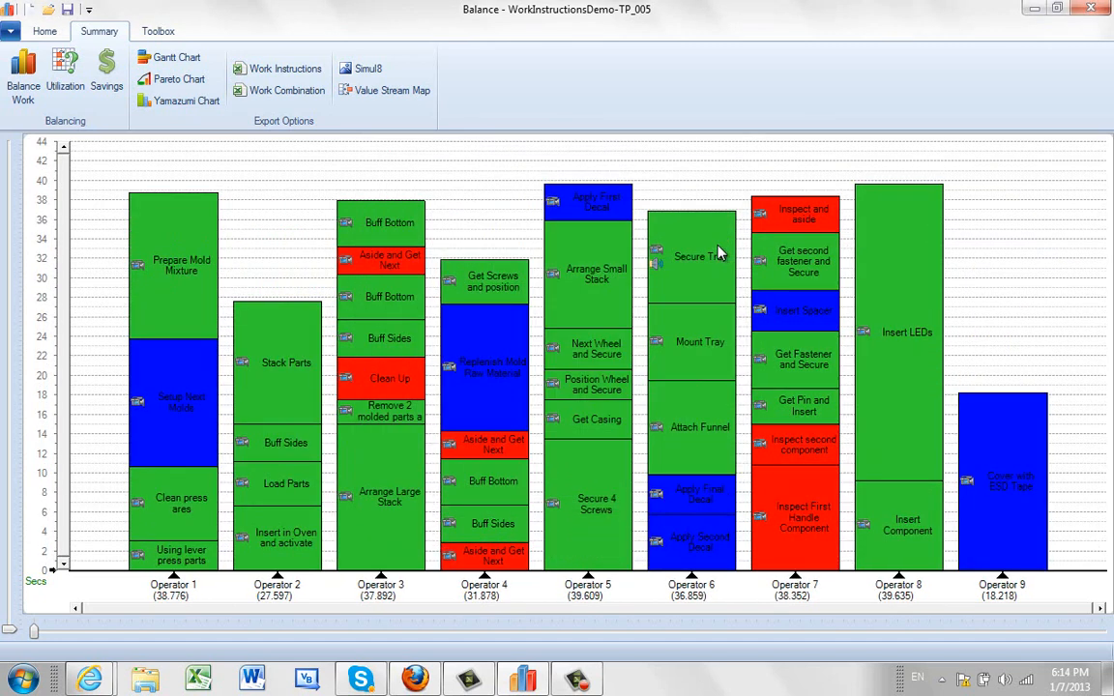
{"action": "mouse_move", "coordinate": [824, 288]}
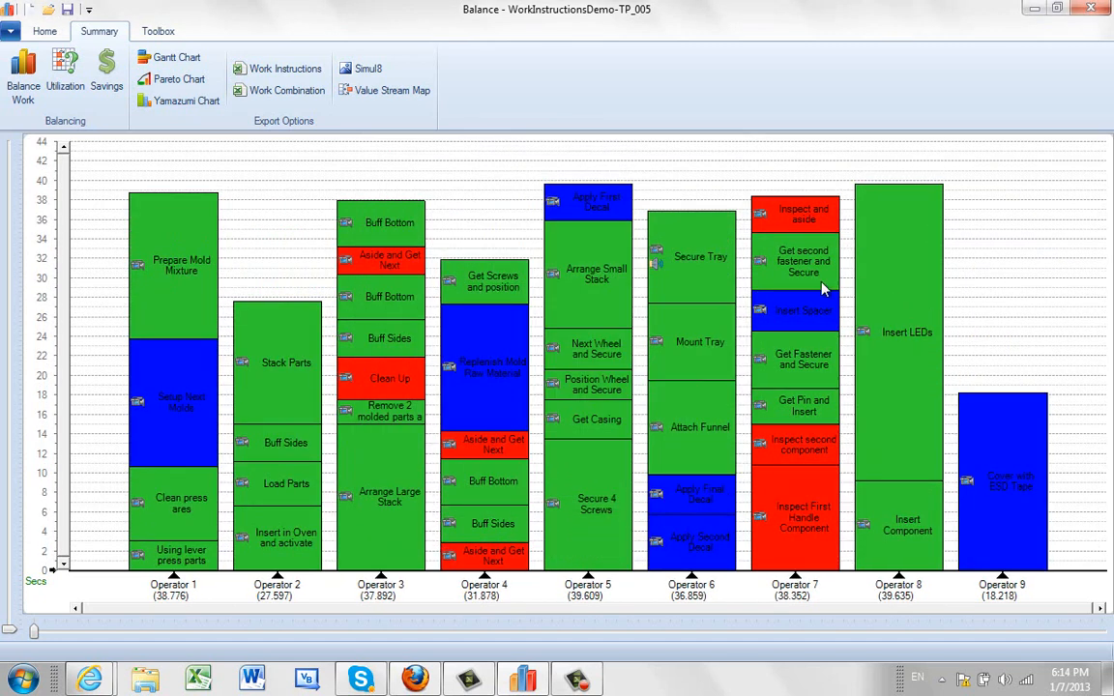
{"action": "mouse_move", "coordinate": [968, 476]}
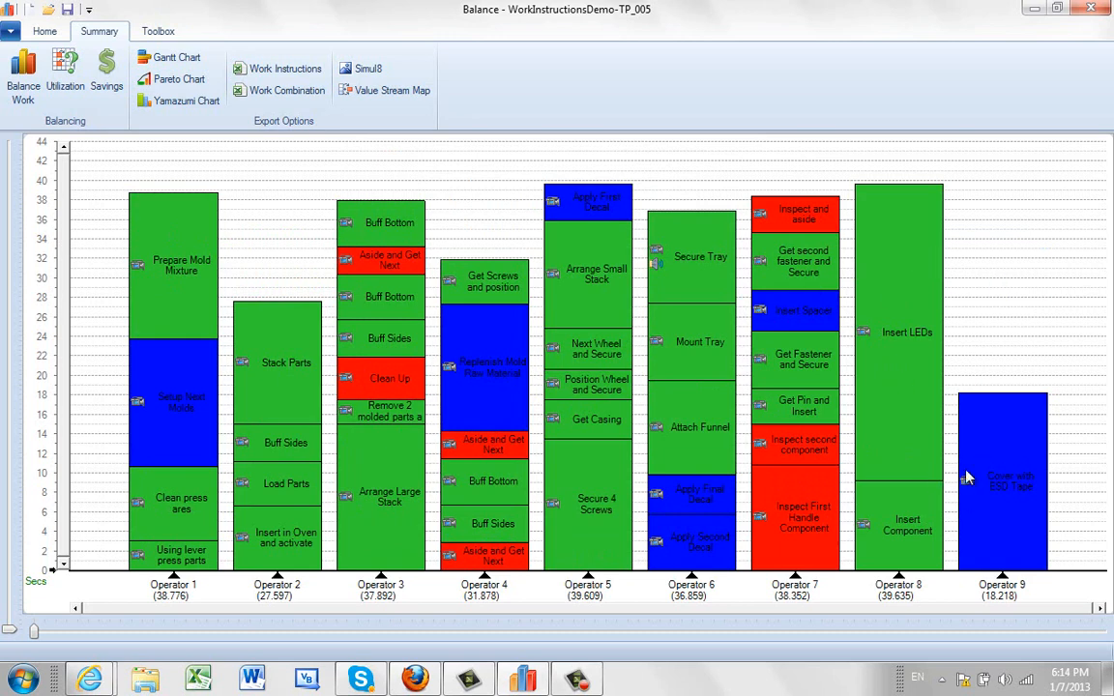
{"action": "mouse_move", "coordinate": [1002, 405]}
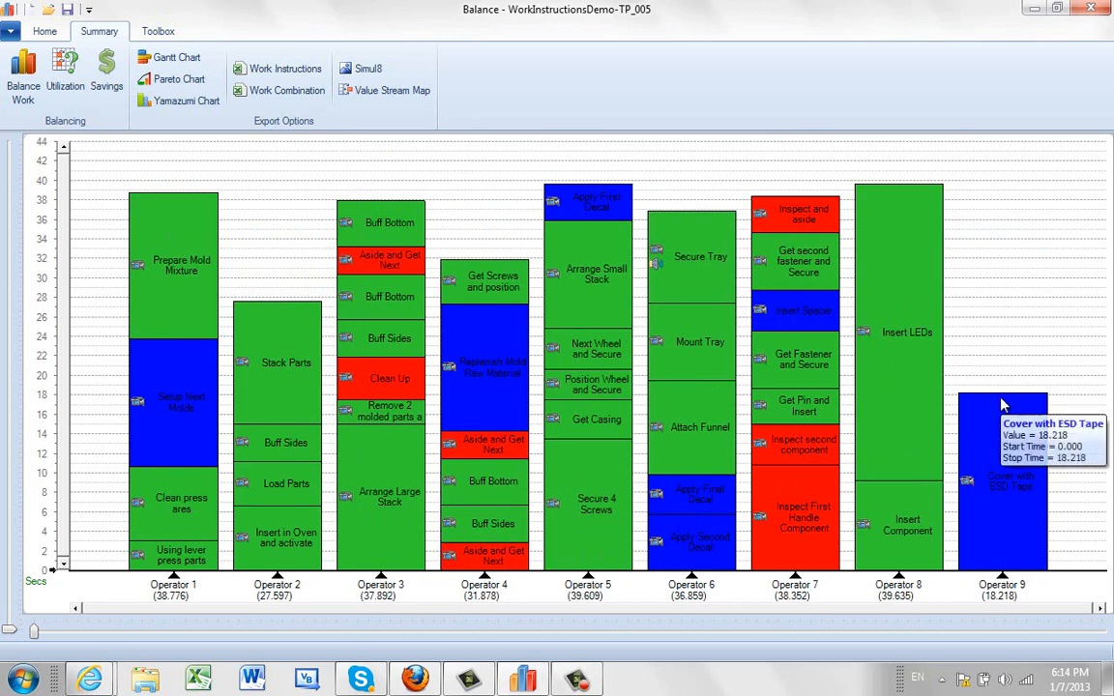
{"action": "mouse_move", "coordinate": [985, 337]}
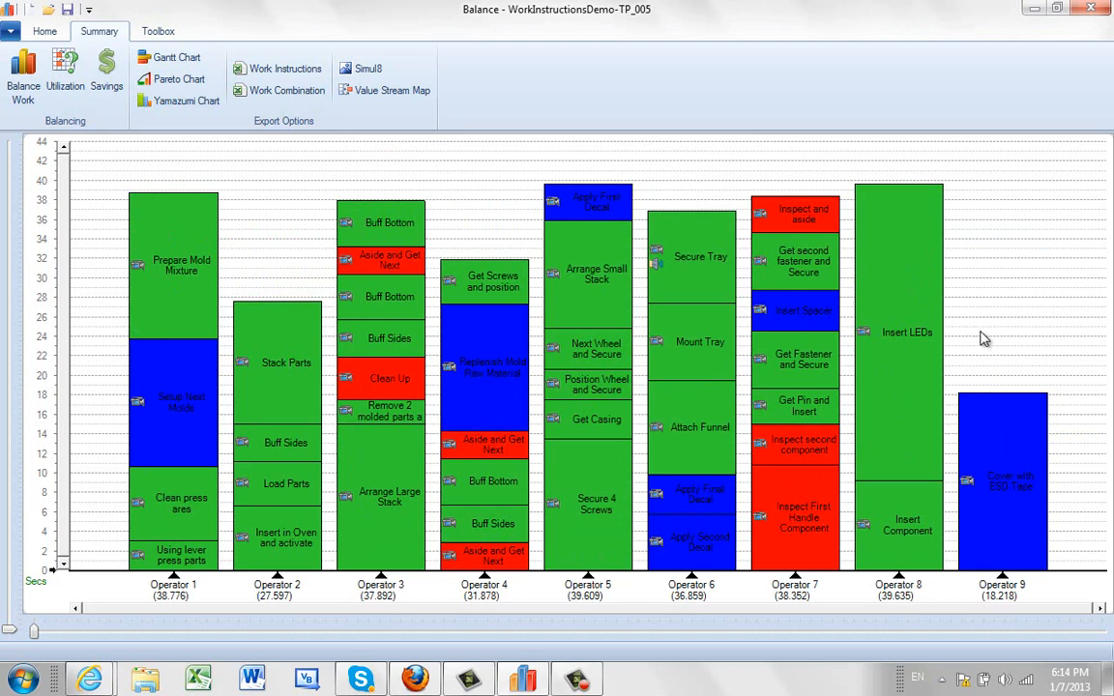
{"action": "mouse_move", "coordinate": [665, 411]}
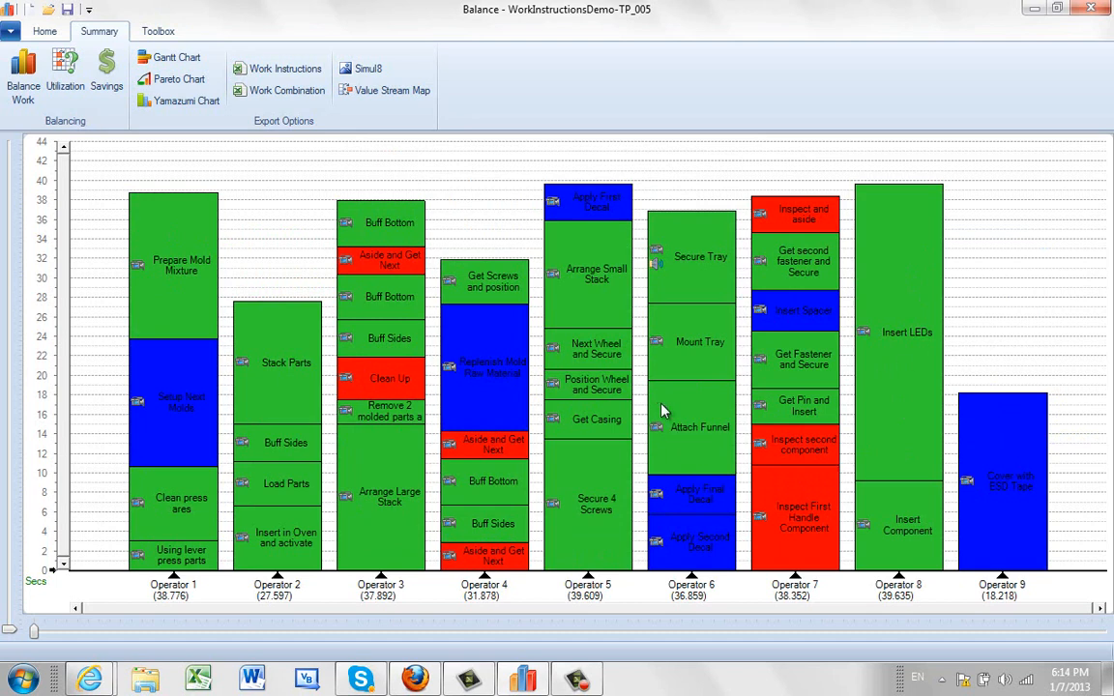
{"action": "mouse_move", "coordinate": [662, 410]}
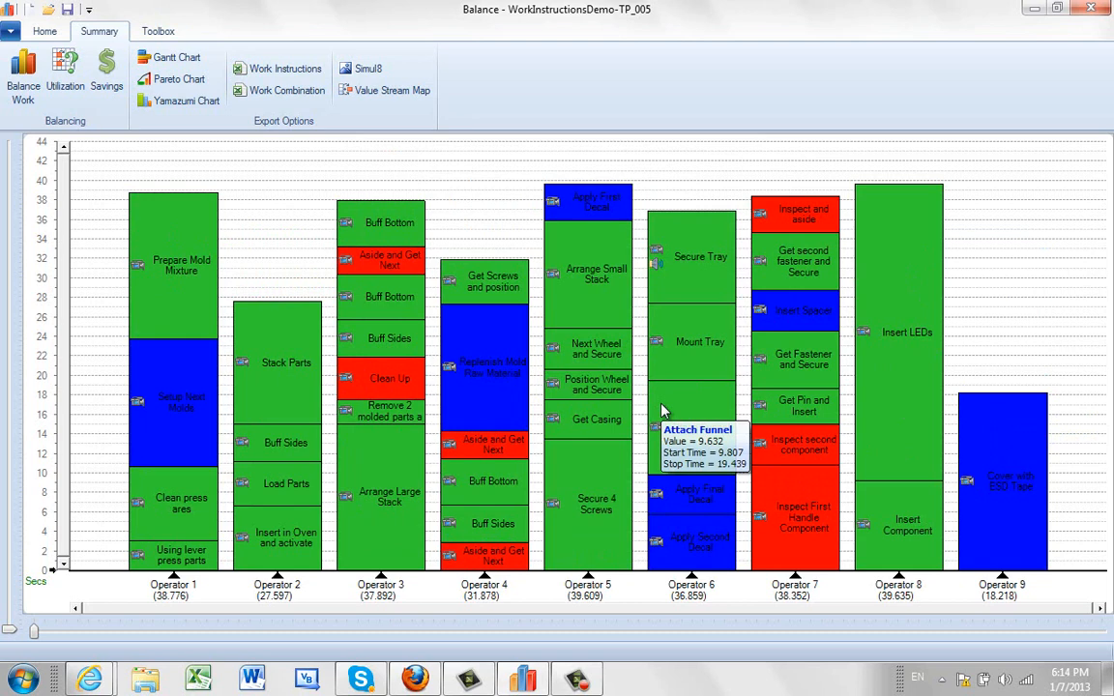
{"action": "mouse_move", "coordinate": [608, 435]}
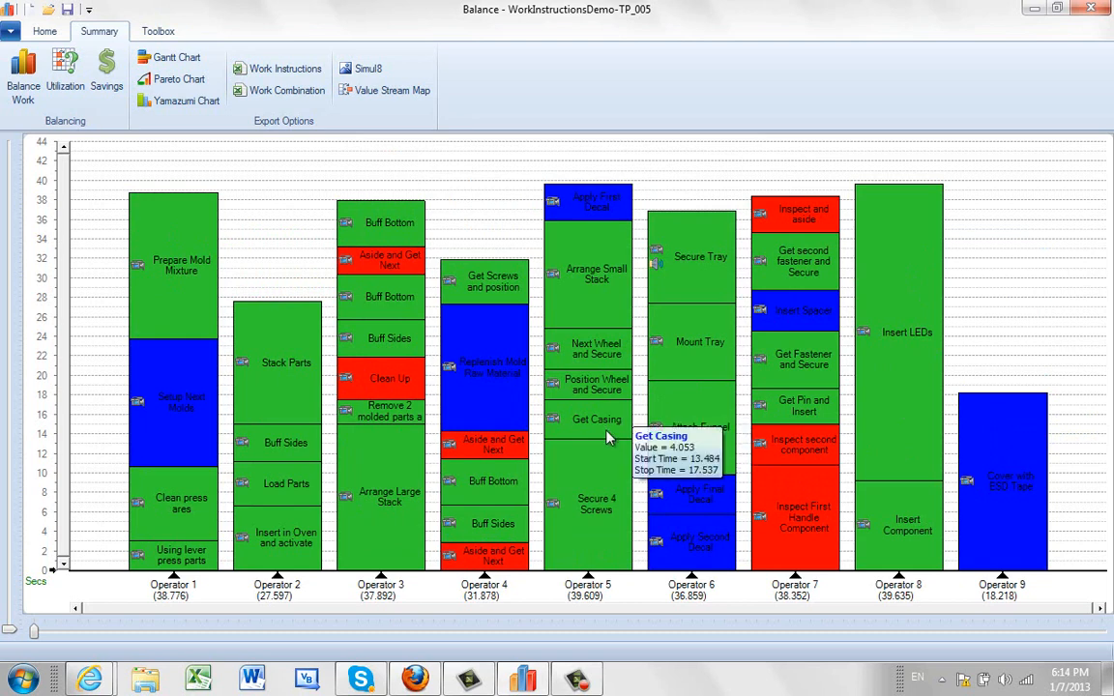
{"action": "mouse_move", "coordinate": [379, 312]}
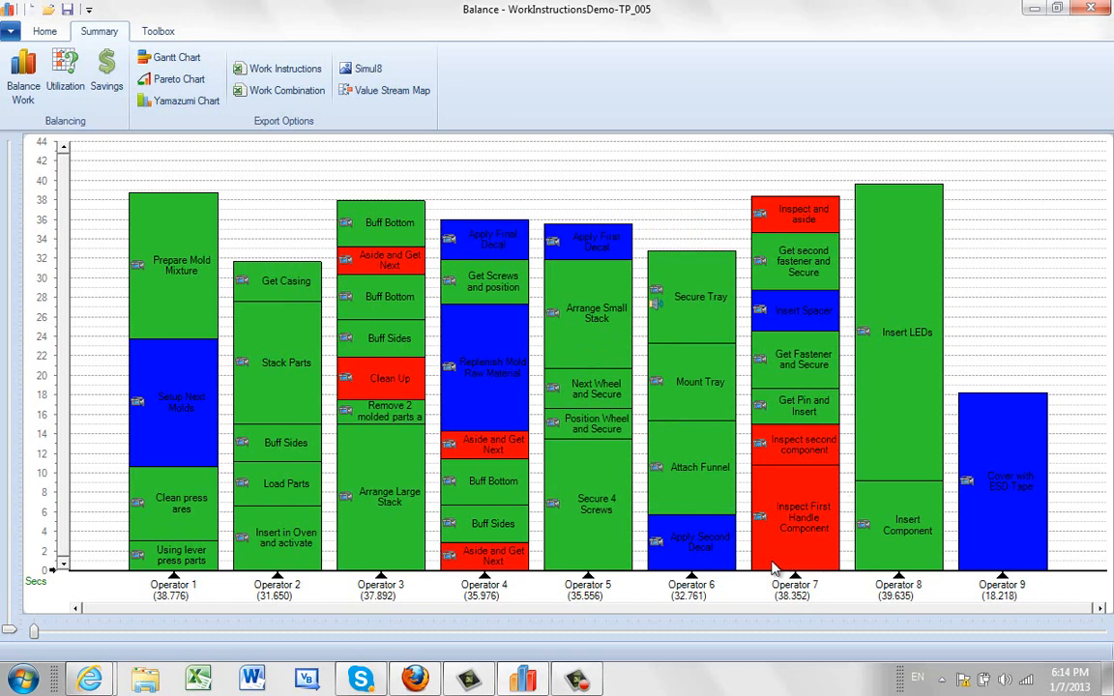
{"action": "mouse_move", "coordinate": [687, 541]}
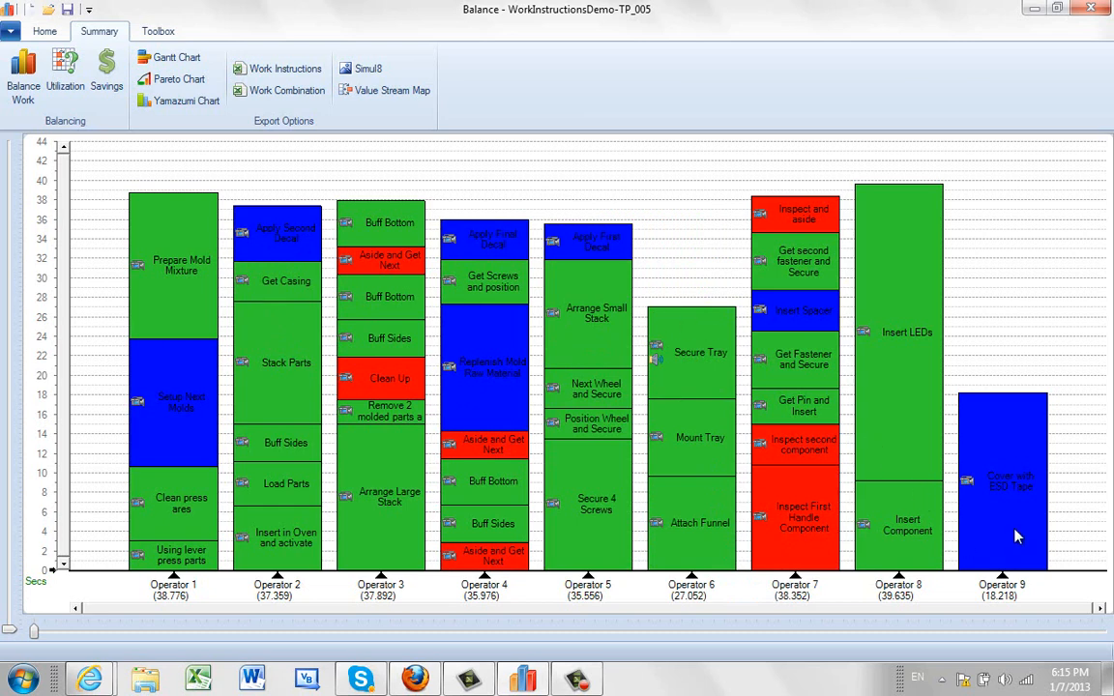
Split Cover with ESD Tape so half of Operator 9's work can move to Operator 6.
{"action": "right_click", "coordinate": [1002, 538]}
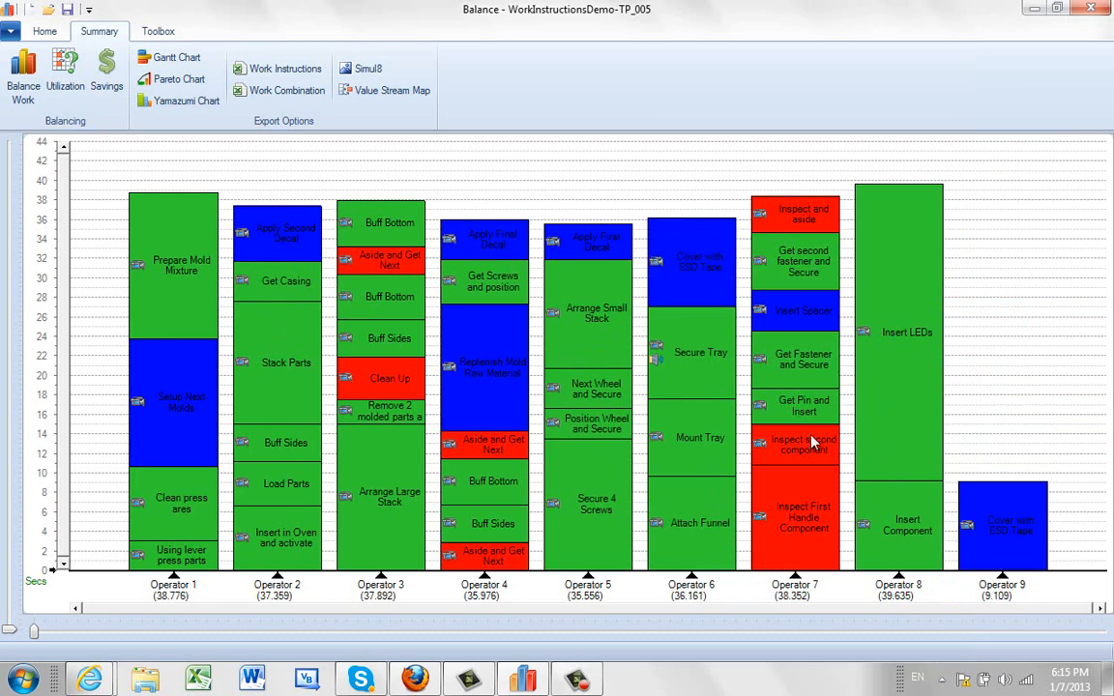
{"action": "mouse_move", "coordinate": [880, 553]}
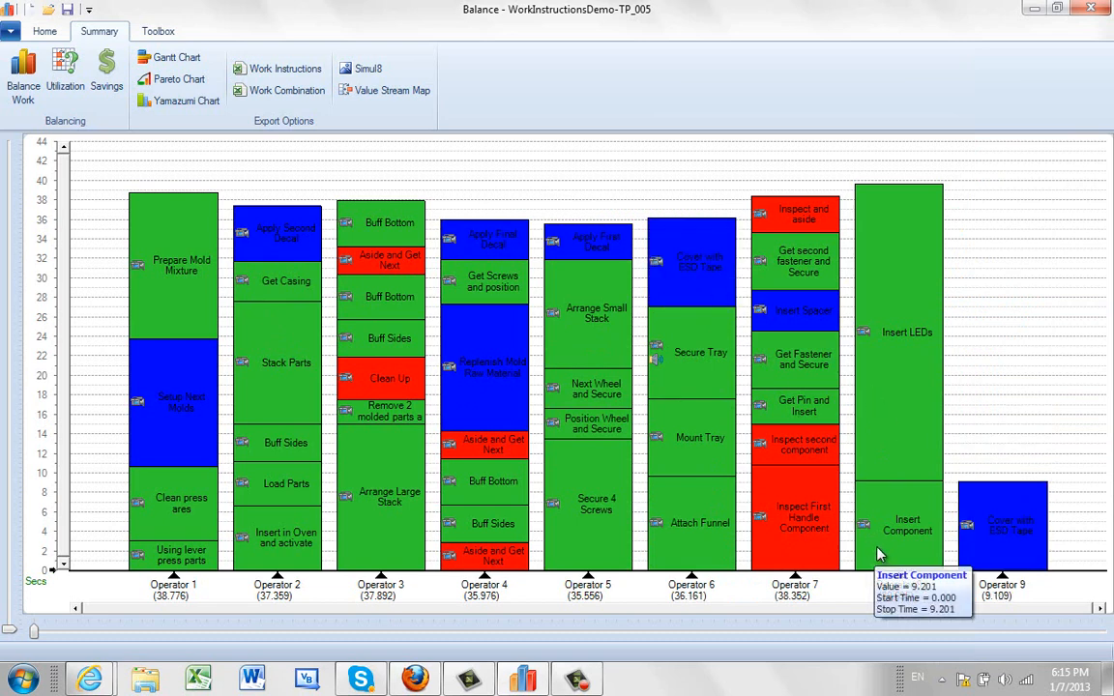
{"action": "mouse_move", "coordinate": [822, 467]}
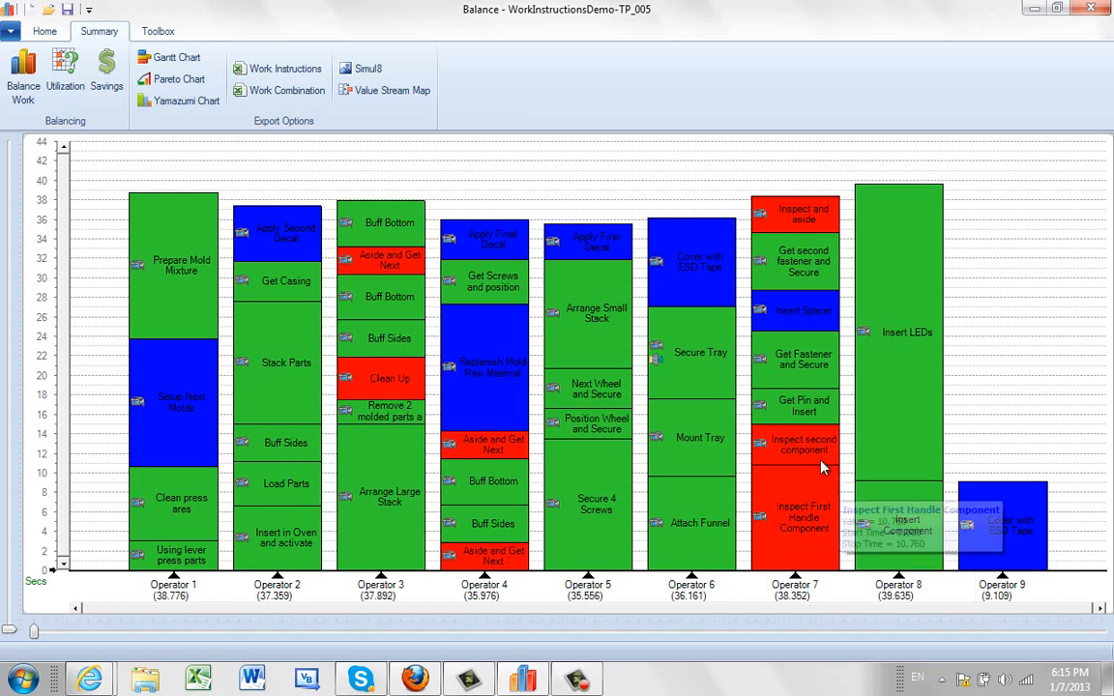
Move Operator 9's last task to Operator 7 and delete the empty Operator 9 station.
{"action": "right_click", "coordinate": [794, 445]}
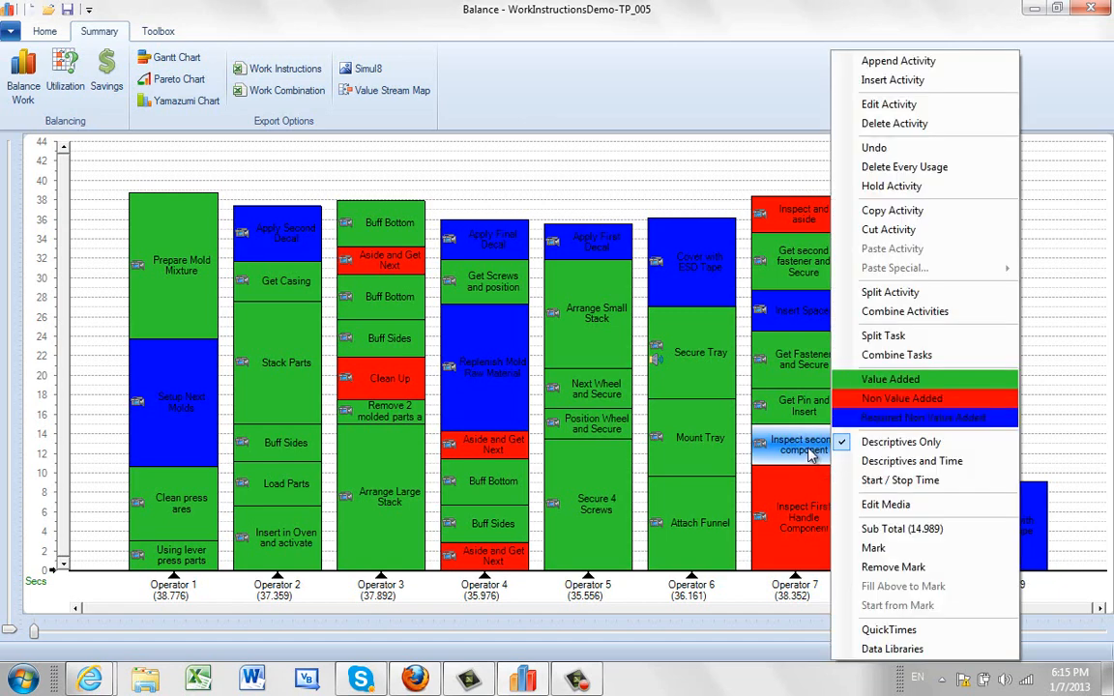
{"action": "mouse_move", "coordinate": [893, 124]}
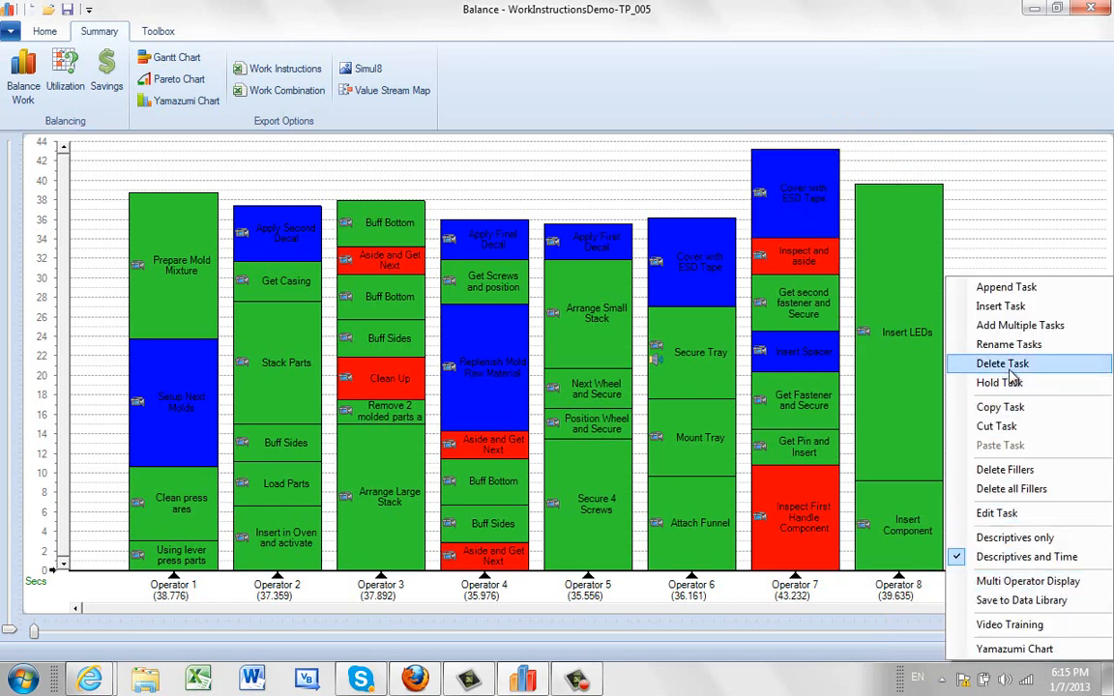
{"action": "left_click", "coordinate": [1002, 363]}
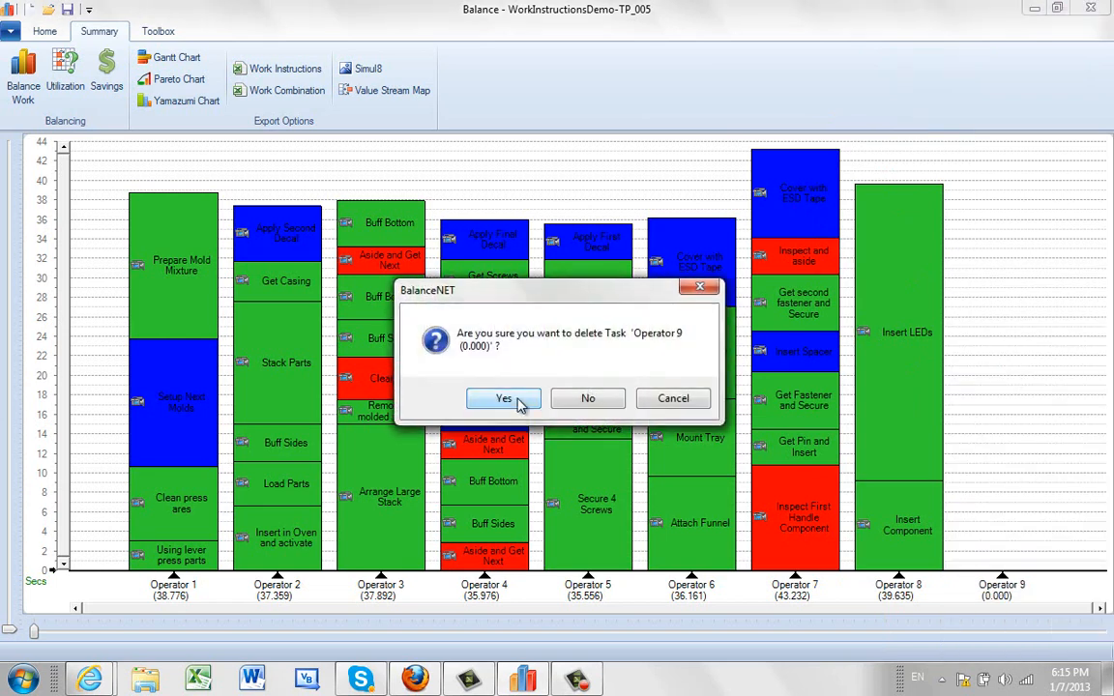
{"action": "left_click", "coordinate": [503, 398]}
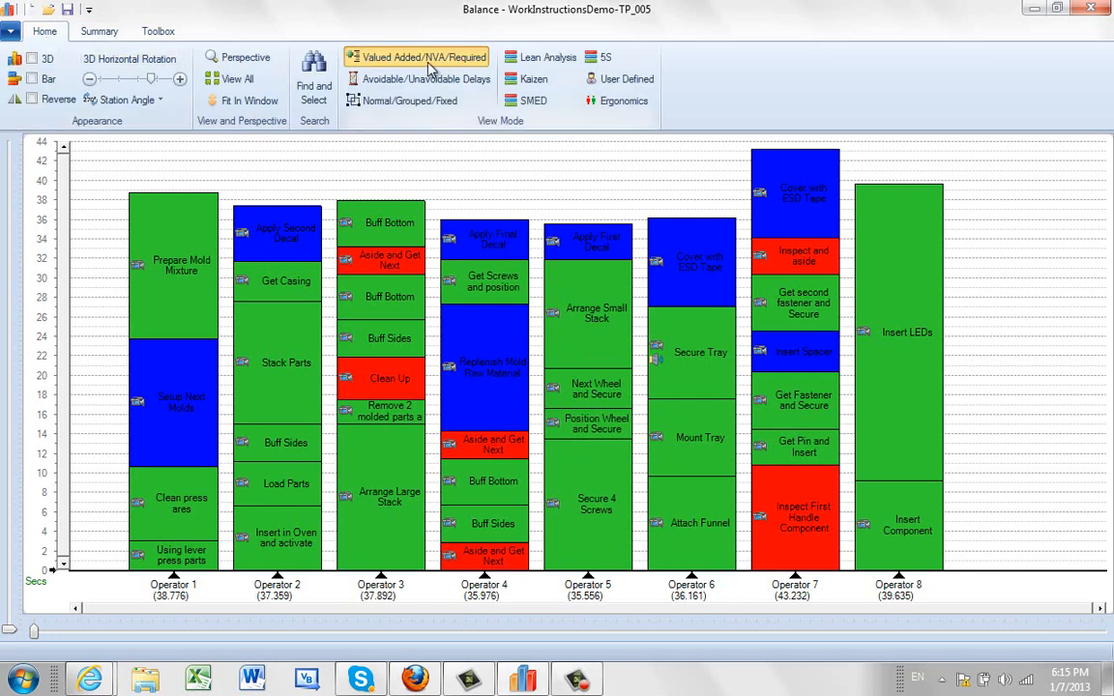
{"action": "mouse_move", "coordinate": [455, 67]}
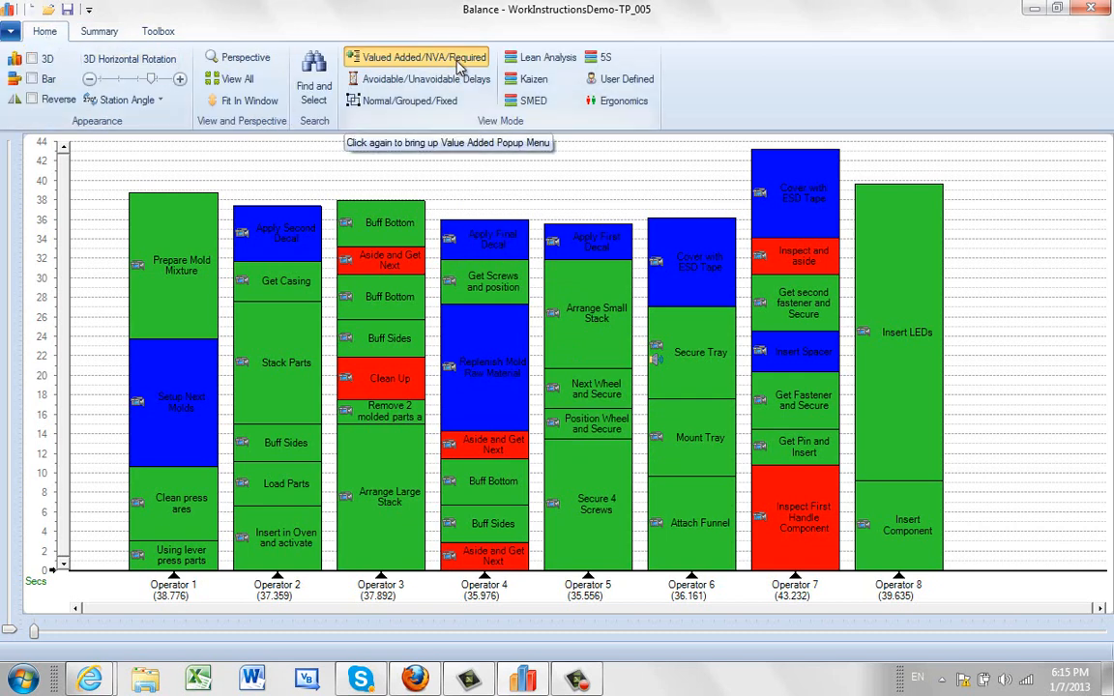
{"action": "mouse_move", "coordinate": [474, 192]}
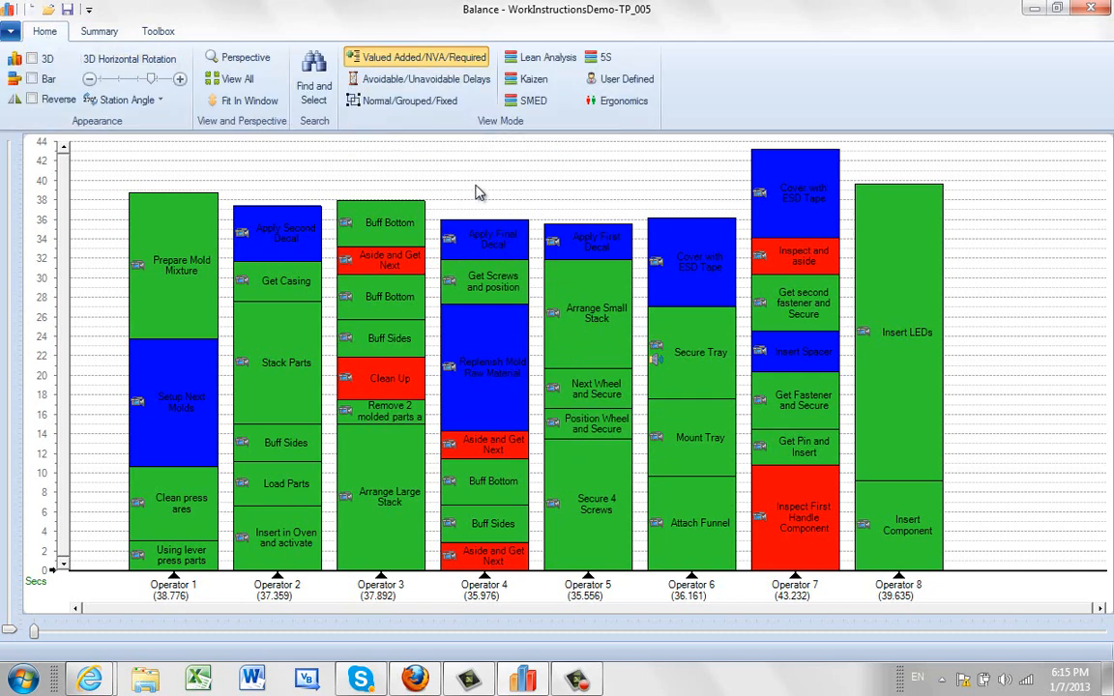
{"action": "mouse_move", "coordinate": [578, 348]}
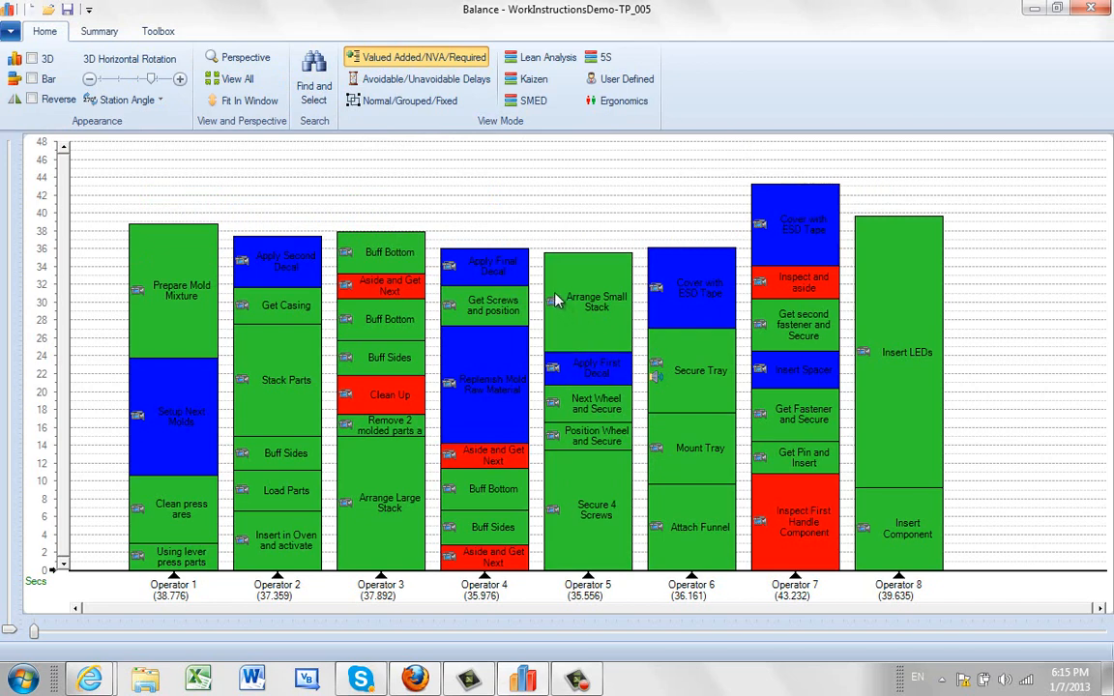
{"action": "mouse_move", "coordinate": [588, 300]}
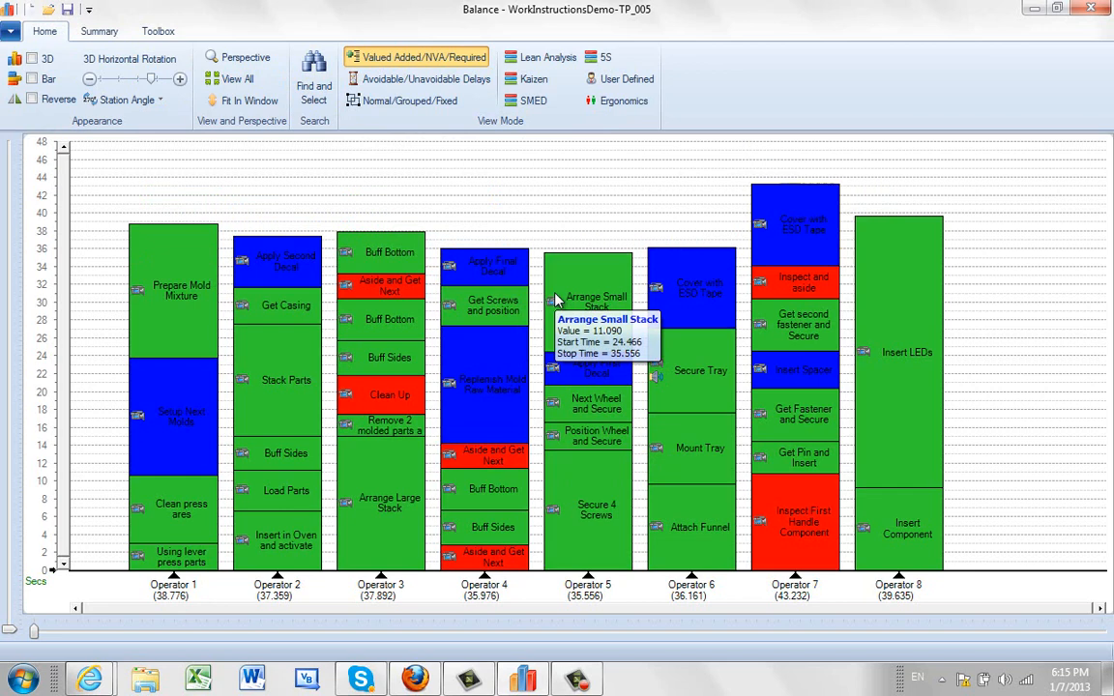
{"action": "mouse_move", "coordinate": [532, 298]}
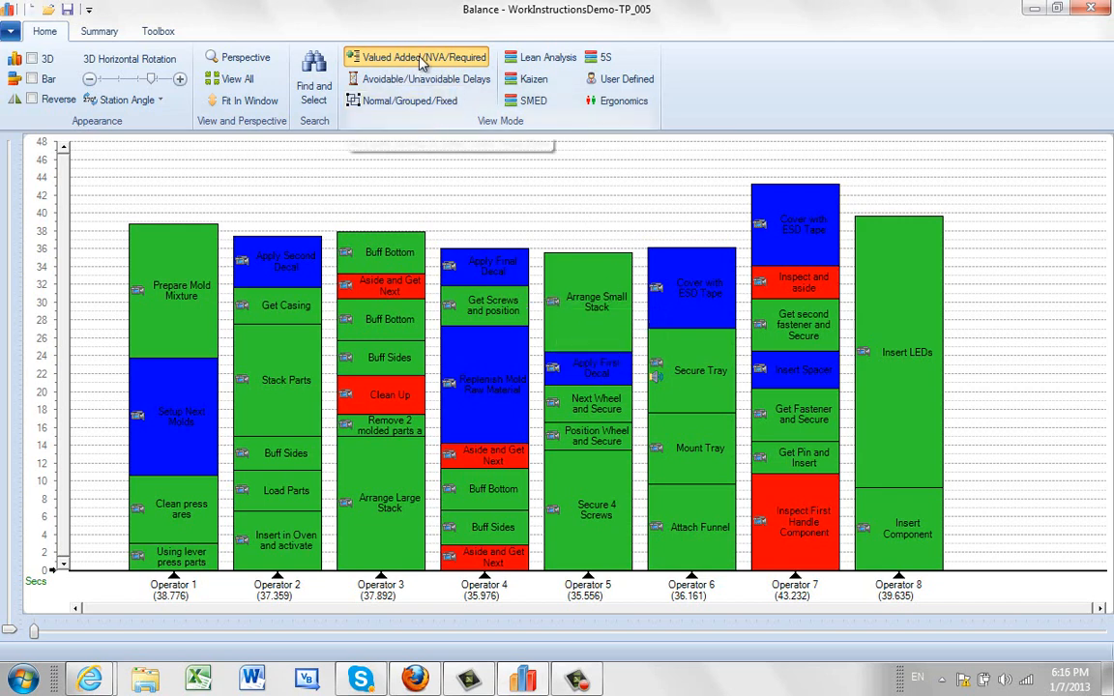
{"action": "mouse_move", "coordinate": [422, 61]}
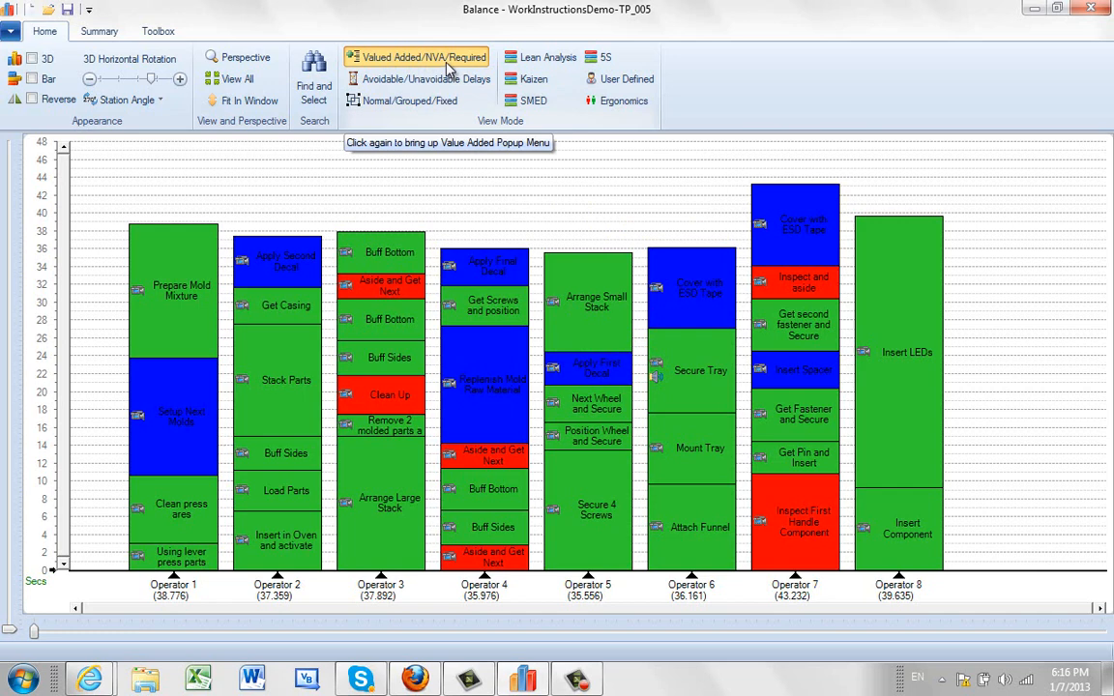
{"action": "mouse_move", "coordinate": [391, 248]}
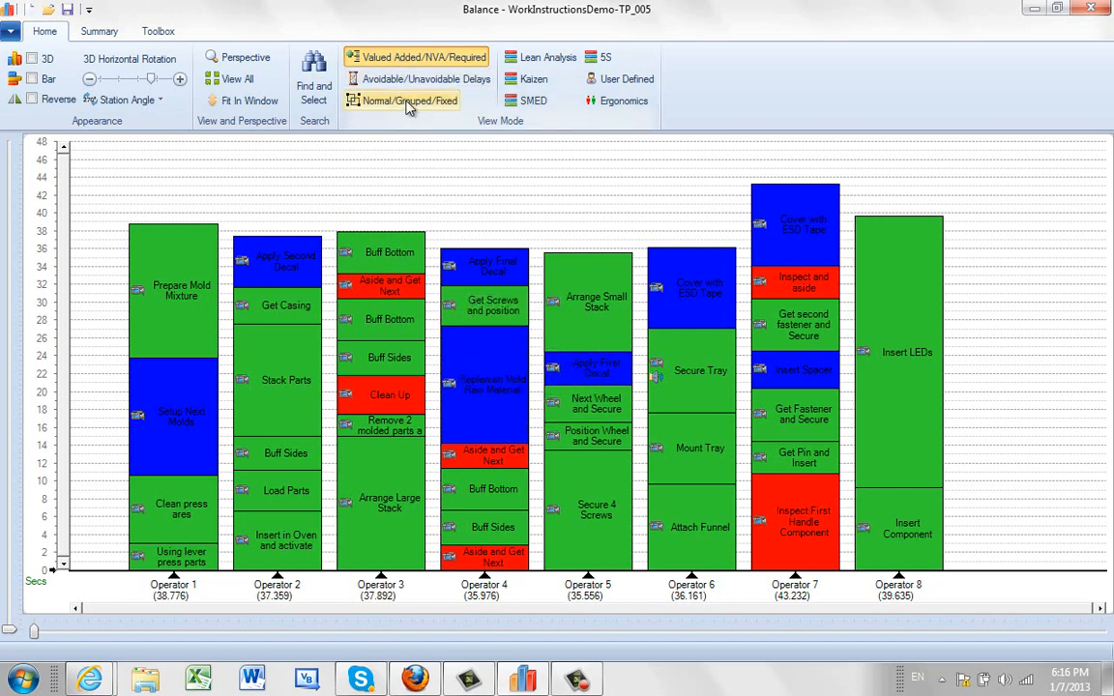
{"action": "left_click", "coordinate": [410, 100]}
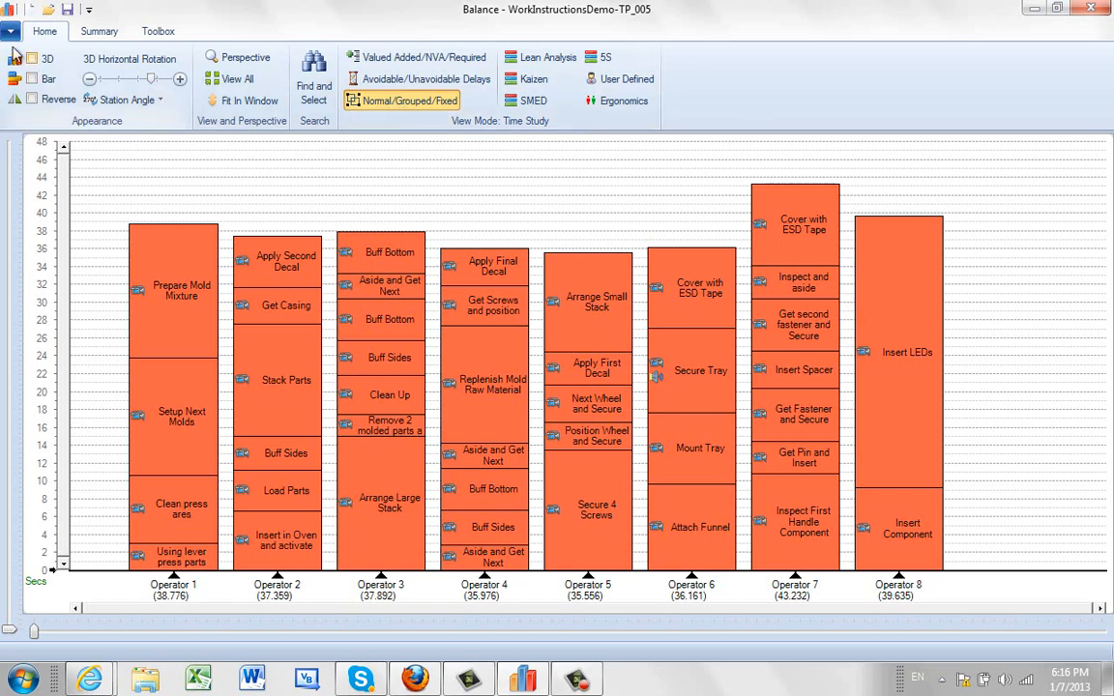
{"action": "left_click", "coordinate": [11, 31]}
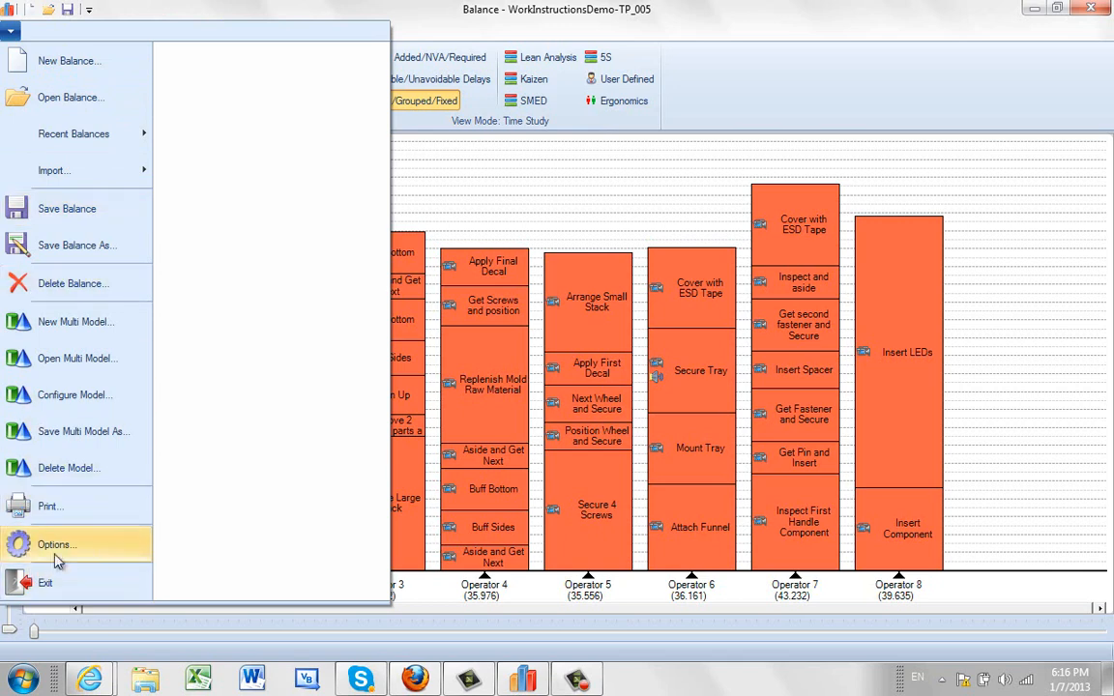
{"action": "left_click", "coordinate": [56, 545]}
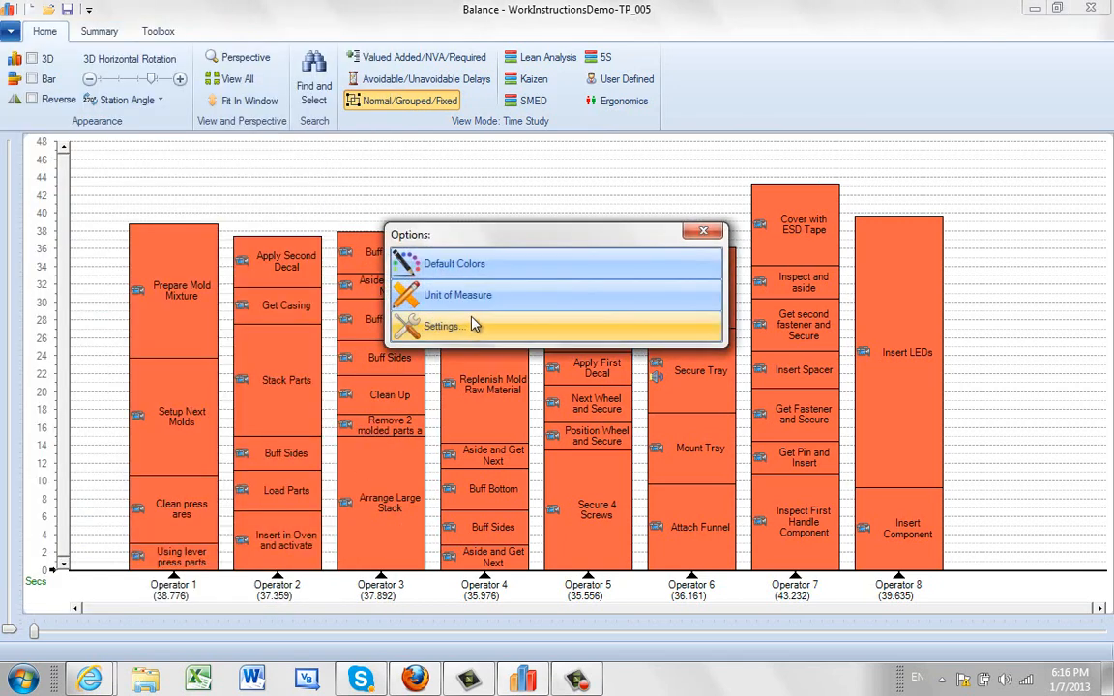
{"action": "left_click", "coordinate": [454, 263]}
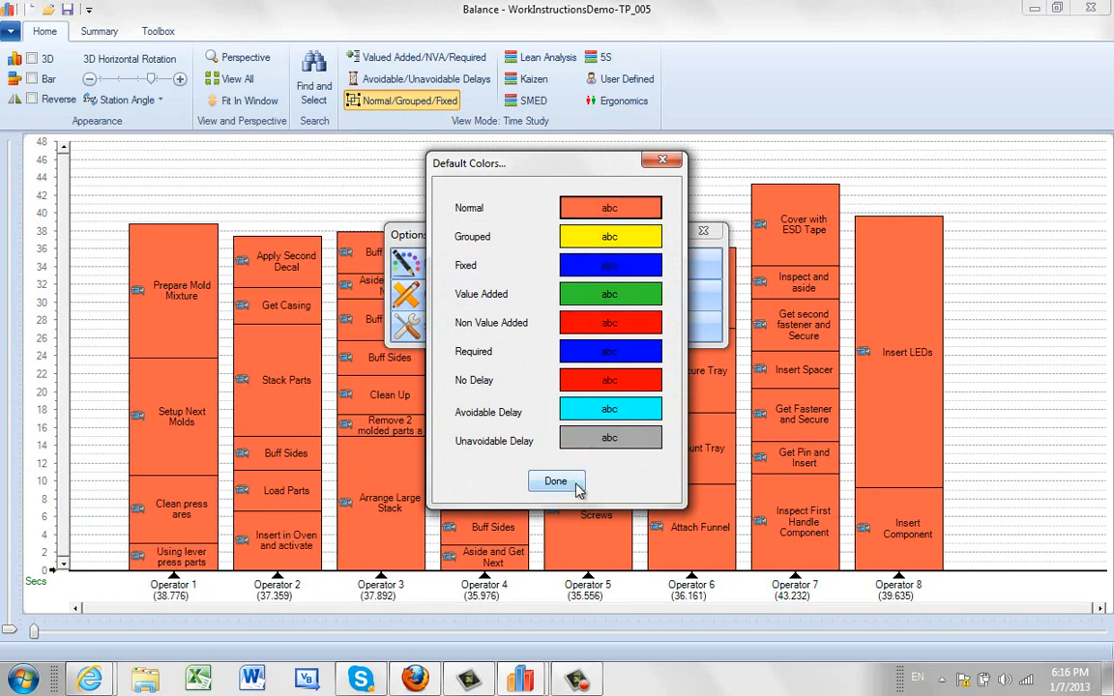
{"action": "left_click", "coordinate": [558, 482]}
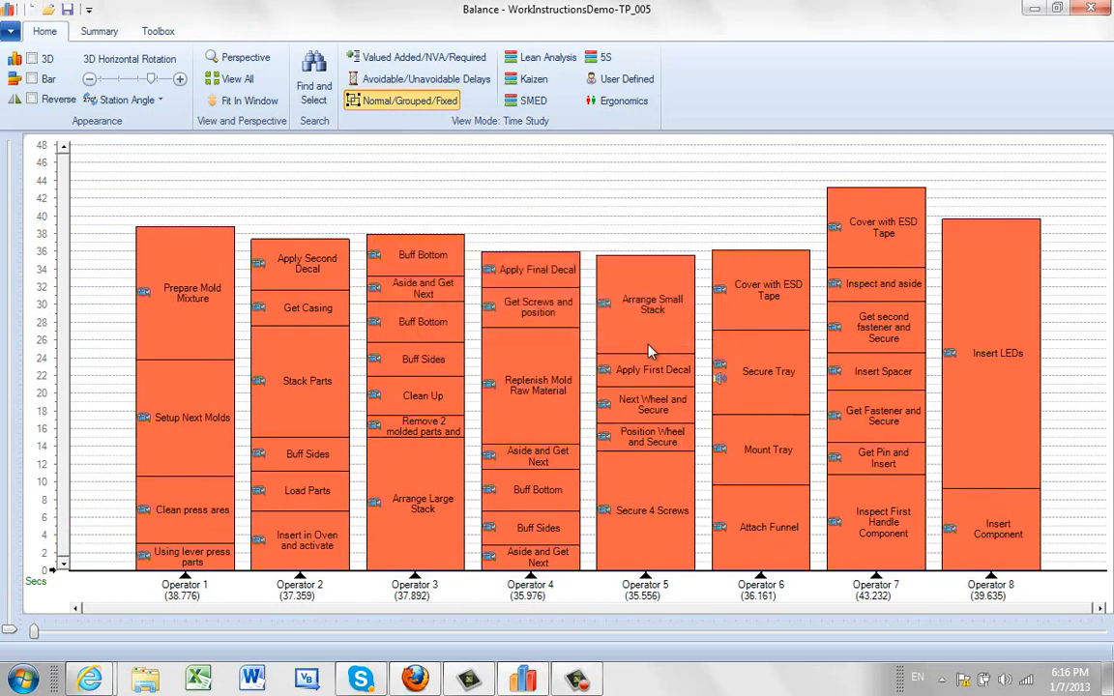
{"action": "mouse_move", "coordinate": [538, 404]}
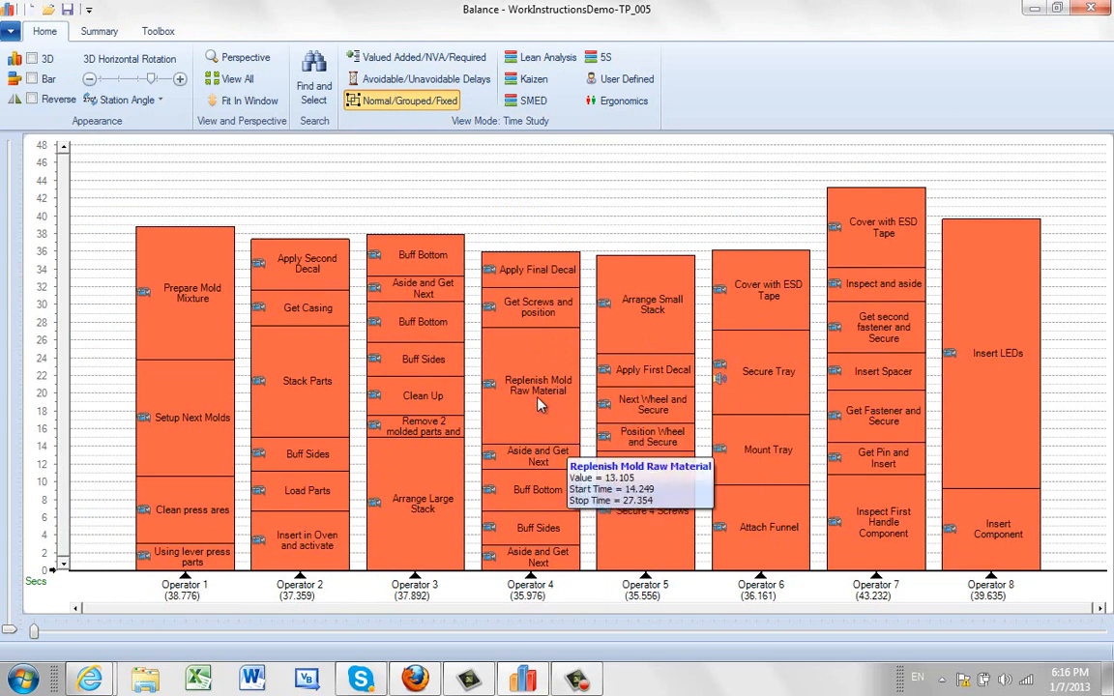
Mark Replenish Mold Raw Material and Apply Final Decal as Grouped with Get Screws.
{"action": "left_click", "coordinate": [538, 385]}
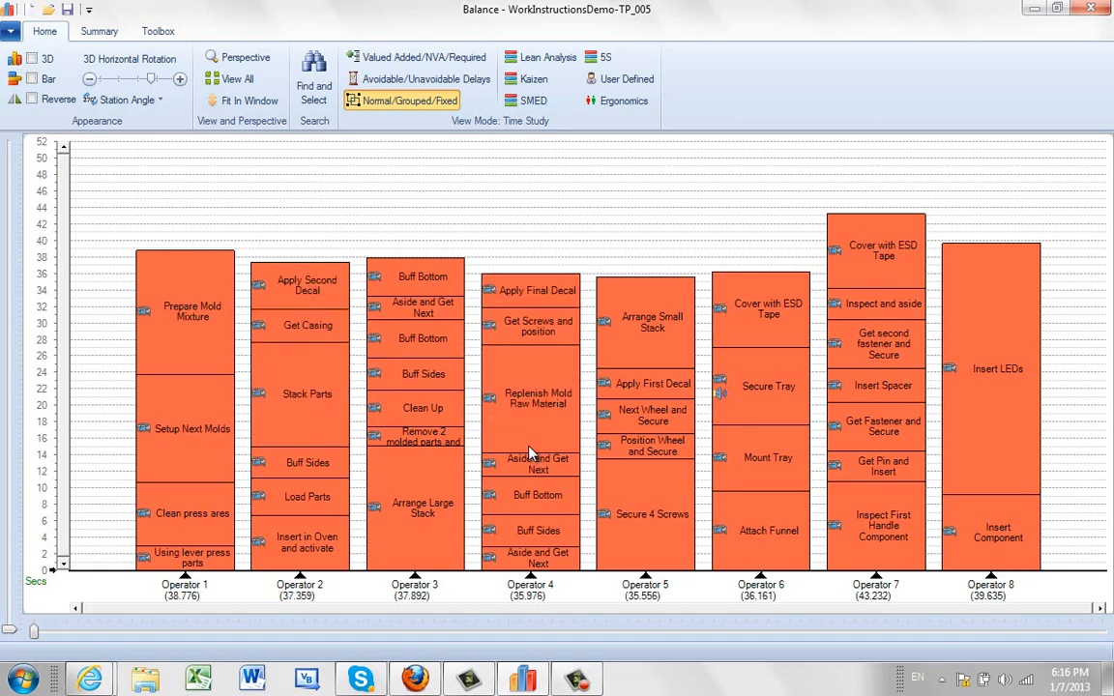
{"action": "mouse_move", "coordinate": [538, 398]}
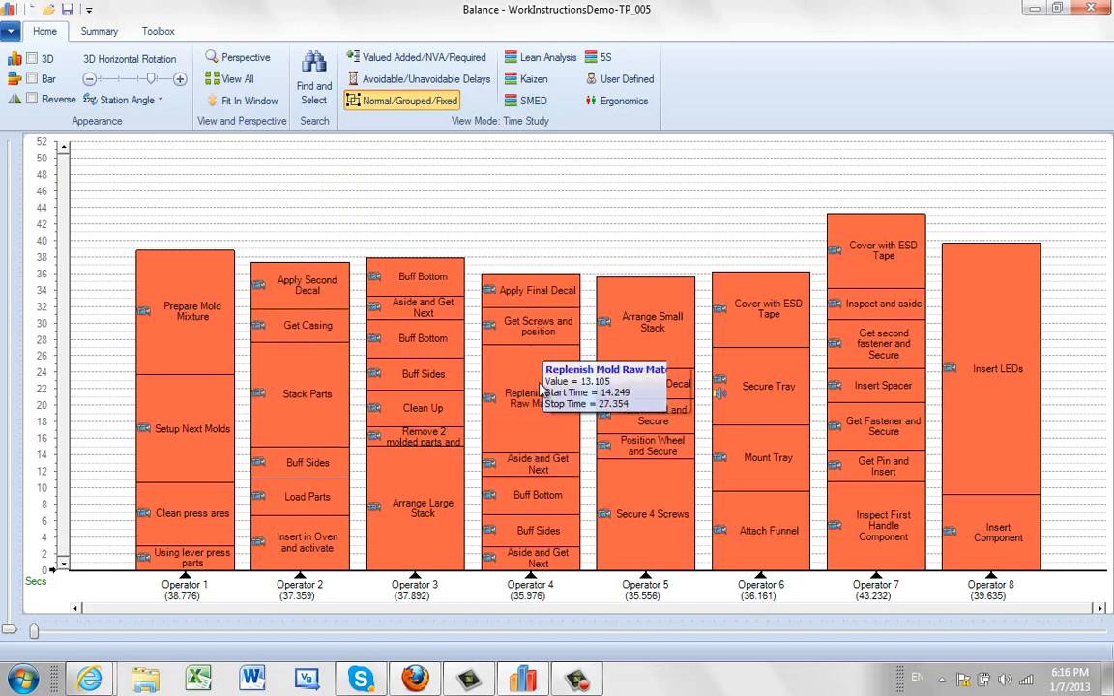
{"action": "mouse_move", "coordinate": [527, 406]}
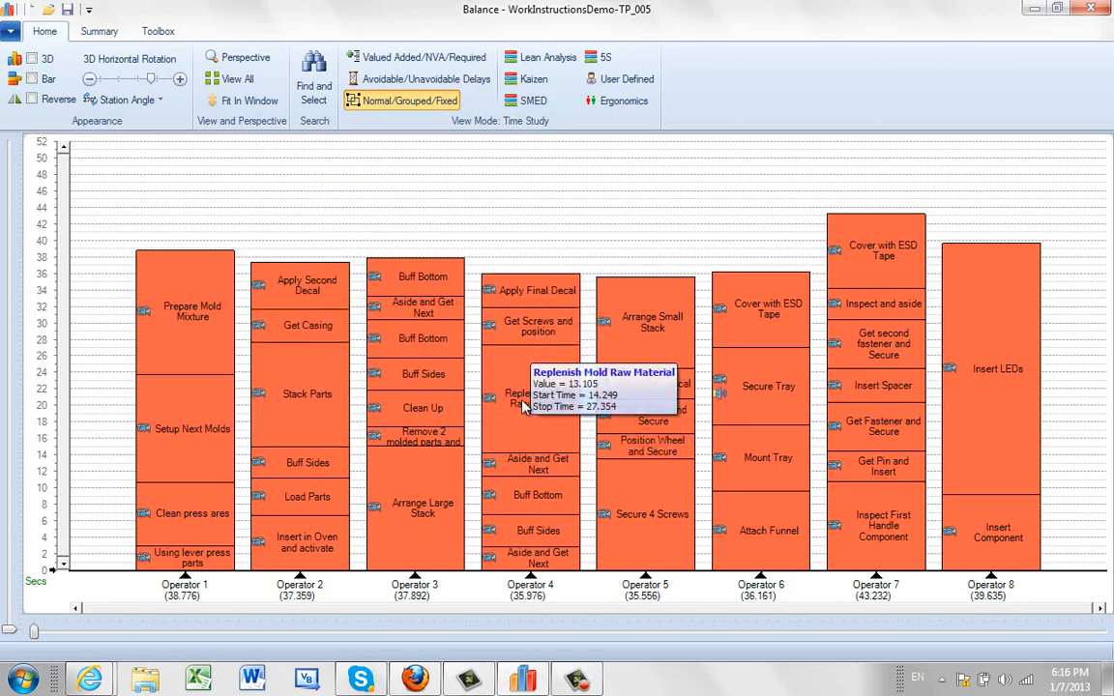
{"action": "right_click", "coordinate": [522, 396]}
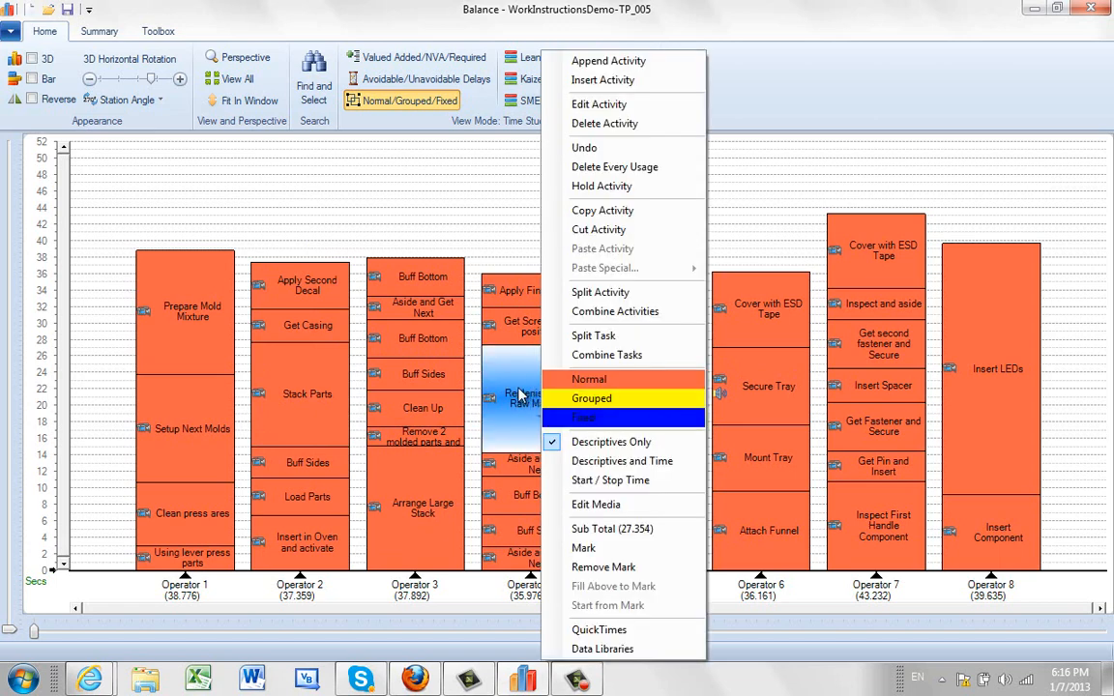
{"action": "left_click", "coordinate": [592, 399]}
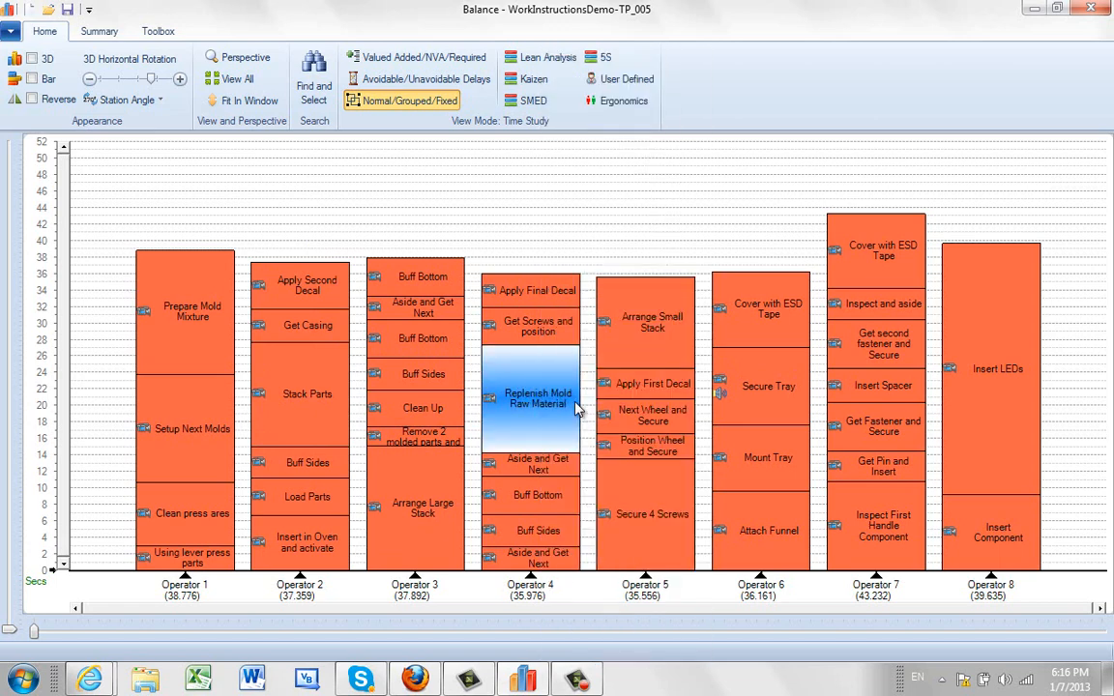
{"action": "right_click", "coordinate": [537, 399]}
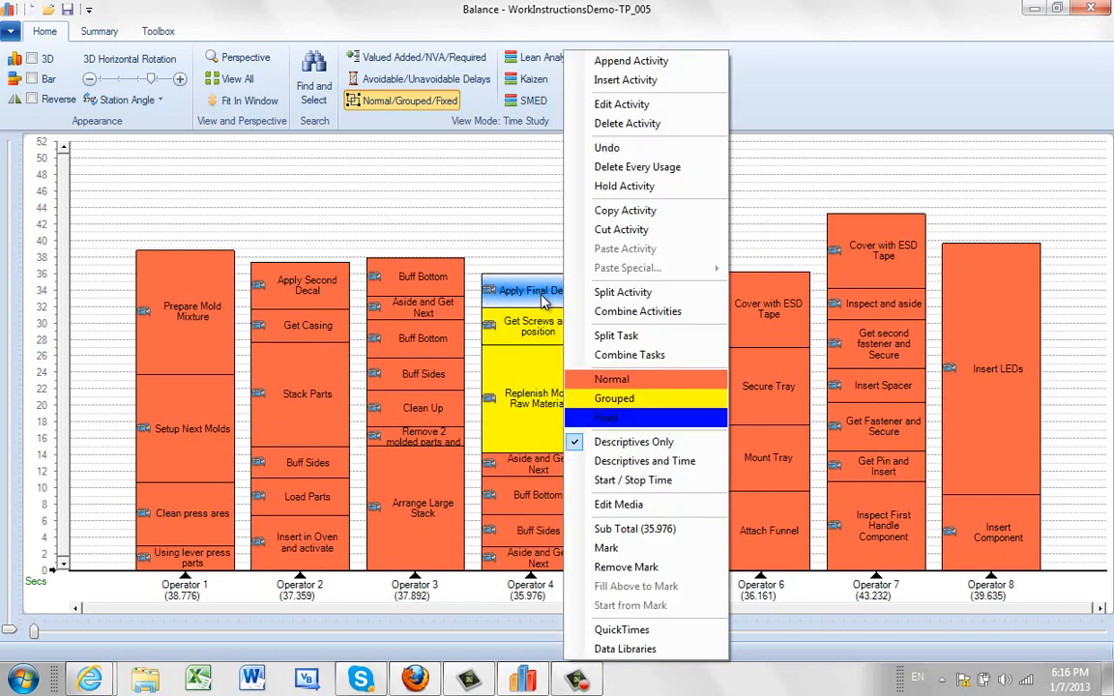
{"action": "left_click", "coordinate": [615, 399]}
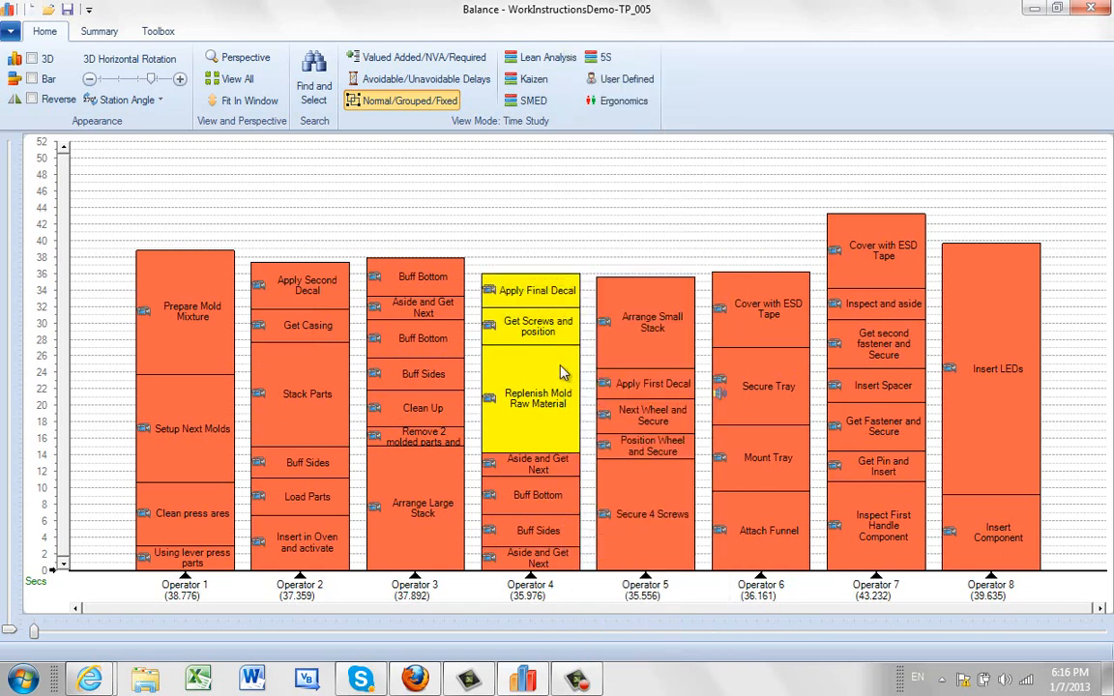
Drag the grouped activities out and drop them back into Operator 4's stack.
{"action": "left_click", "coordinate": [537, 325]}
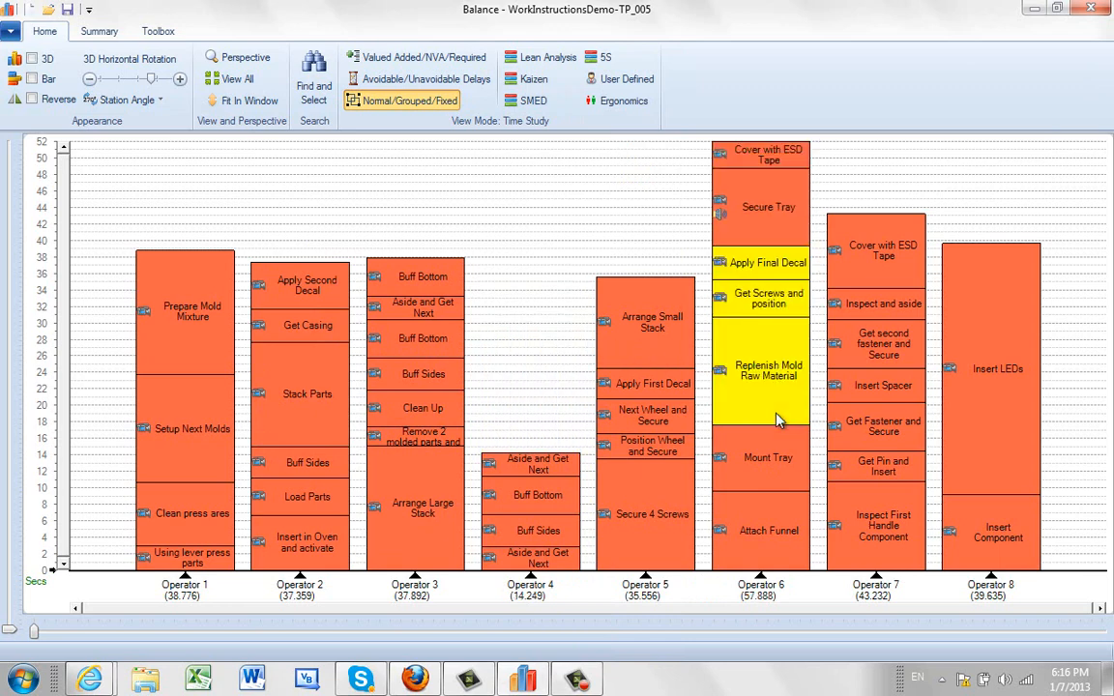
{"action": "left_click", "coordinate": [768, 298]}
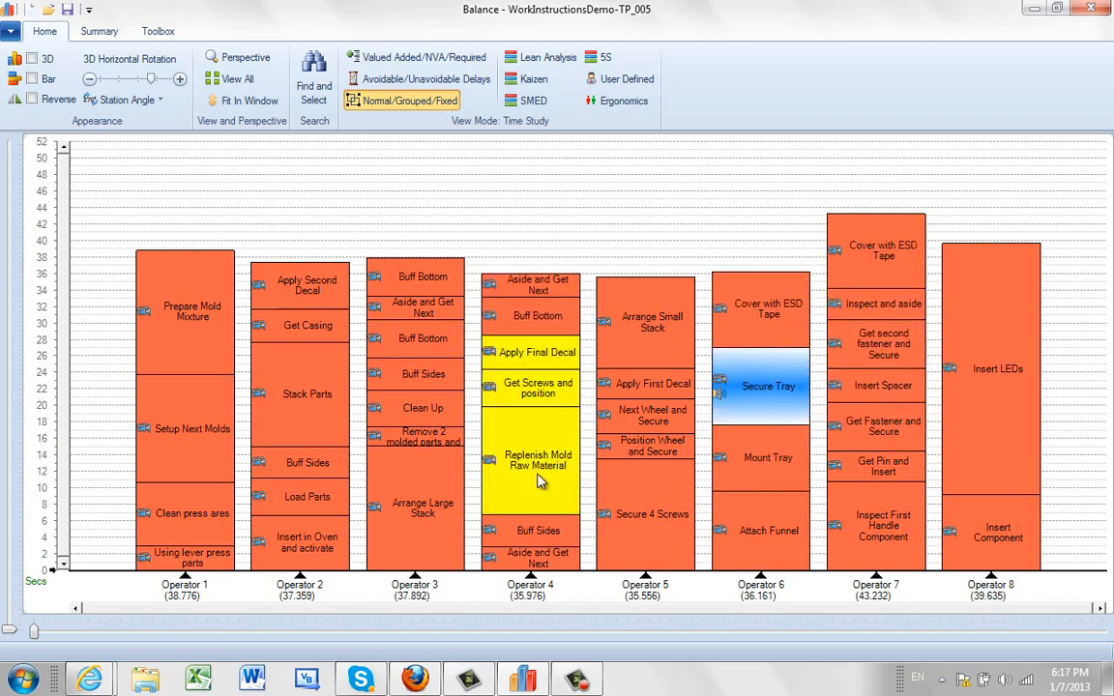
{"action": "mouse_move", "coordinate": [434, 512]}
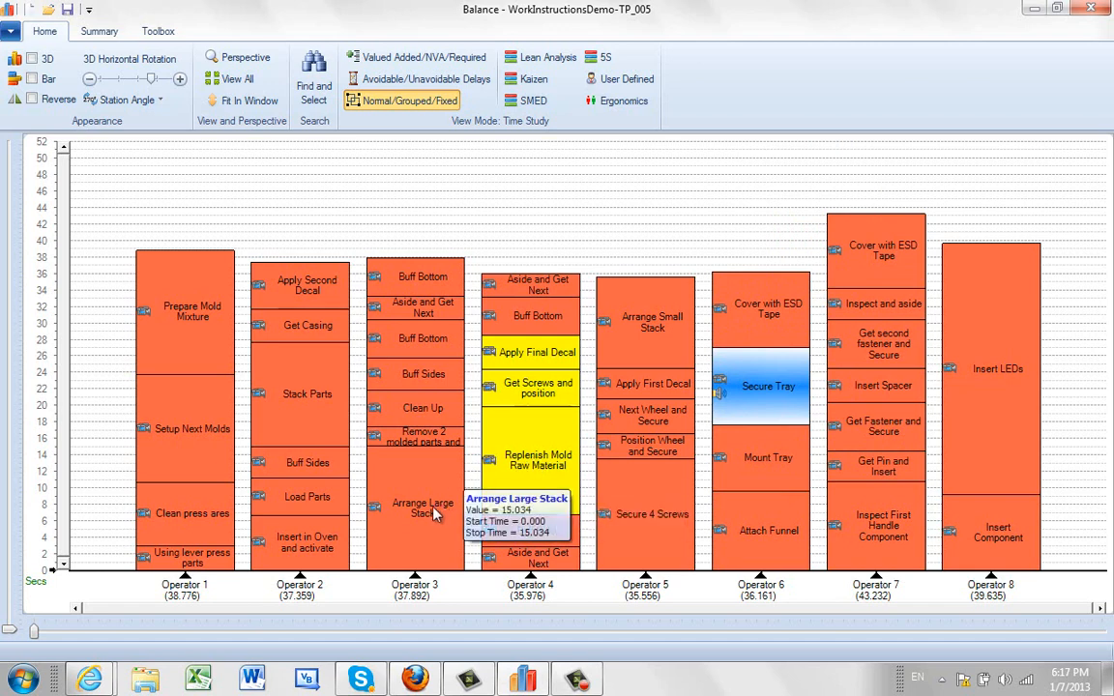
{"action": "mouse_move", "coordinate": [770, 530]}
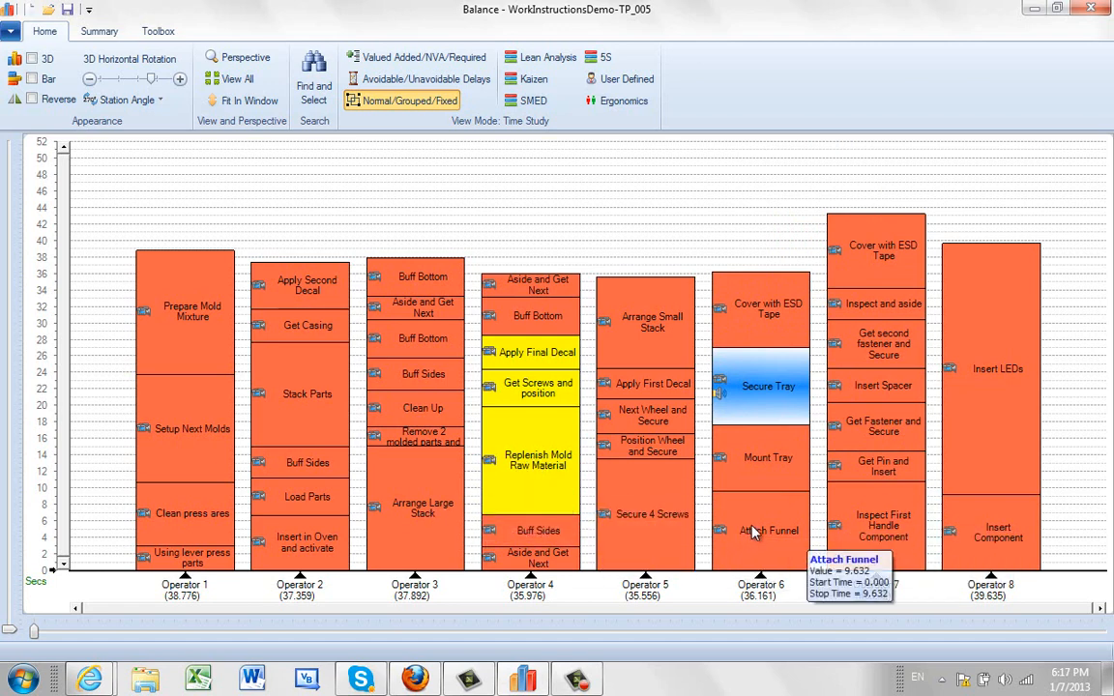
Mark Operator 6's Attach Funnel (9.632 s) as Fixed so it displays in blue.
{"action": "right_click", "coordinate": [755, 530]}
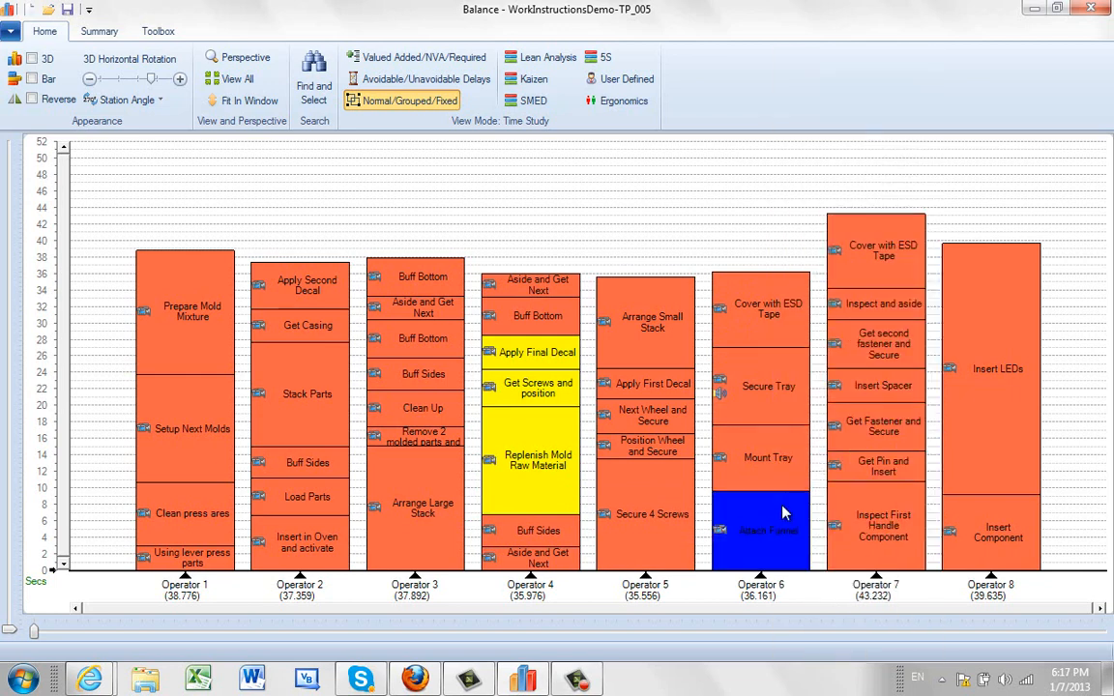
{"action": "mouse_move", "coordinate": [706, 526]}
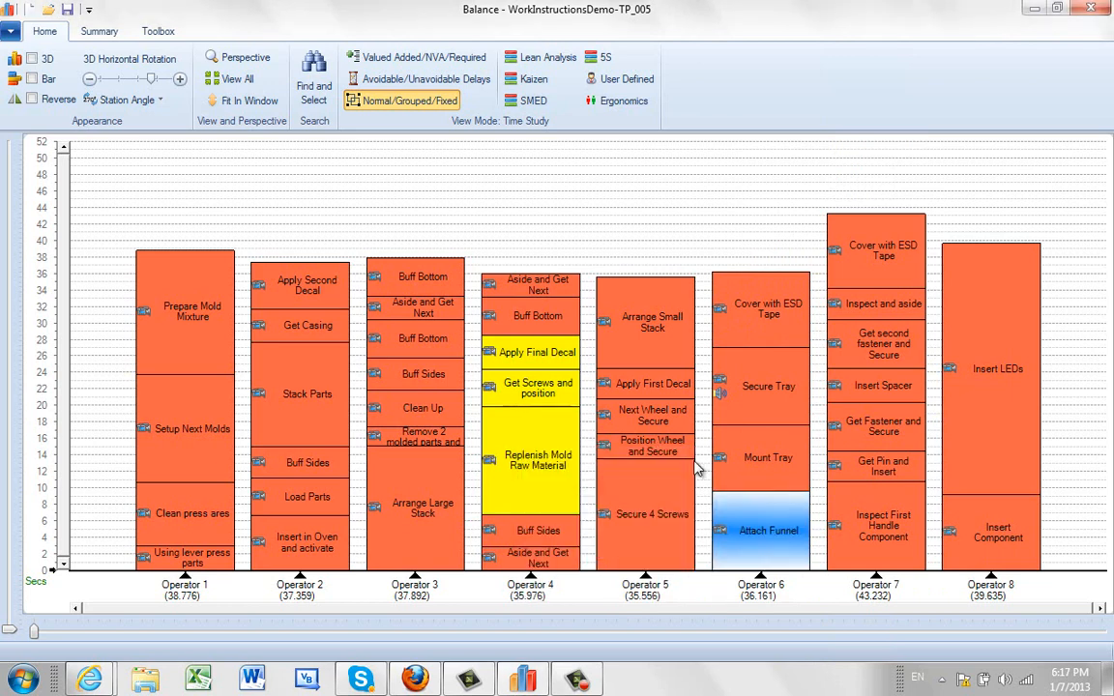
{"action": "mouse_move", "coordinate": [906, 460]}
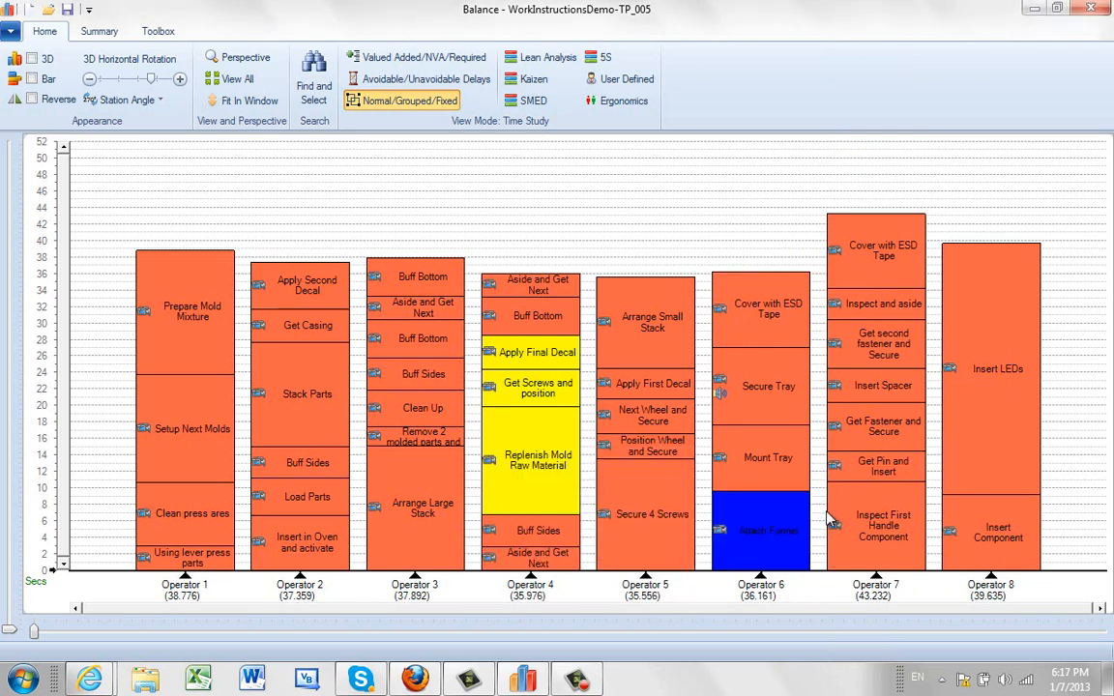
{"action": "mouse_move", "coordinate": [464, 325]}
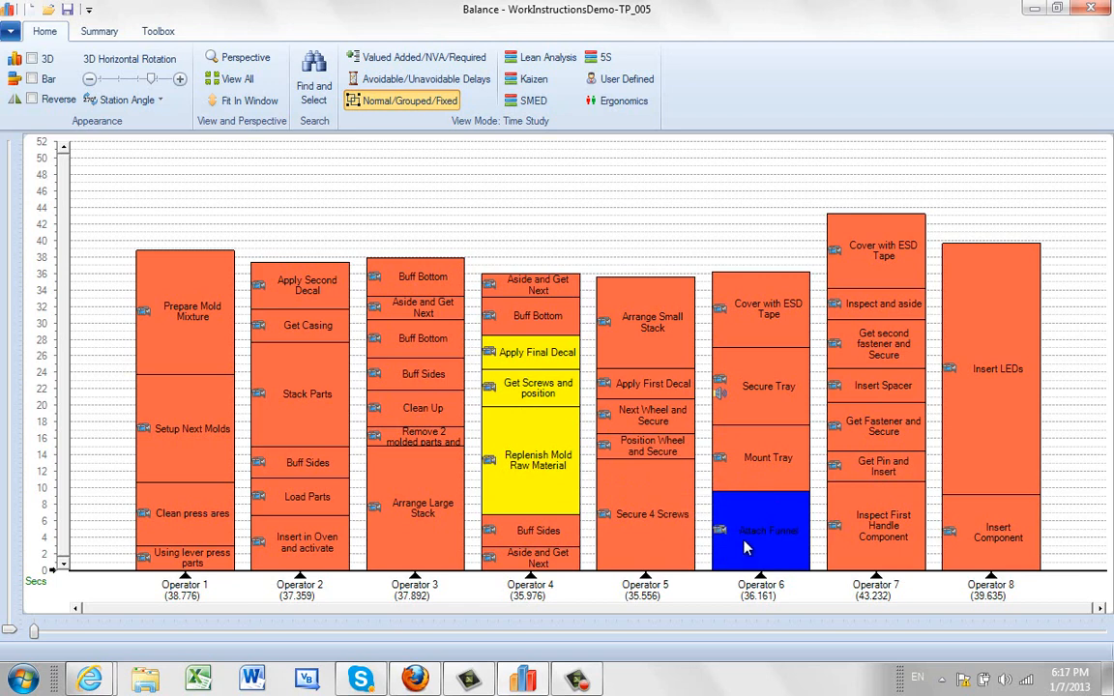
{"action": "mouse_move", "coordinate": [549, 394]}
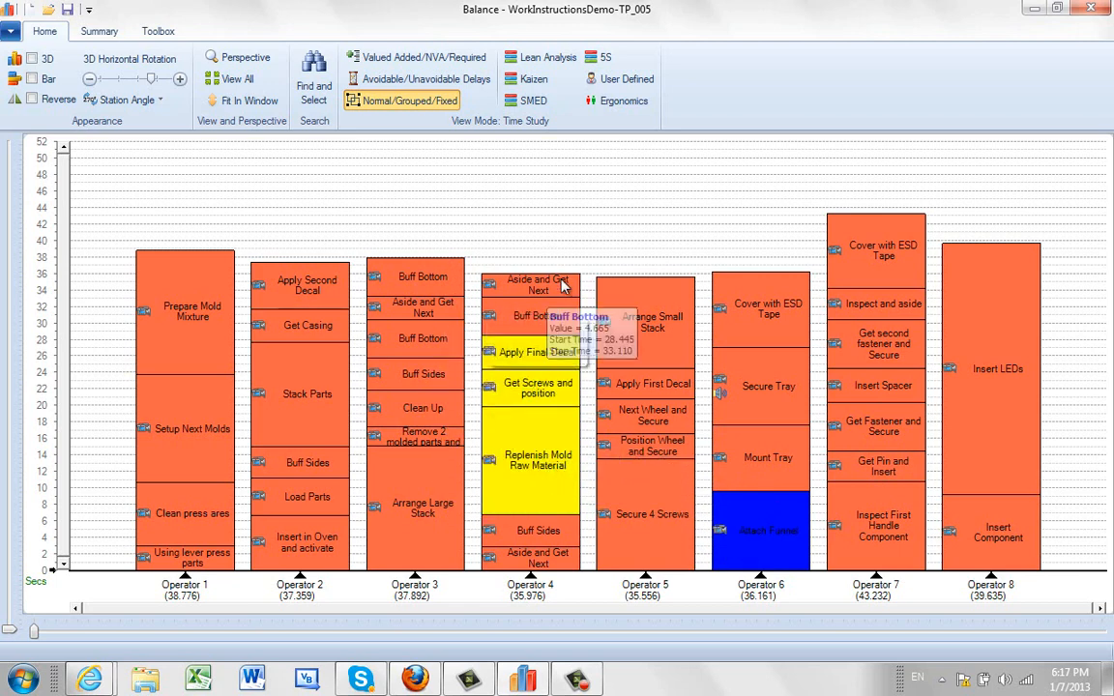
{"action": "mouse_move", "coordinate": [546, 372]}
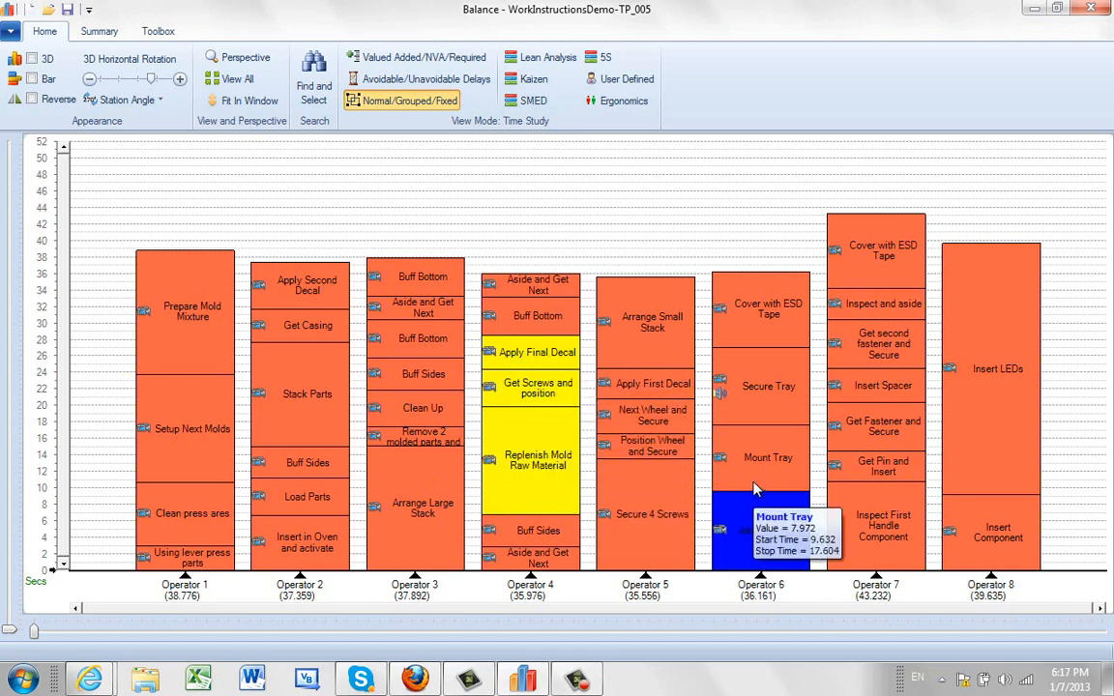
{"action": "mouse_move", "coordinate": [719, 480]}
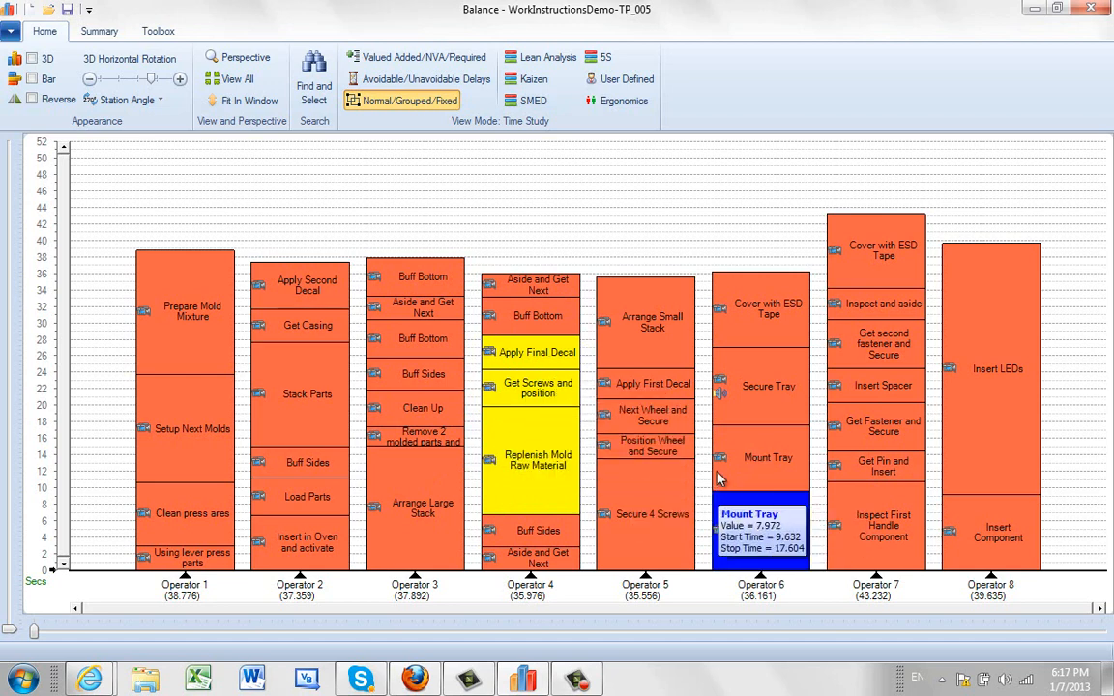
{"action": "mouse_move", "coordinate": [714, 472]}
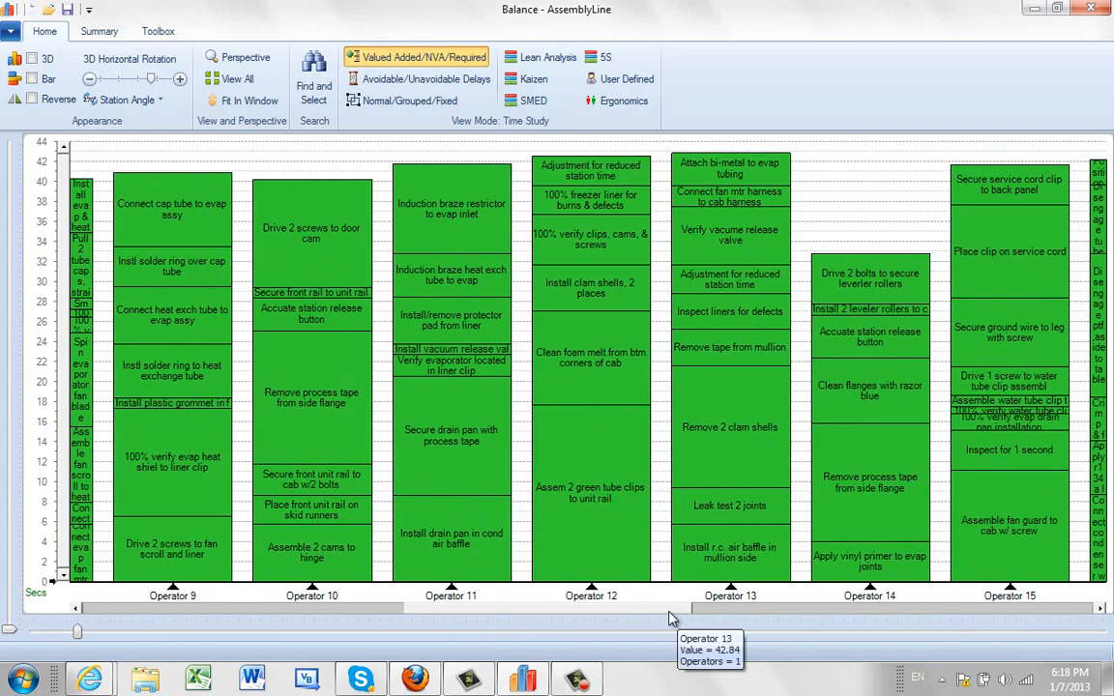
Scroll the AssemblyLine chart left across the 25 operator stacks.
{"action": "scroll", "scroll_direction": "left", "scroll_amount": 3}
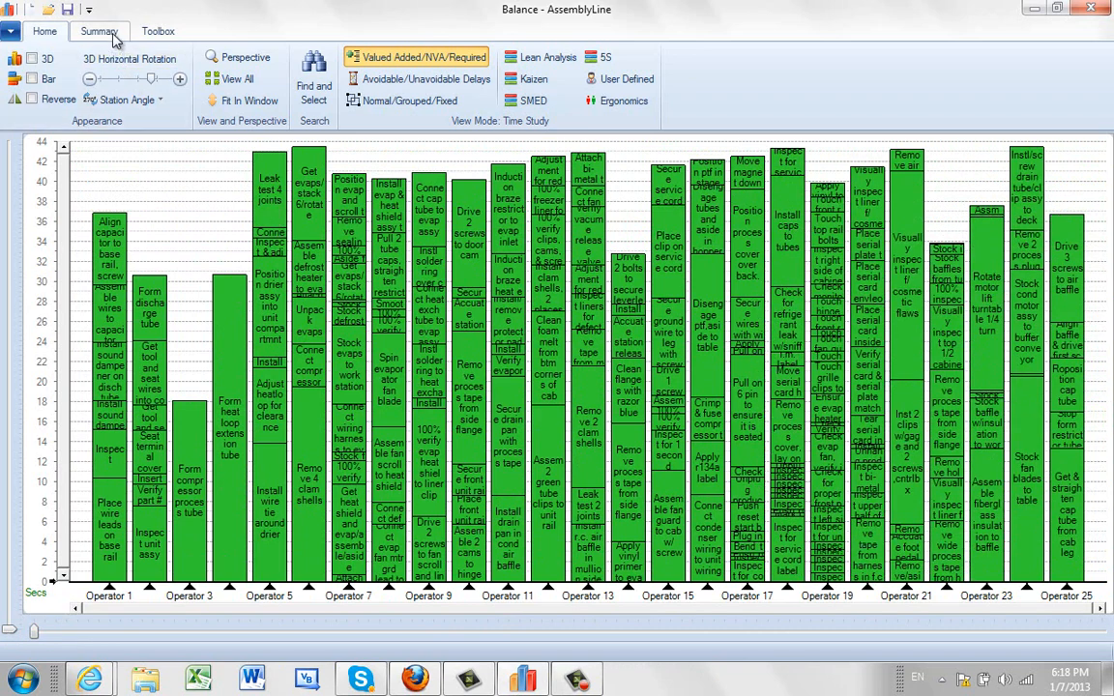
Start Line Balance from the Summary ribbon and choose balancing by production rate.
{"action": "left_click", "coordinate": [96, 31]}
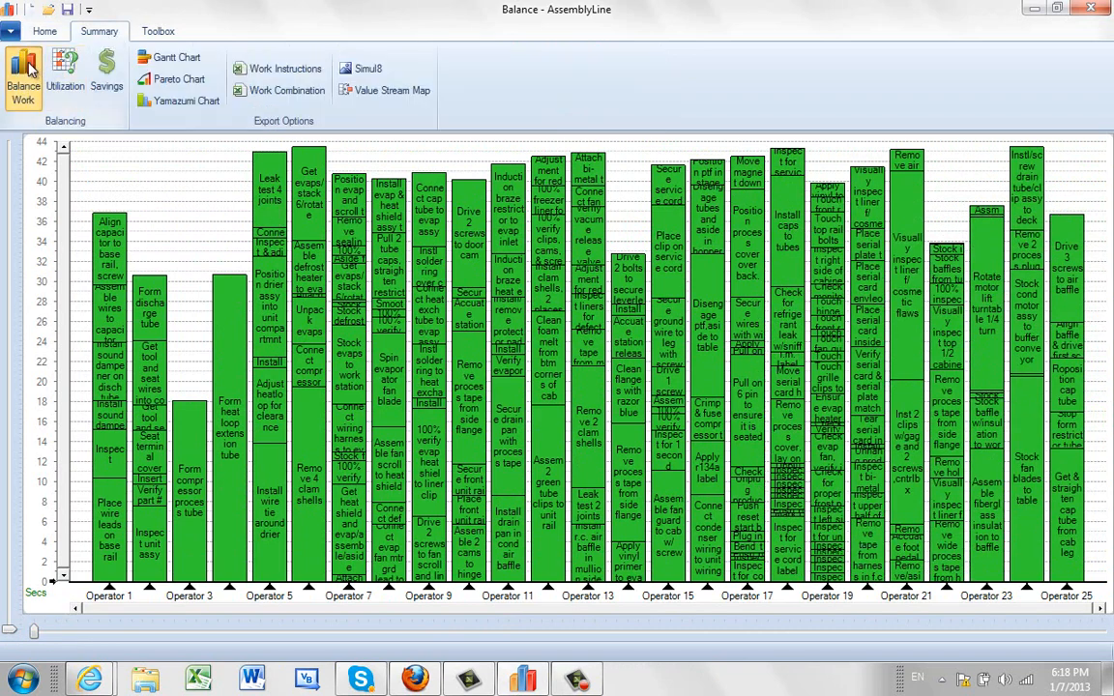
{"action": "left_click", "coordinate": [24, 78]}
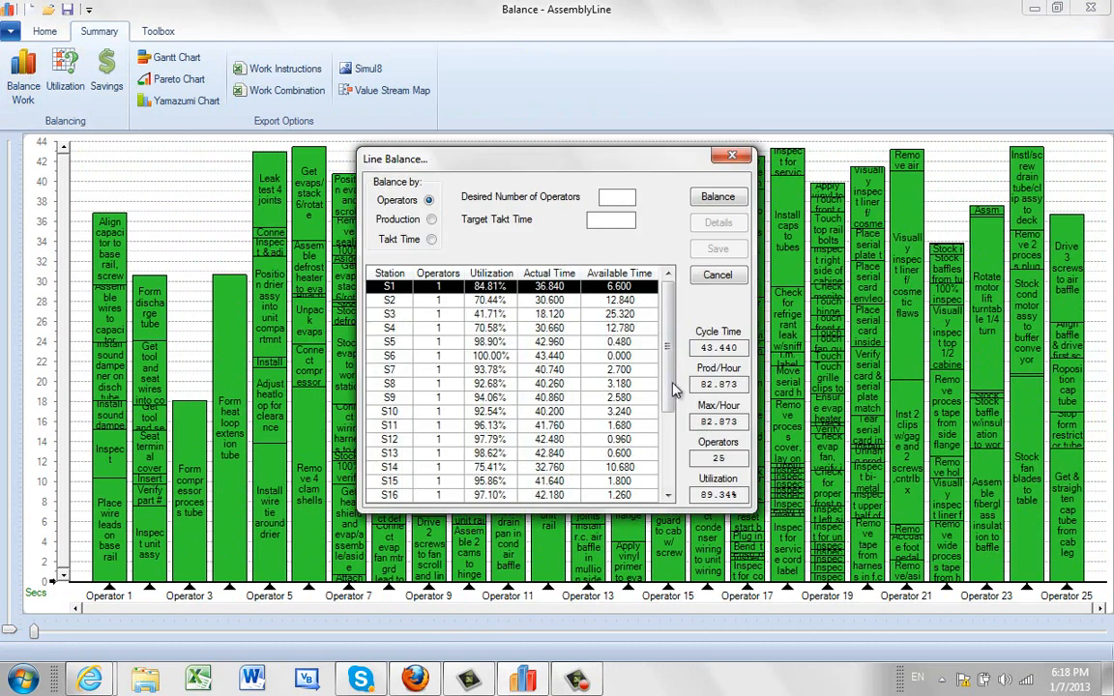
{"action": "mouse_move", "coordinate": [732, 404]}
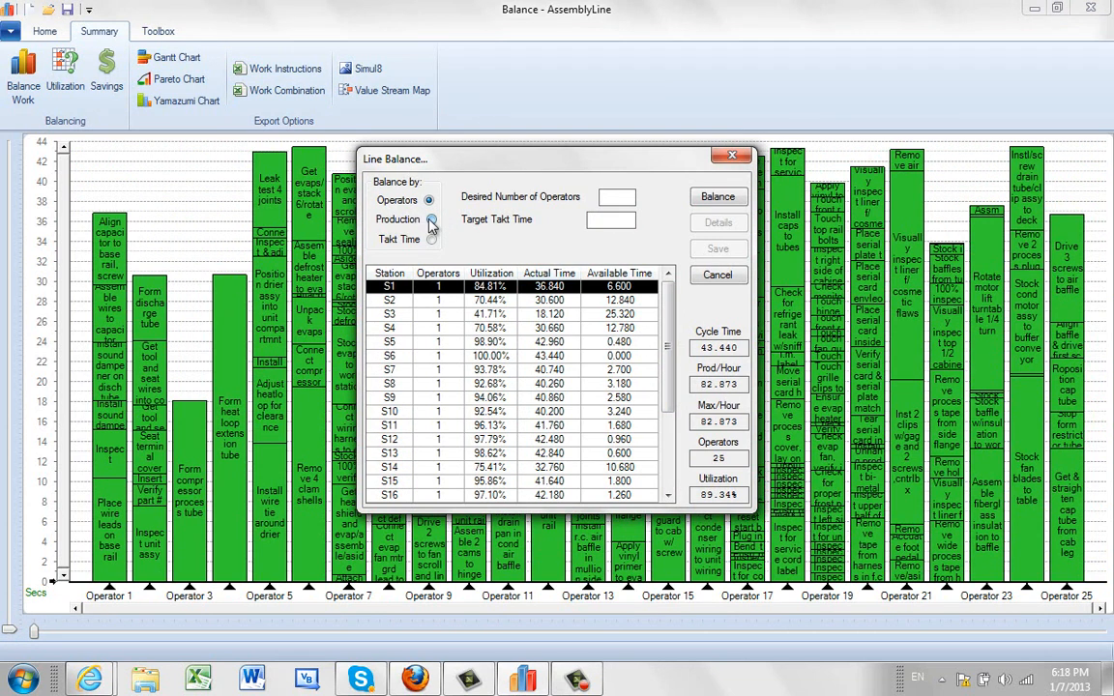
{"action": "left_click", "coordinate": [432, 221]}
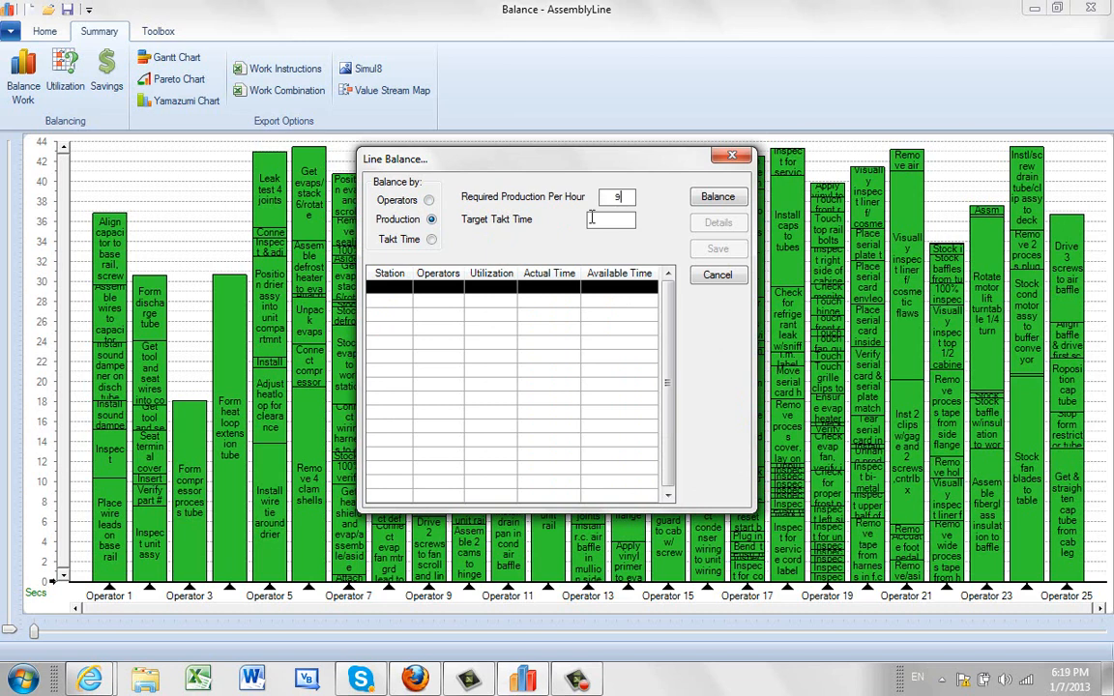
{"action": "left_click", "coordinate": [720, 197]}
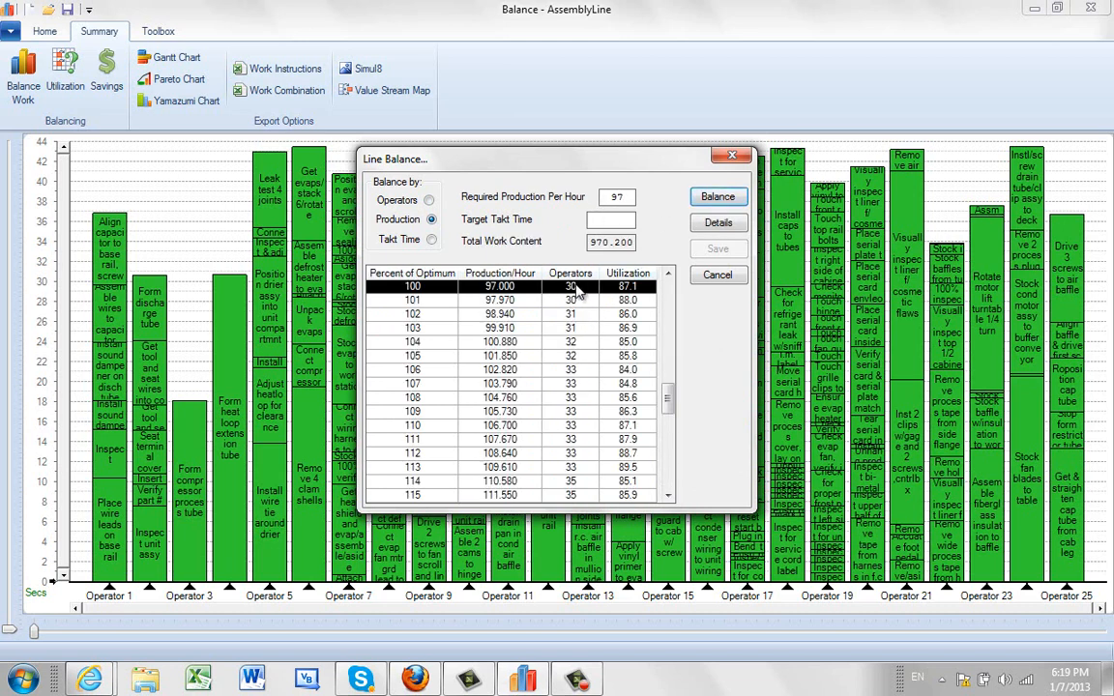
{"action": "scroll", "scroll_direction": "up", "scroll_amount": 3}
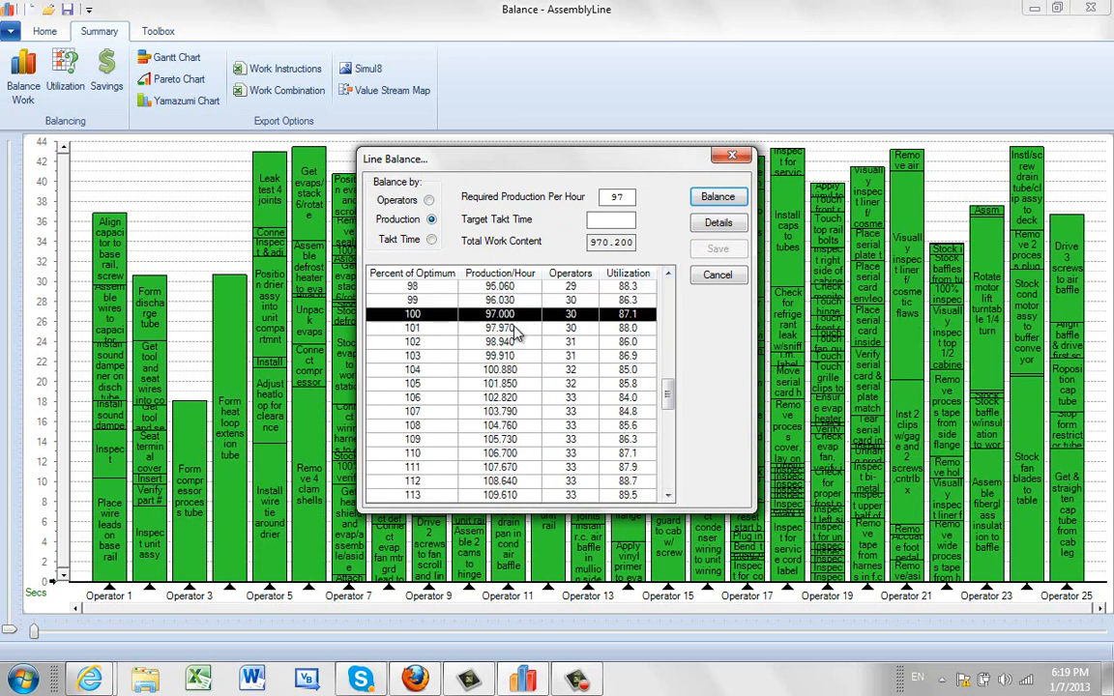
{"action": "mouse_move", "coordinate": [619, 333]}
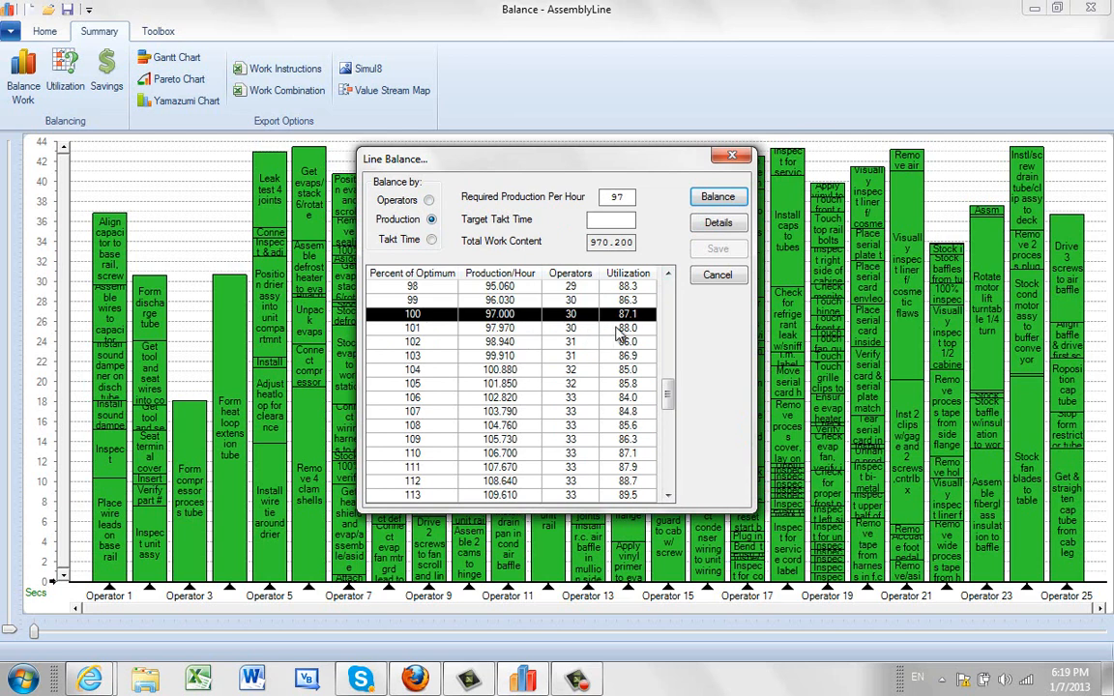
{"action": "mouse_move", "coordinate": [573, 329]}
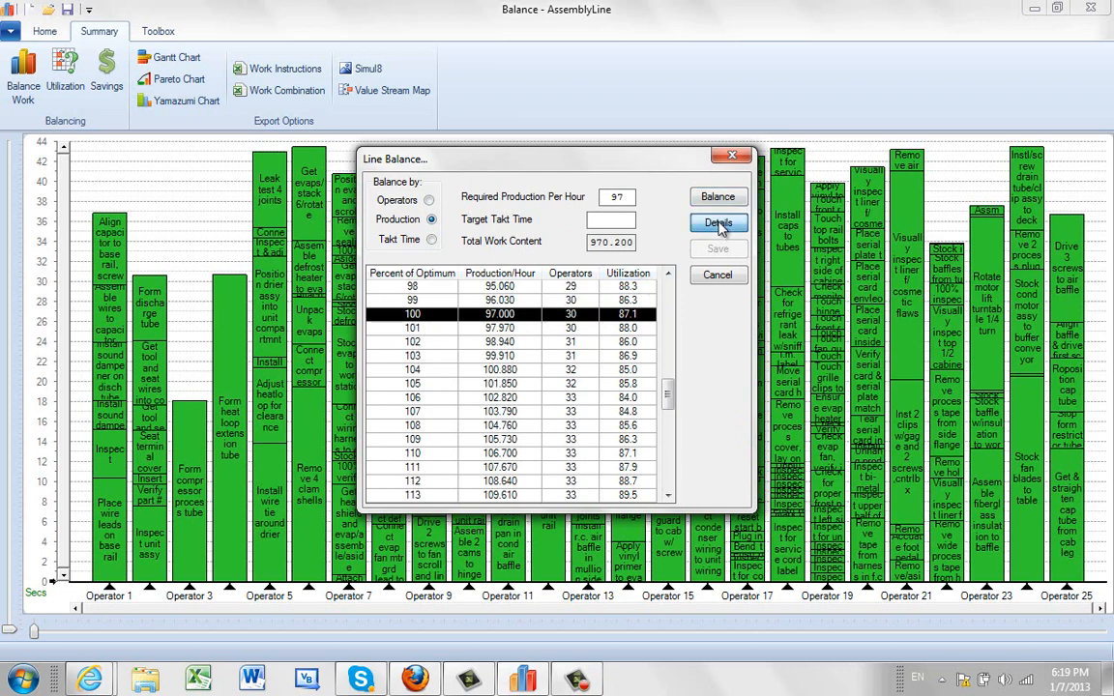
Review station details for 97 units/hour and save the 30-operator balance to the chart.
{"action": "left_click", "coordinate": [718, 223]}
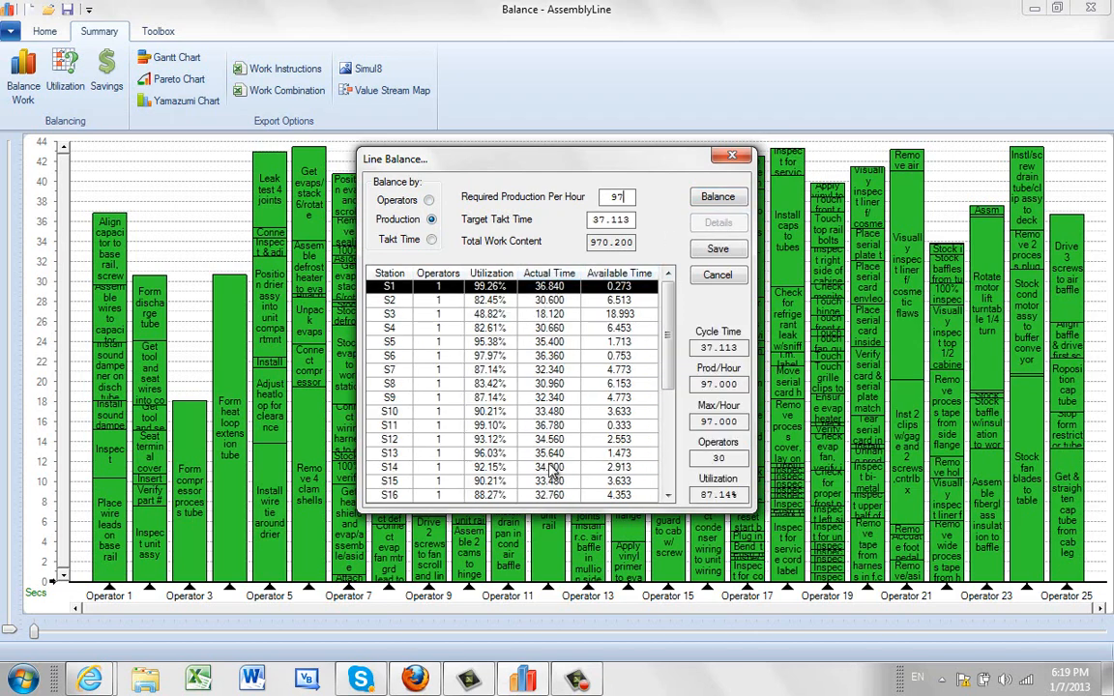
{"action": "scroll", "scroll_direction": "down", "scroll_amount": 3}
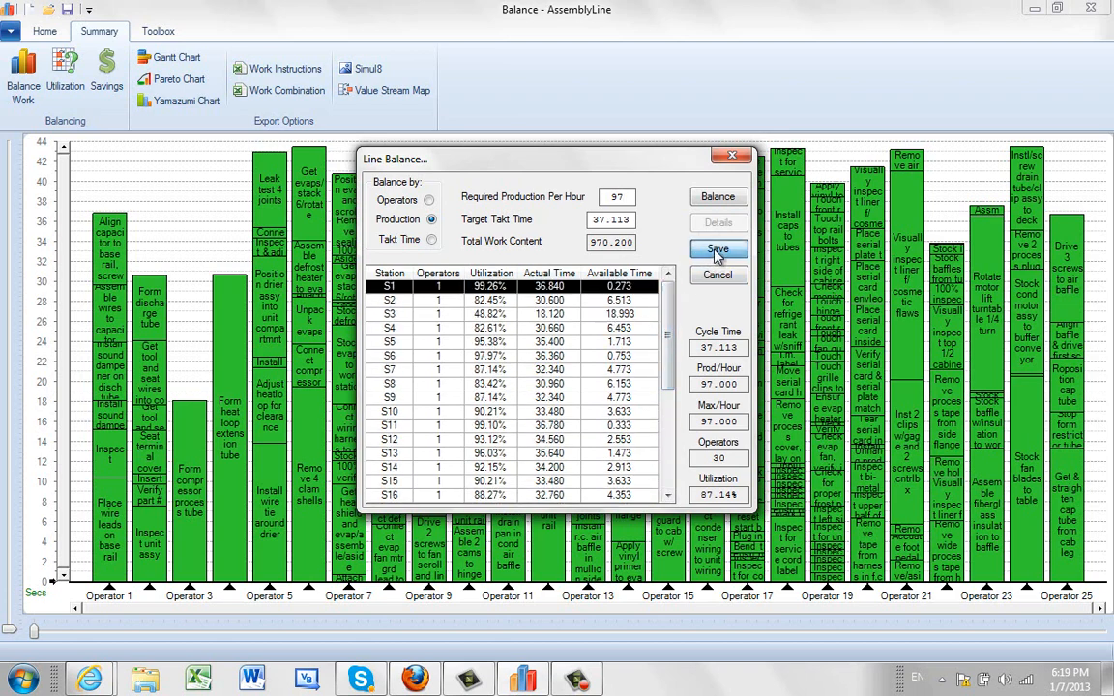
{"action": "left_click", "coordinate": [718, 250]}
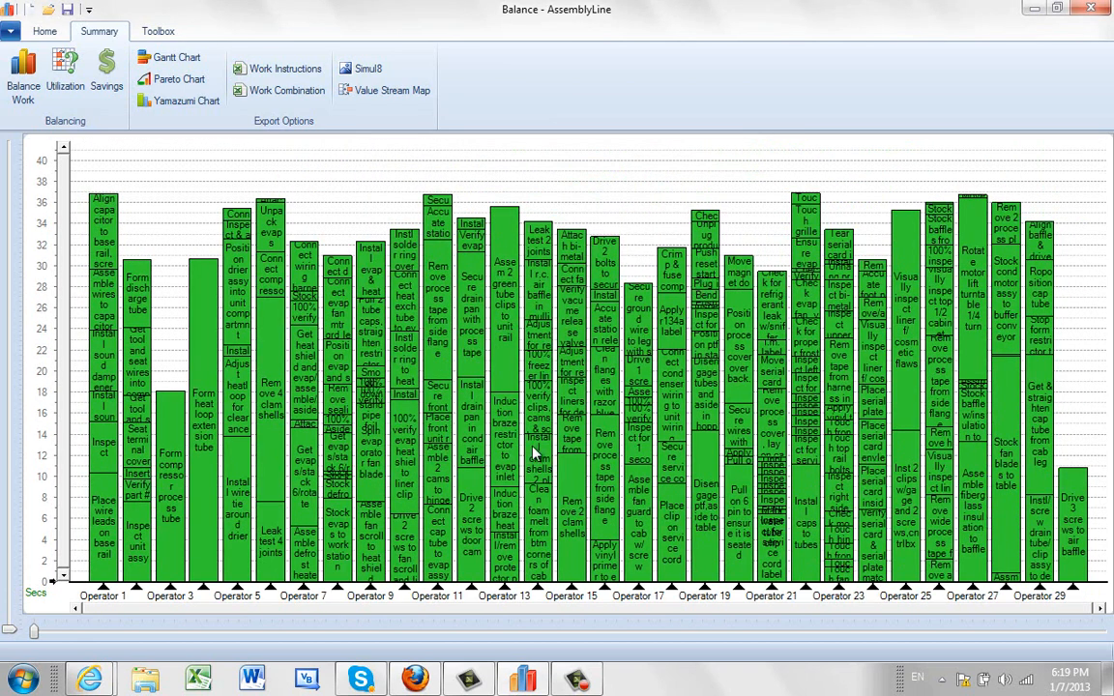
{"action": "mouse_move", "coordinate": [534, 454]}
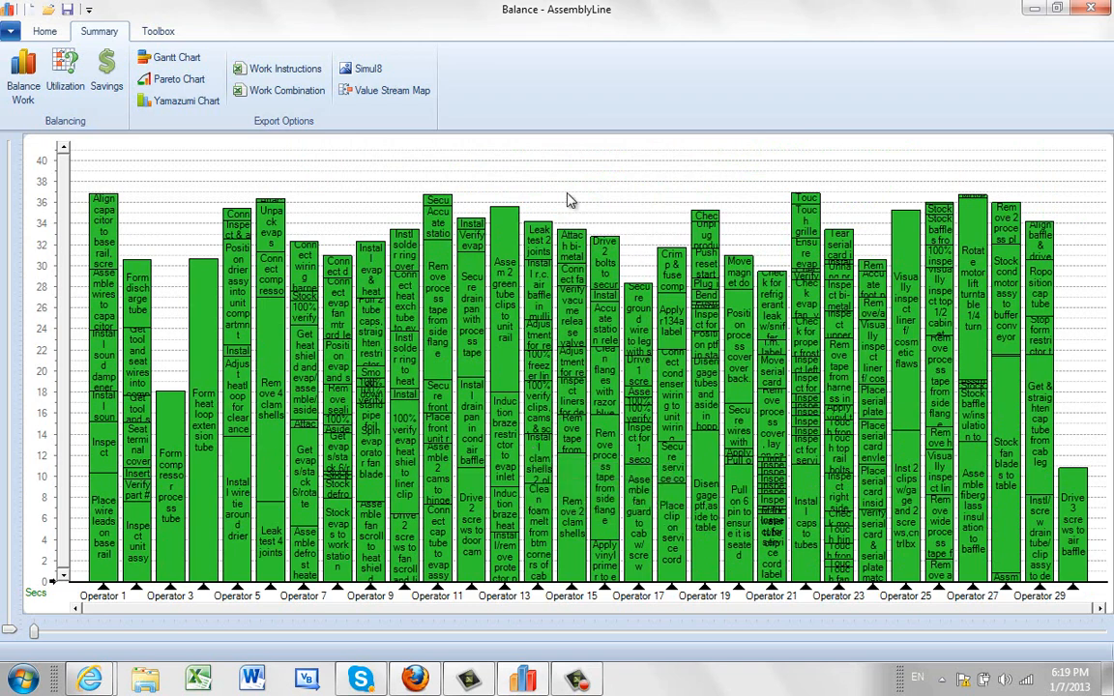
Reopen Line Balance on the 30-operator chart via Balance Work.
{"action": "left_click", "coordinate": [66, 74]}
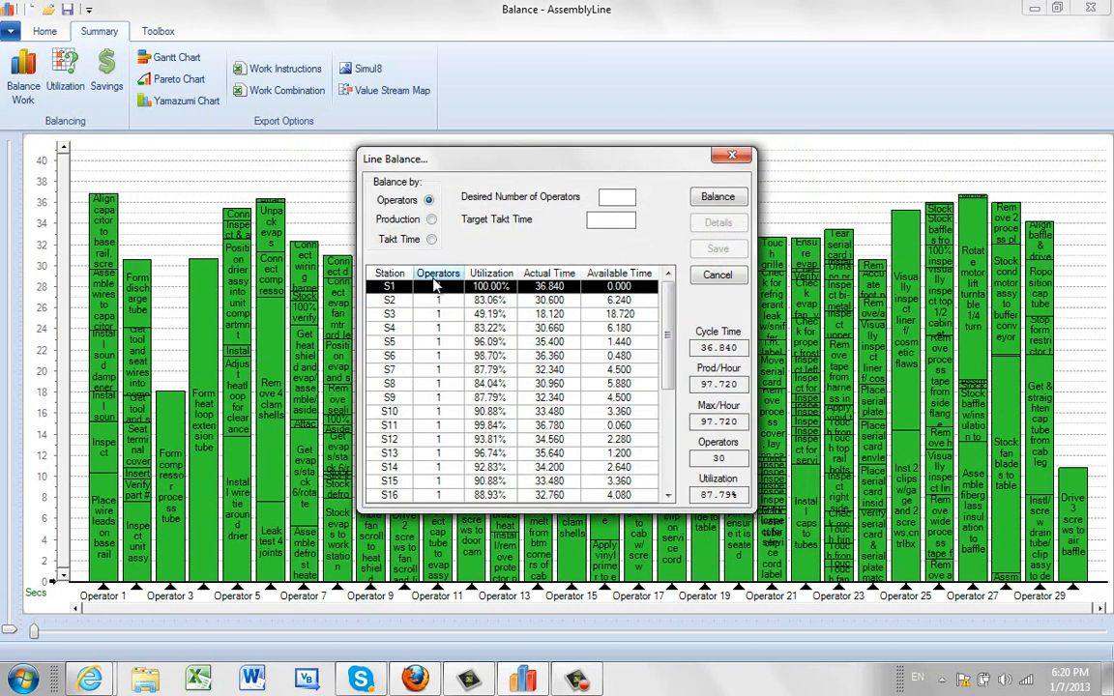
Balance by a 52-second required takt time and review details of the 21-operator option.
{"action": "left_click", "coordinate": [430, 240]}
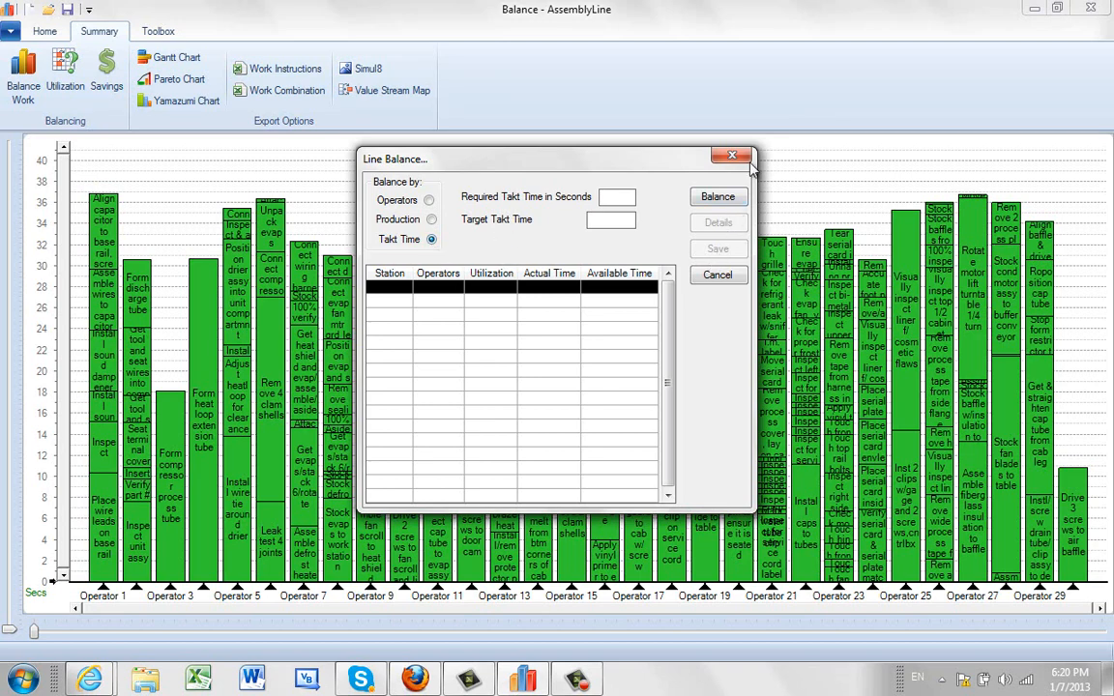
{"action": "left_click", "coordinate": [732, 155]}
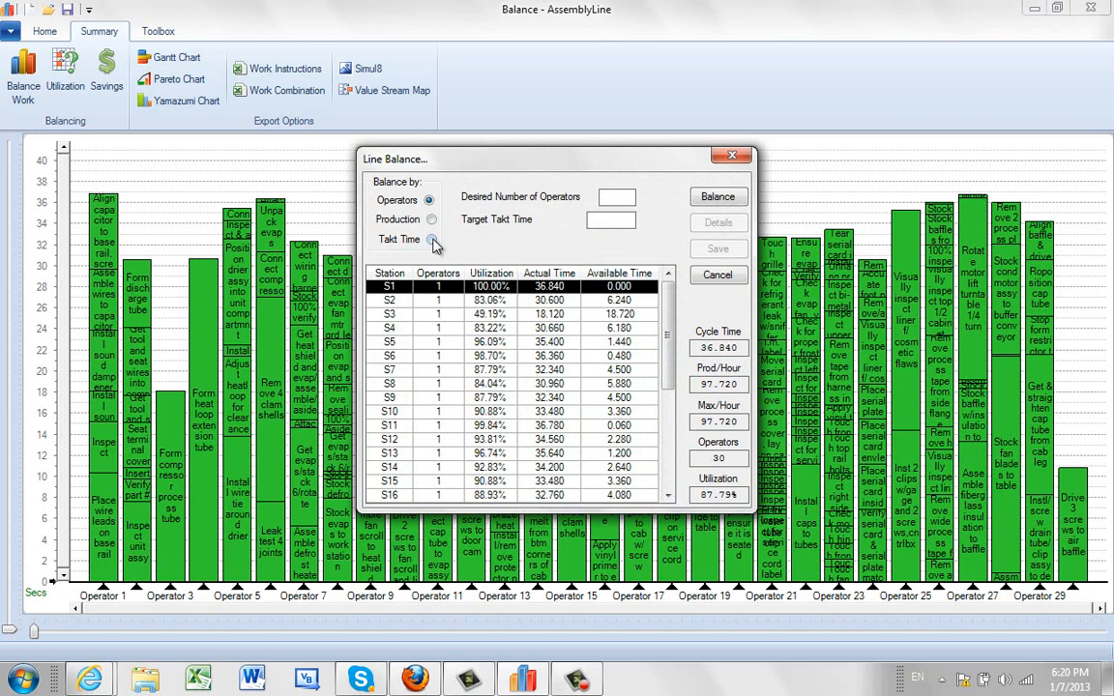
{"action": "left_click", "coordinate": [429, 240]}
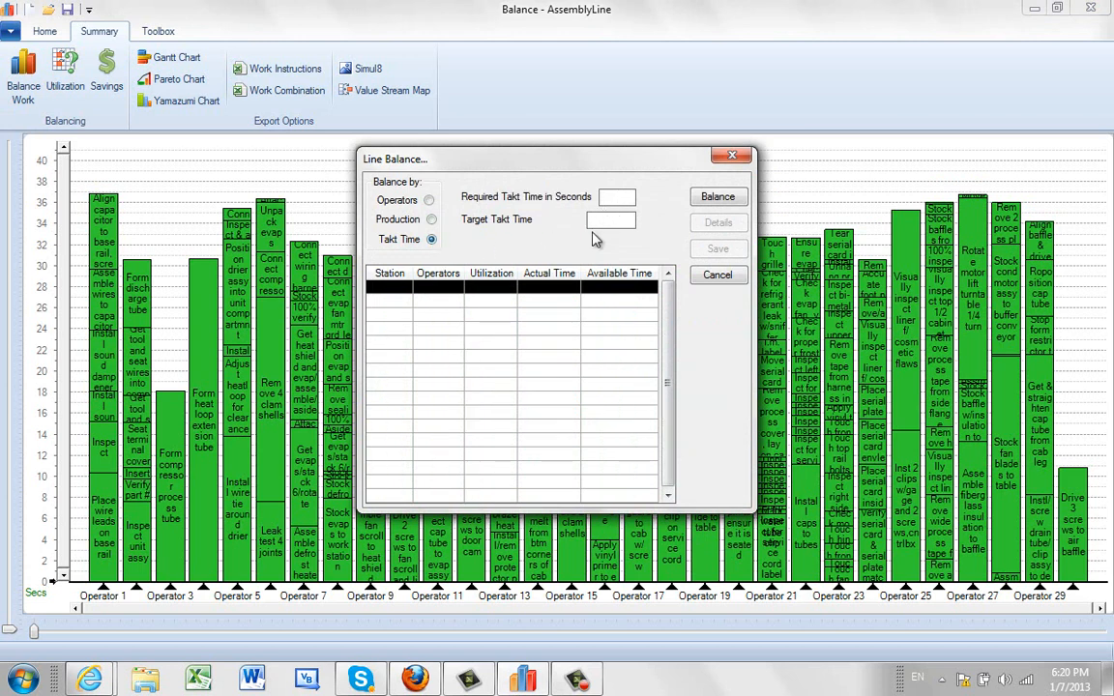
{"action": "type", "text": "52"}
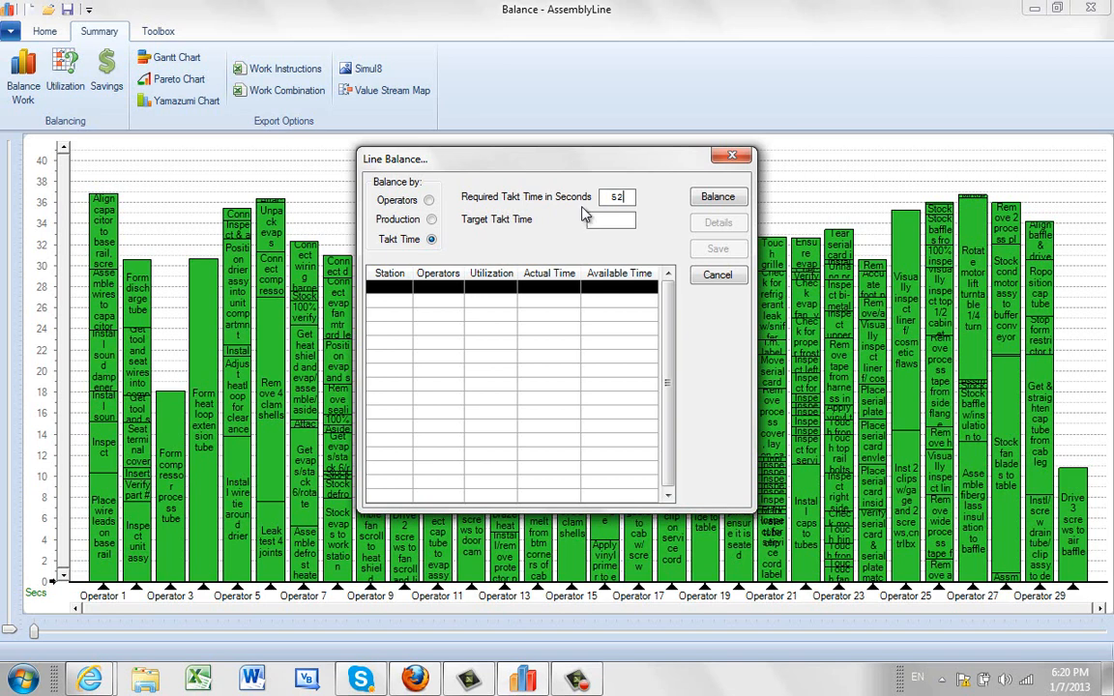
{"action": "left_click", "coordinate": [718, 198]}
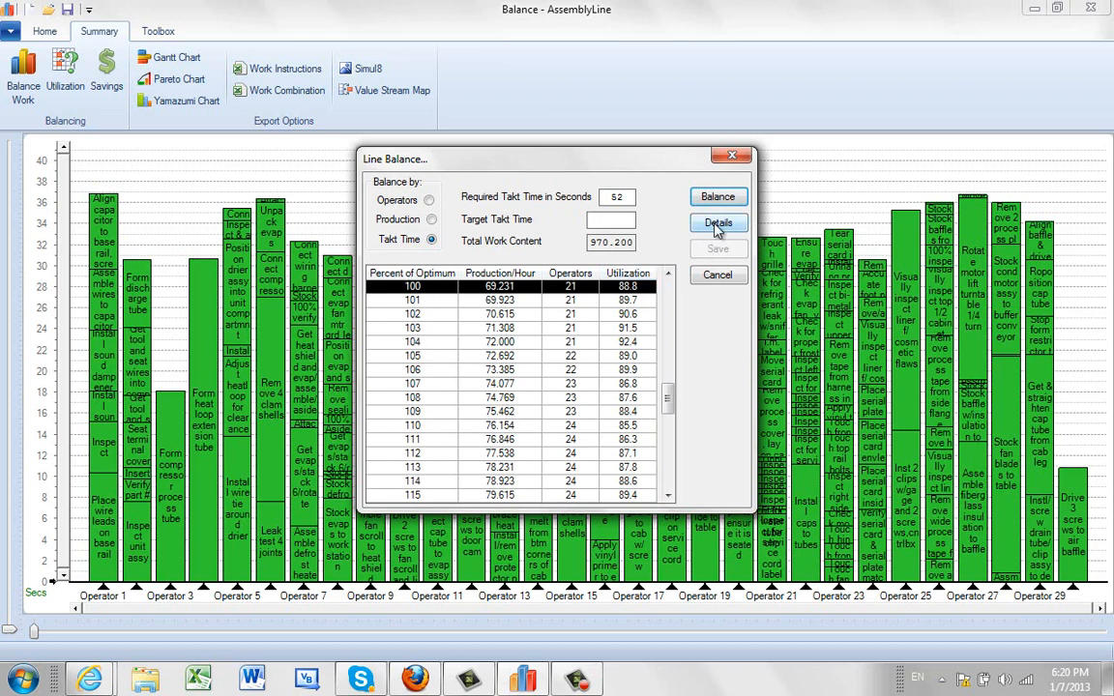
{"action": "left_click", "coordinate": [717, 222]}
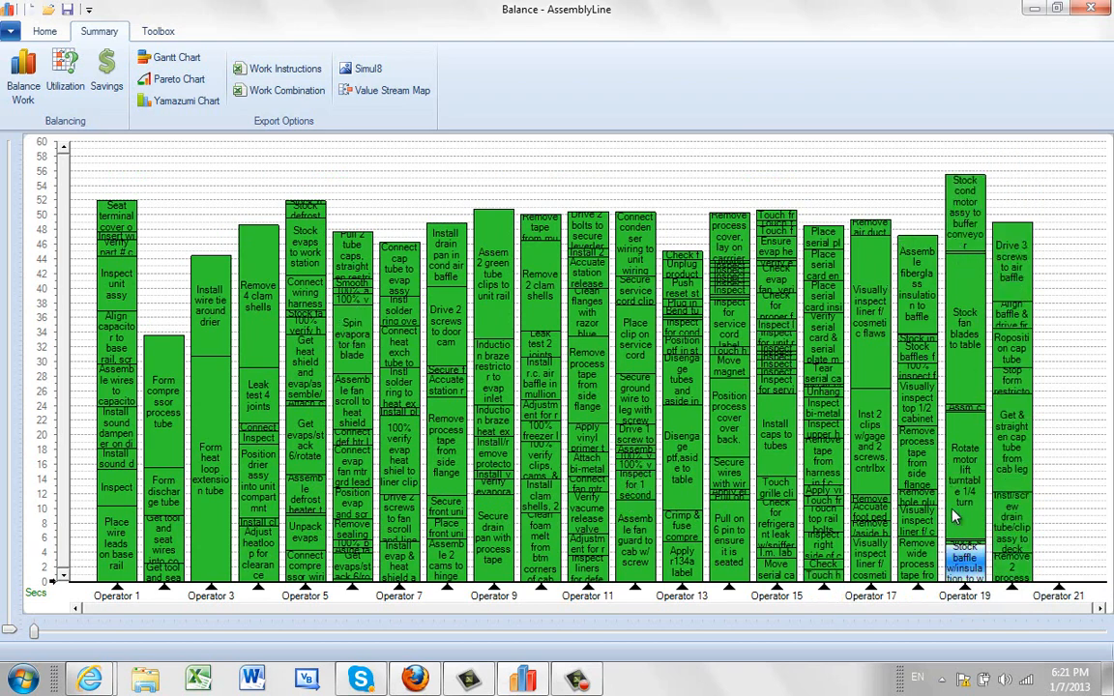
{"action": "mouse_move", "coordinate": [925, 223]}
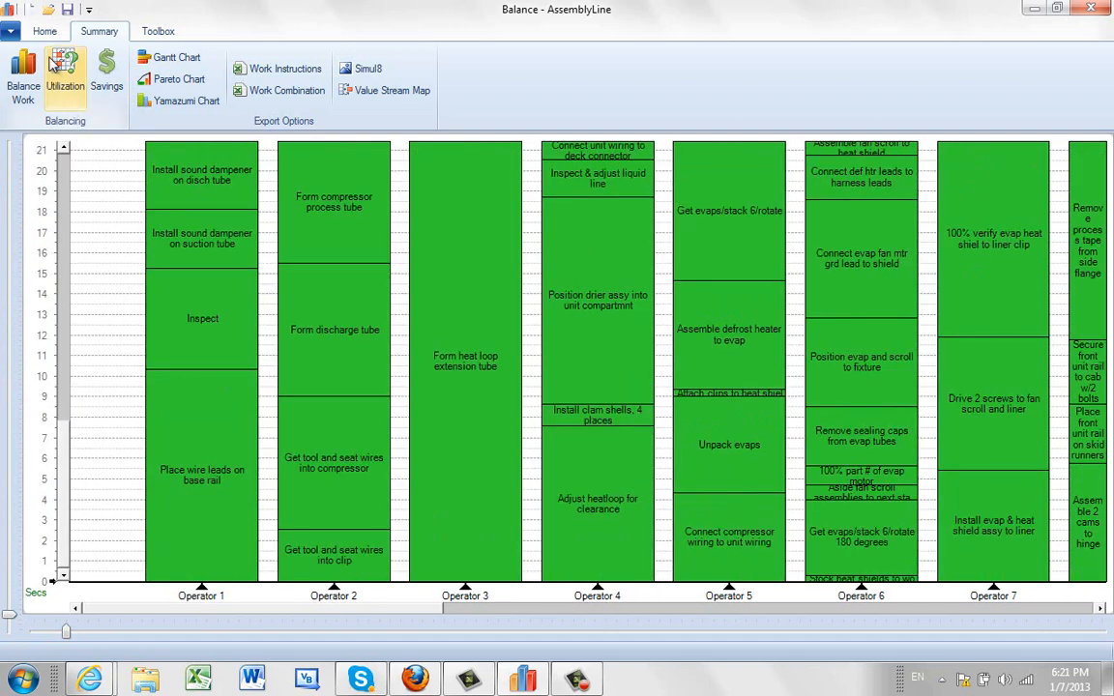
Show a Perspective preview from the Home ribbon and View All to reveal full station heights.
{"action": "left_click", "coordinate": [44, 30]}
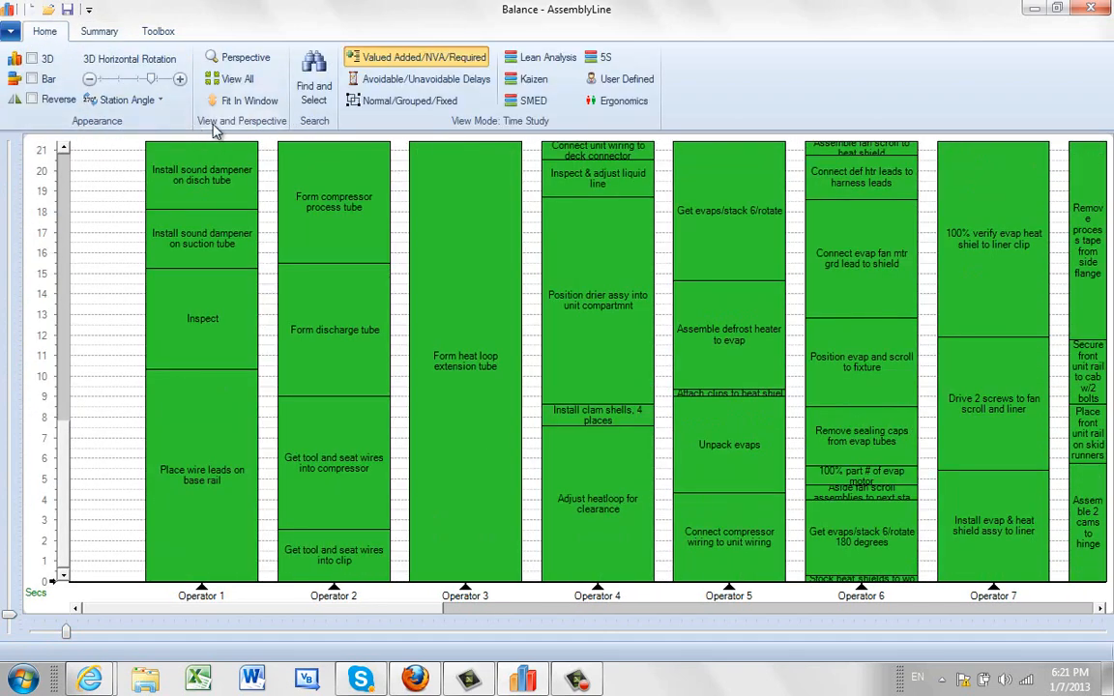
{"action": "left_click", "coordinate": [243, 58]}
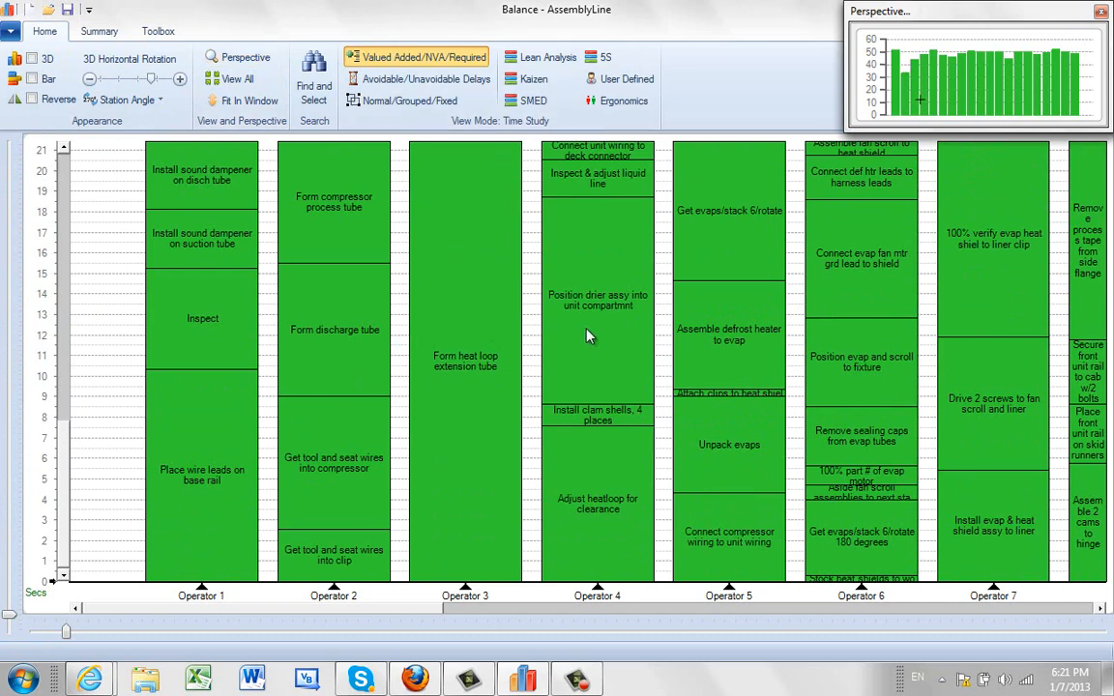
{"action": "mouse_move", "coordinate": [917, 179]}
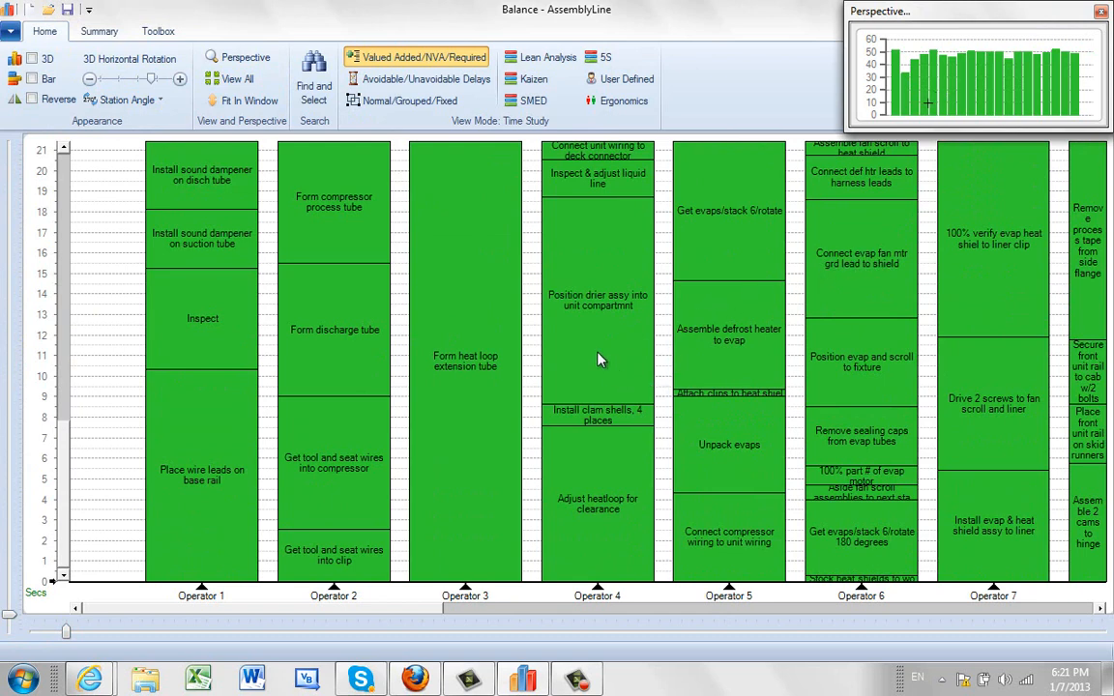
{"action": "mouse_move", "coordinate": [534, 325]}
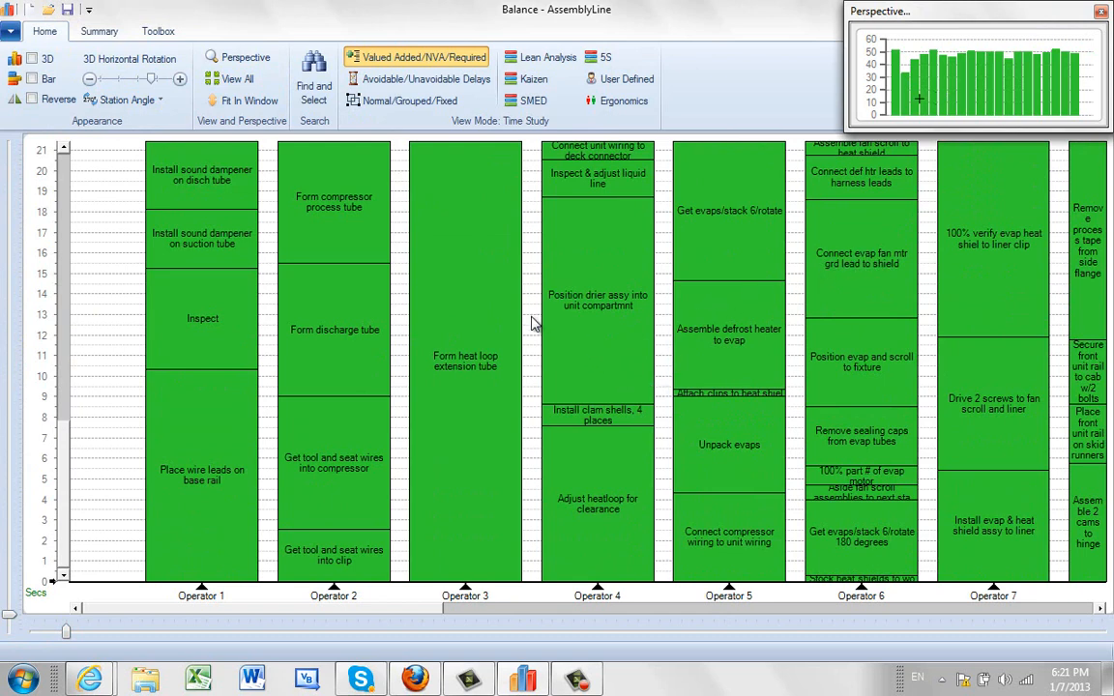
{"action": "mouse_move", "coordinate": [594, 356]}
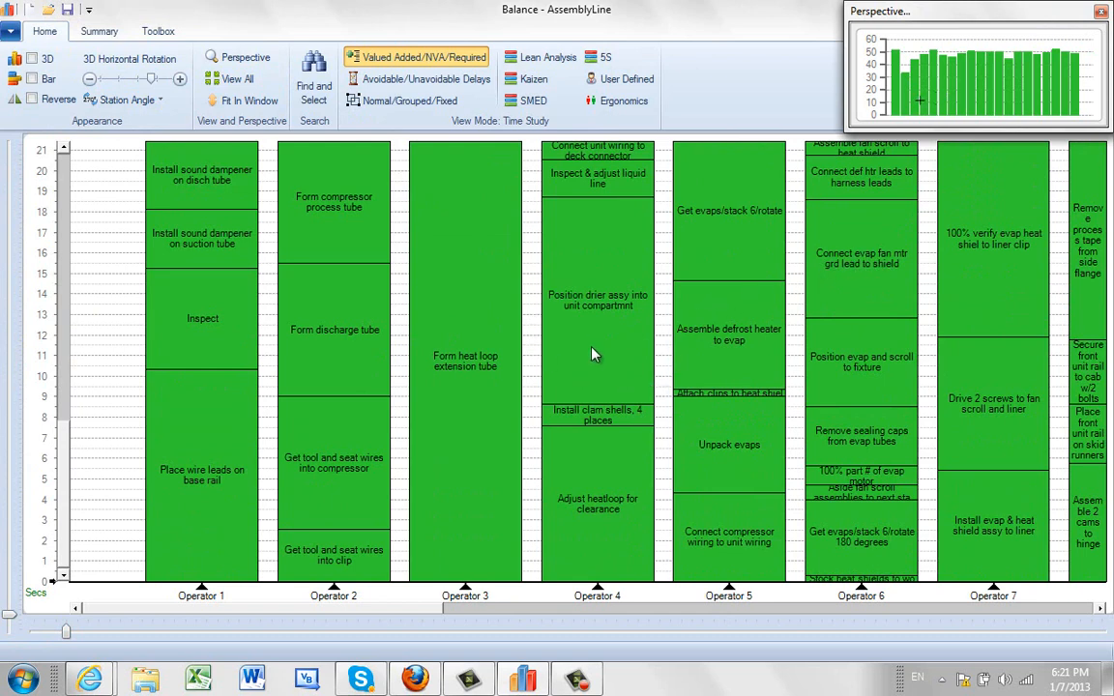
{"action": "left_click", "coordinate": [596, 300]}
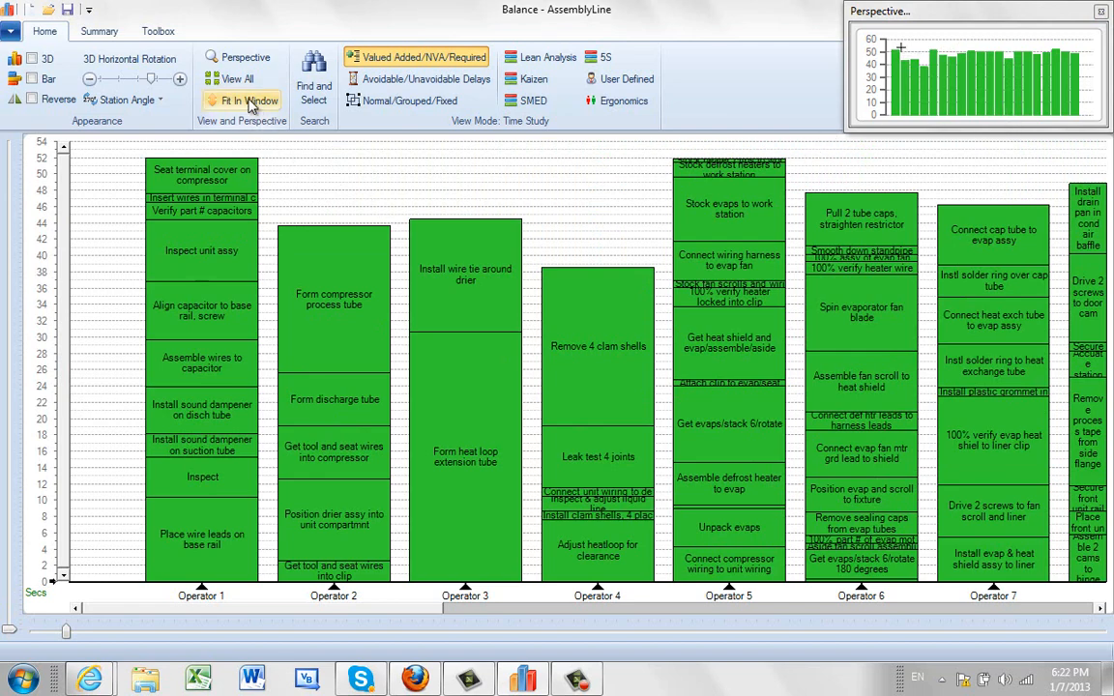
Fit all stations in the window and delete the empty Operator 21 station, confirming with Yes.
{"action": "left_click", "coordinate": [248, 101]}
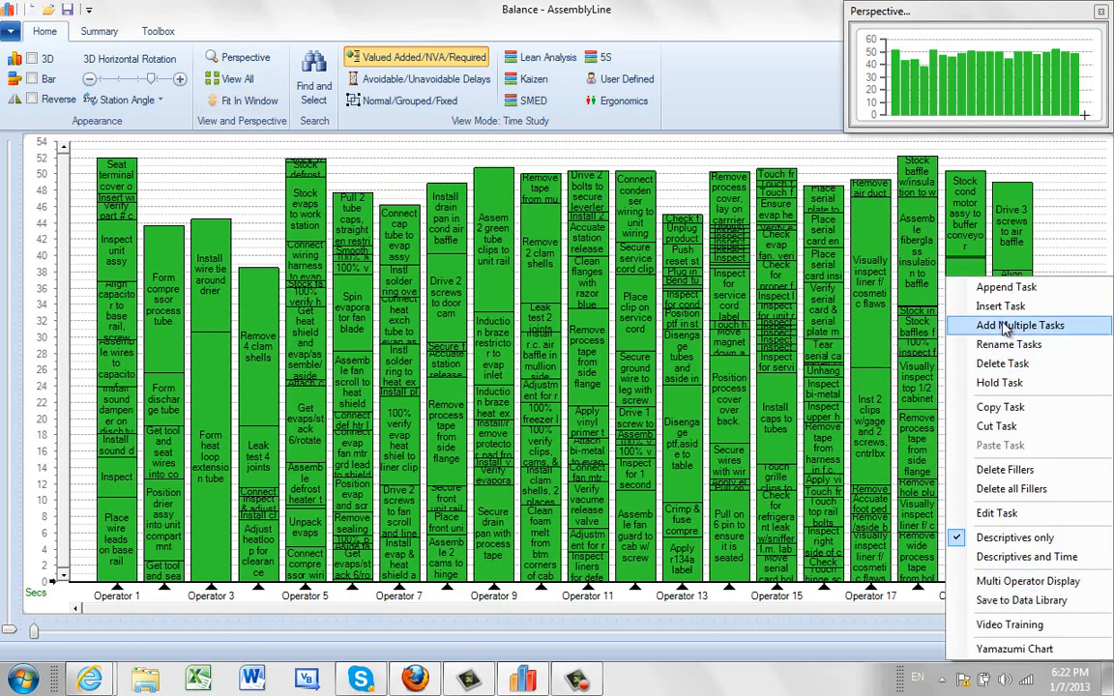
{"action": "left_click", "coordinate": [1002, 364]}
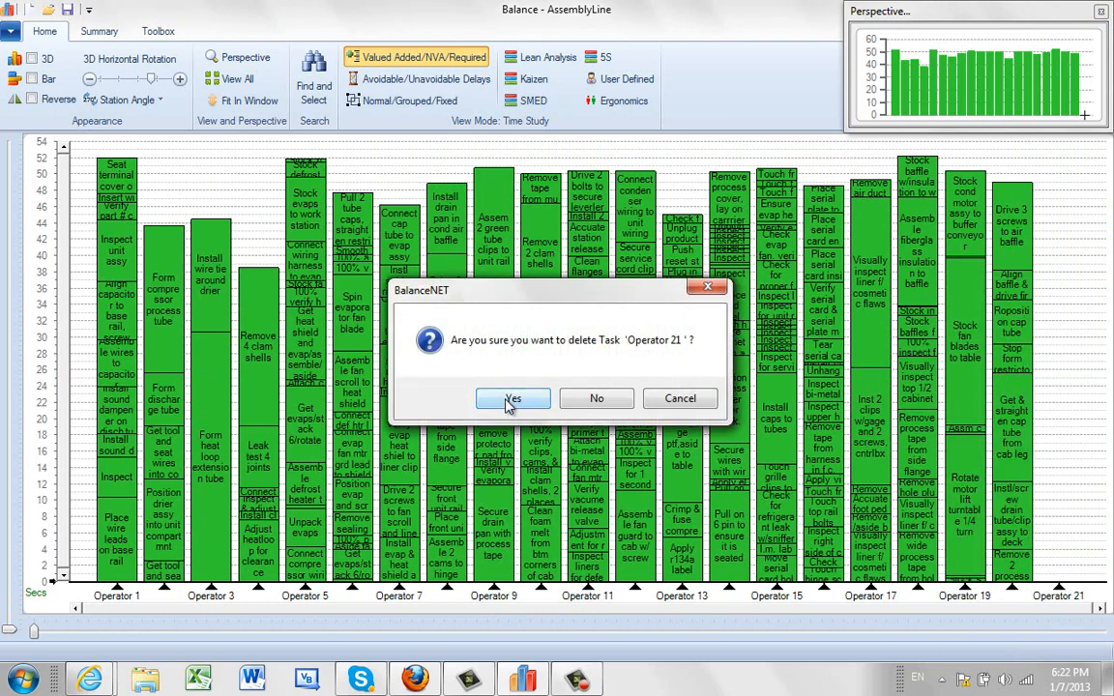
{"action": "left_click", "coordinate": [513, 399]}
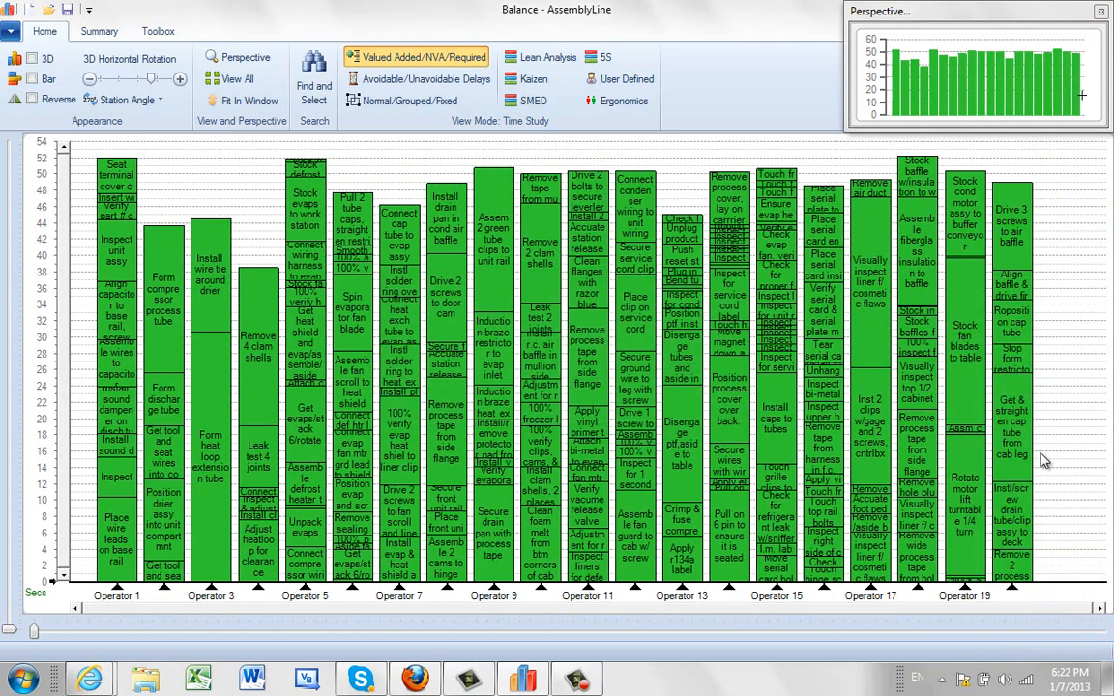